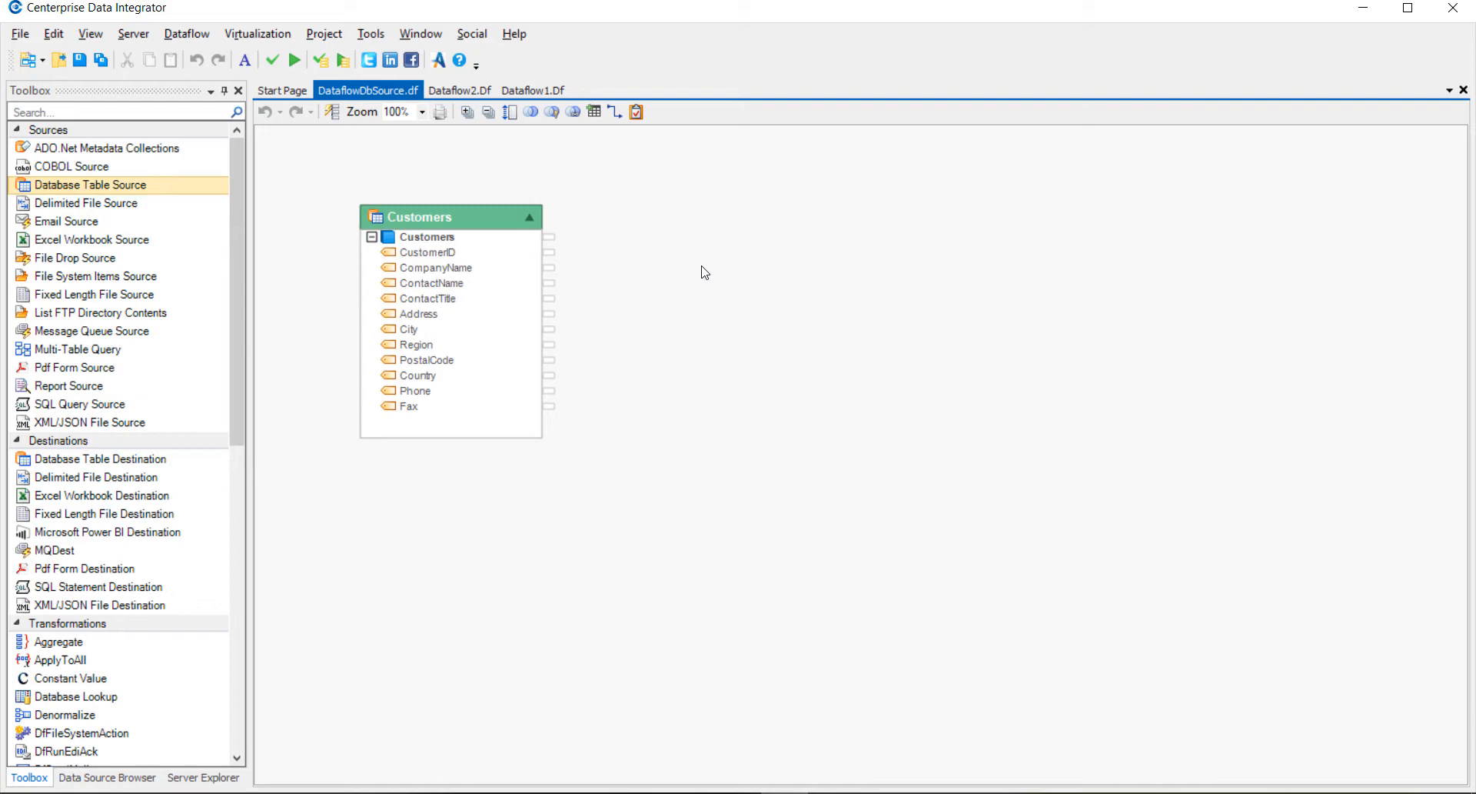
{"action": "mouse_move", "coordinate": [462, 106]}
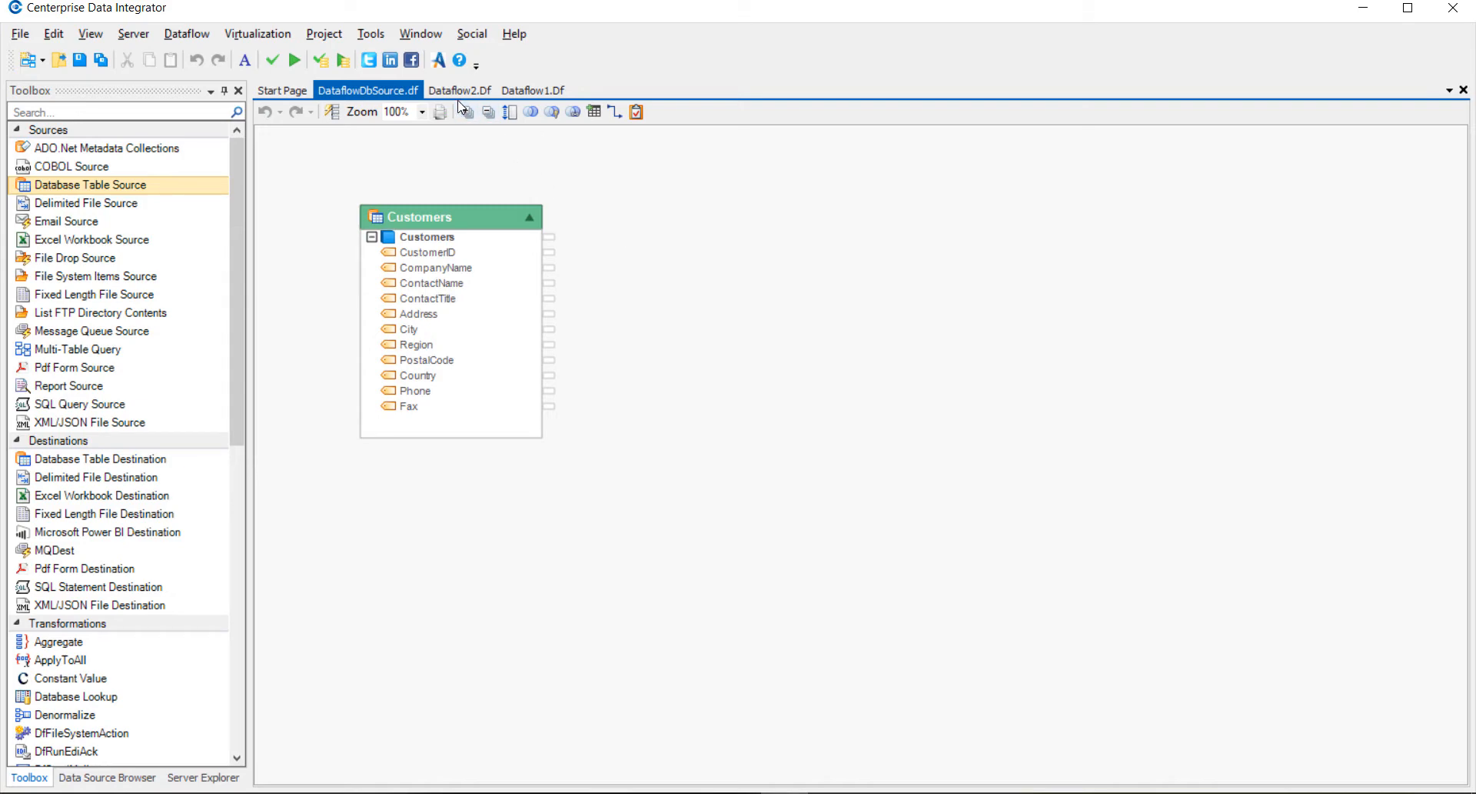
Step: Bring up the empty Dataflow2 canvas from its document tab
{"action": "left_click", "coordinate": [459, 91]}
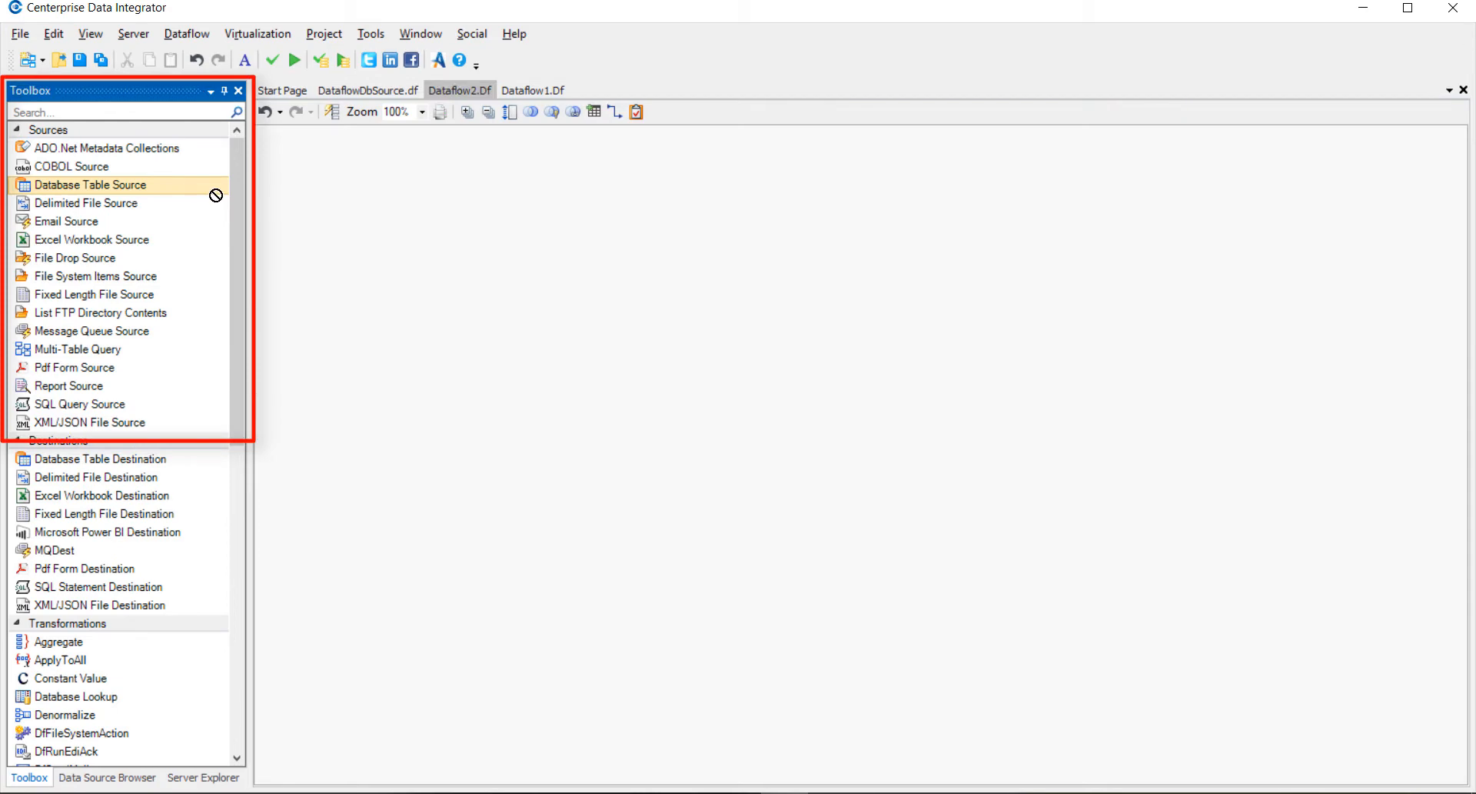
Step: Place a Database Table Source on the canvas and expand its field tree
{"action": "left_click_drag", "start_coordinate": [91, 185], "coordinate": [447, 194]}
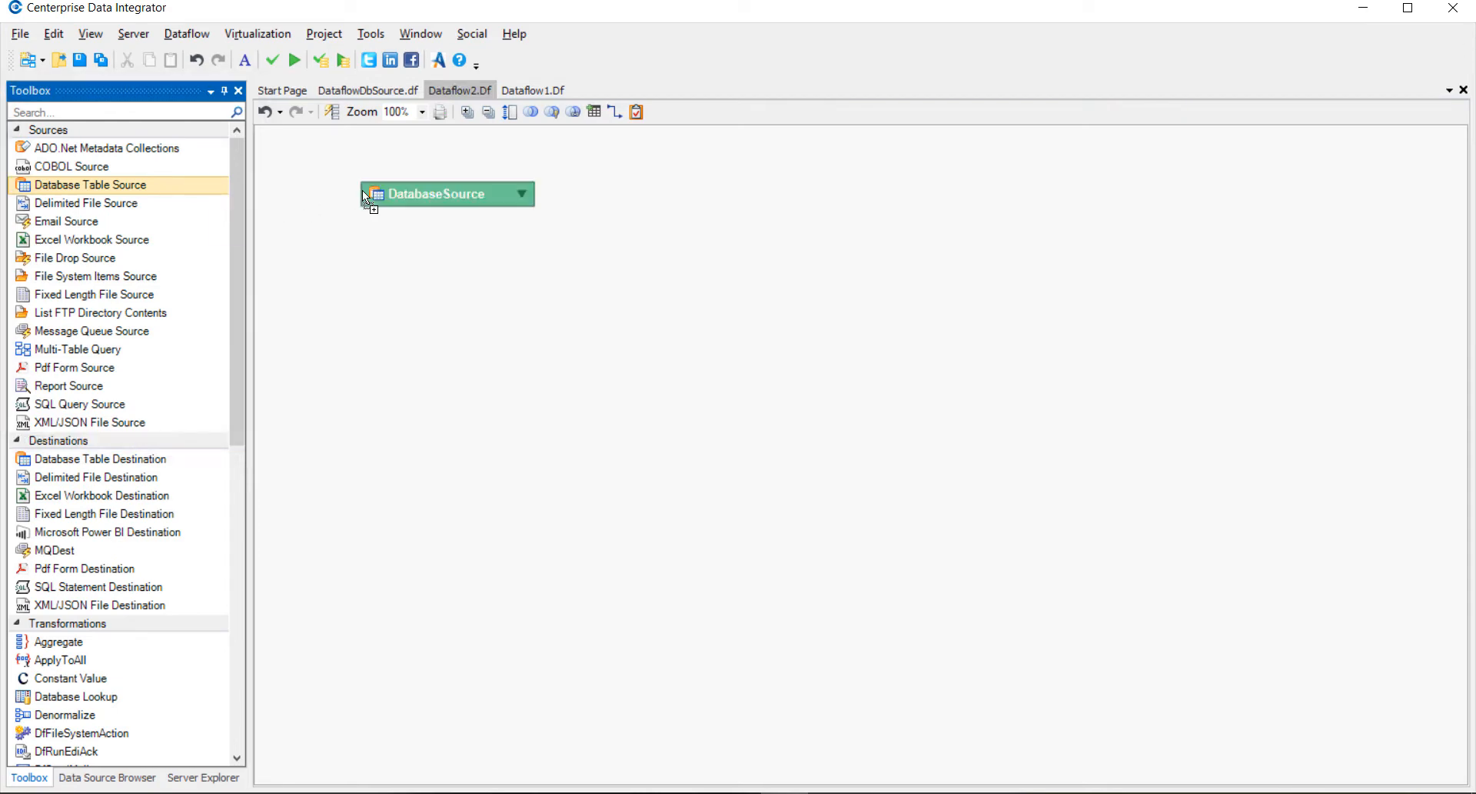
{"action": "left_click", "coordinate": [520, 193]}
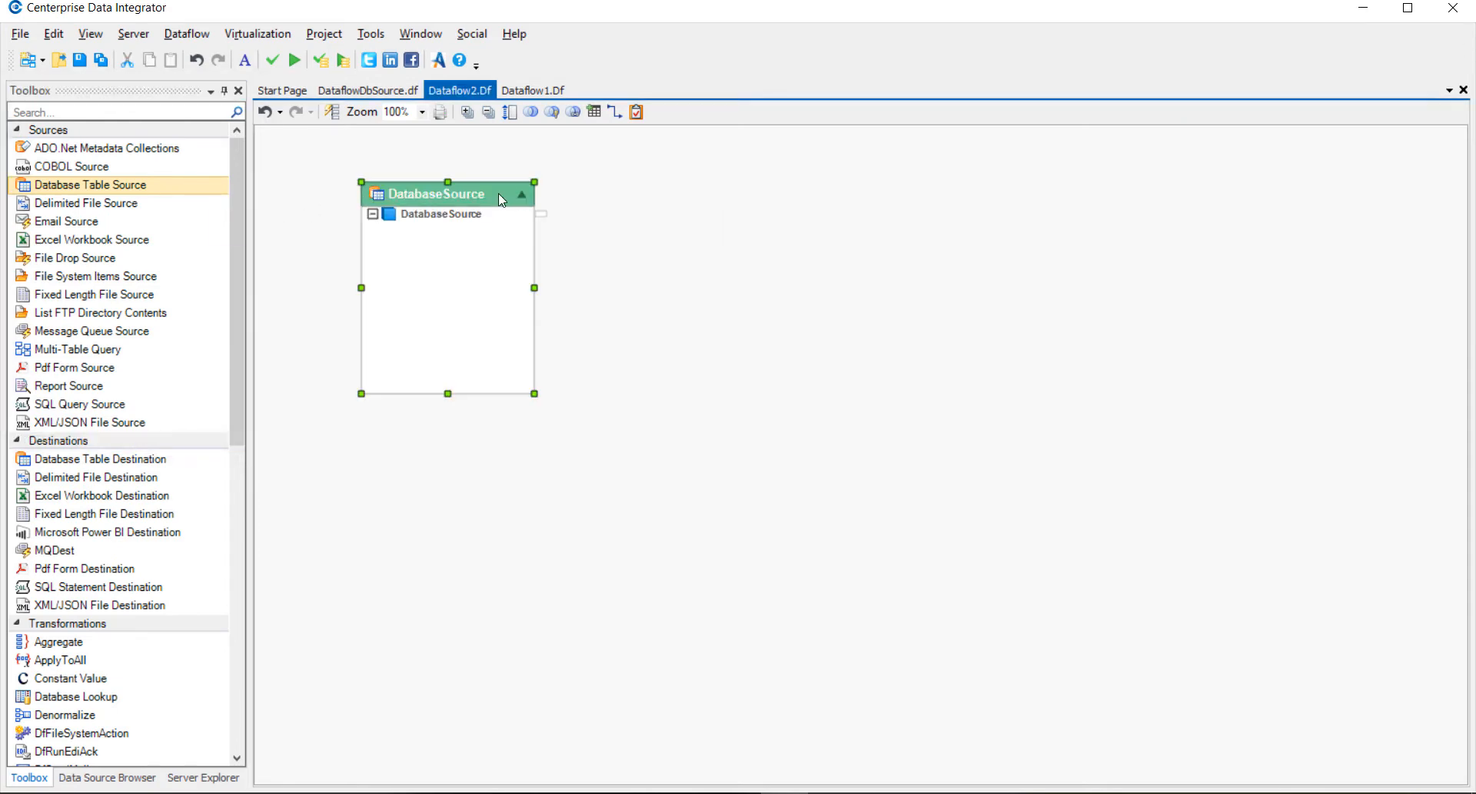
{"action": "right_click", "coordinate": [435, 193]}
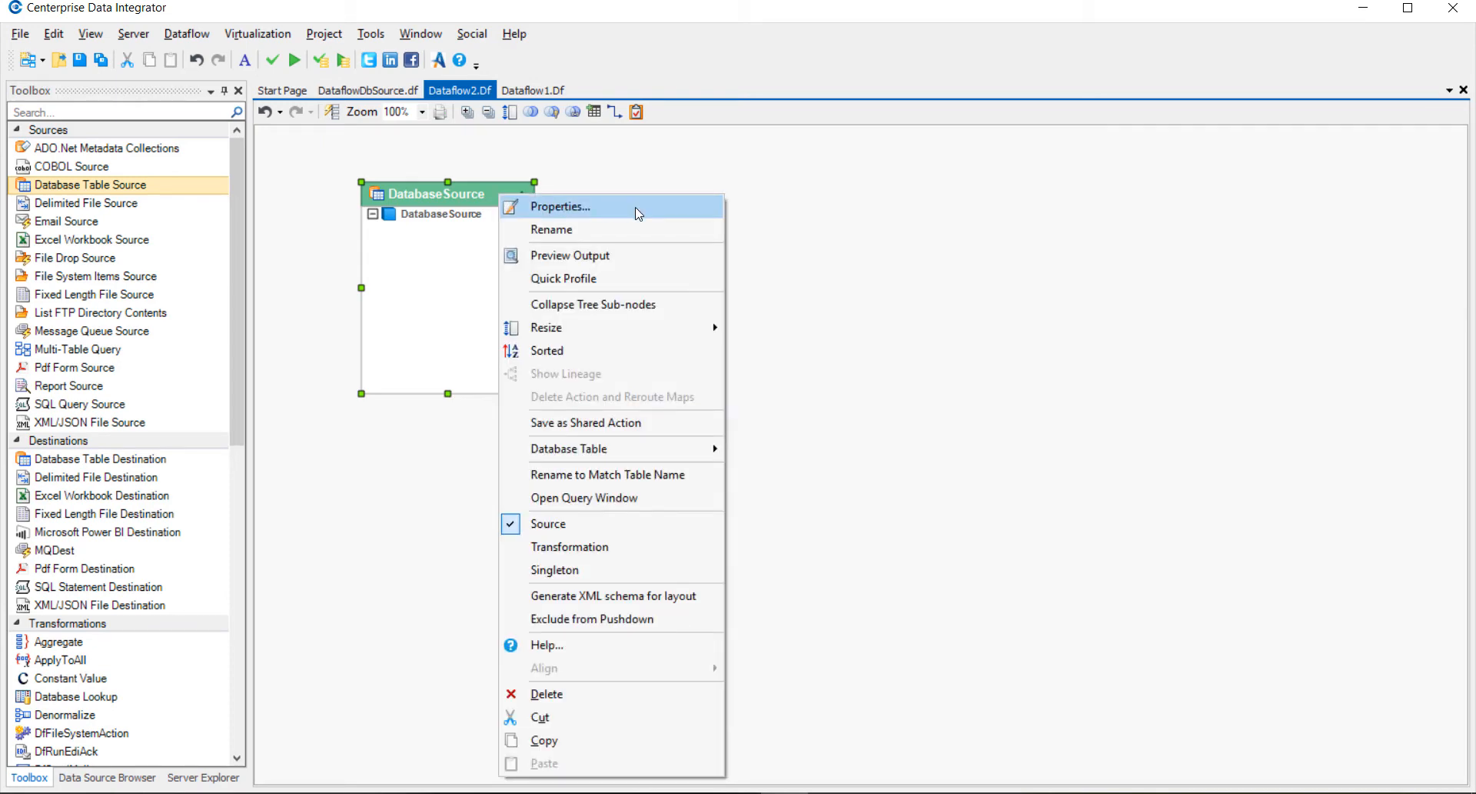
Step: In the source Properties, choose SQL Server with user id 'sa' and server 'astwks234'
{"action": "left_click", "coordinate": [560, 206]}
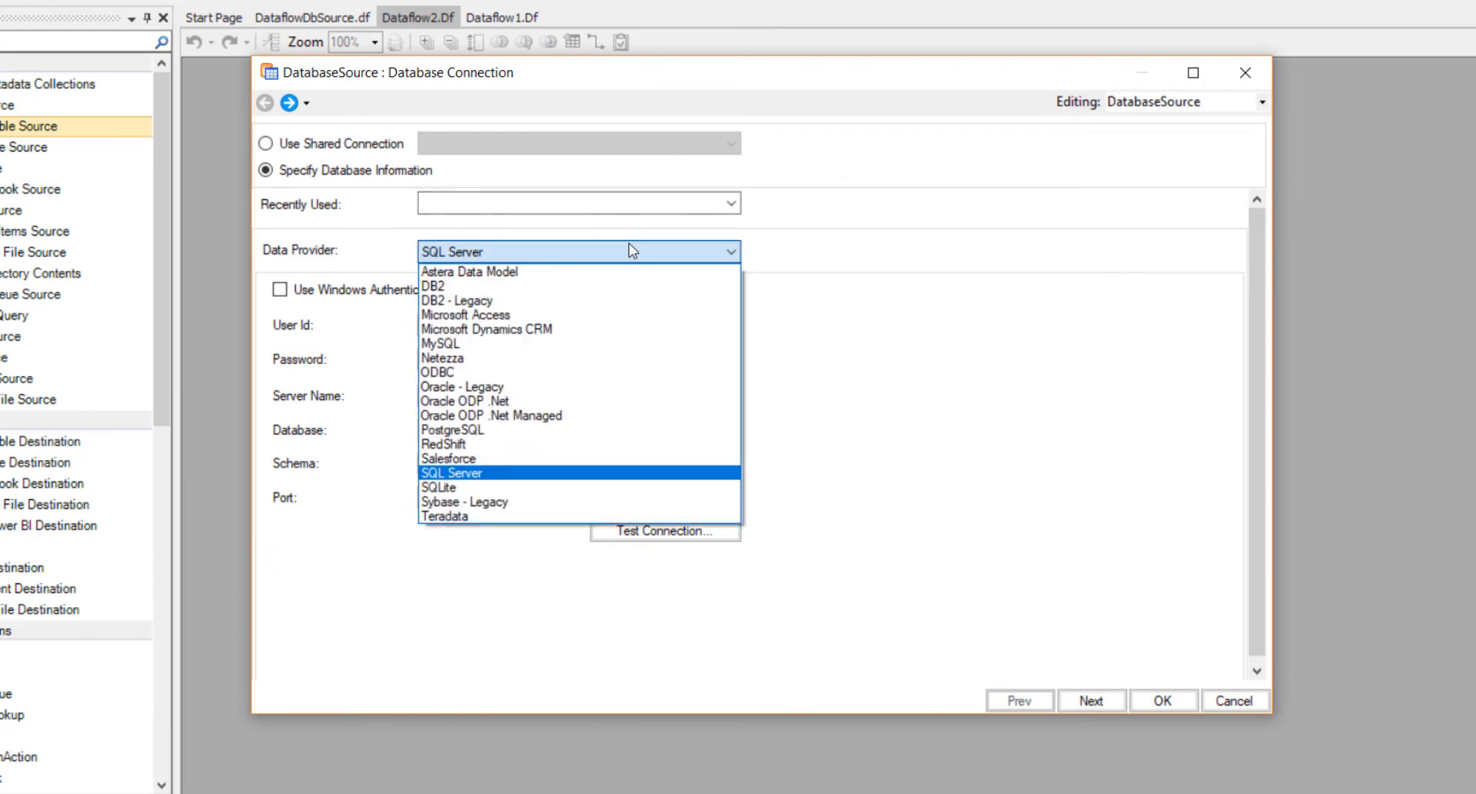
{"action": "left_click", "coordinate": [451, 473]}
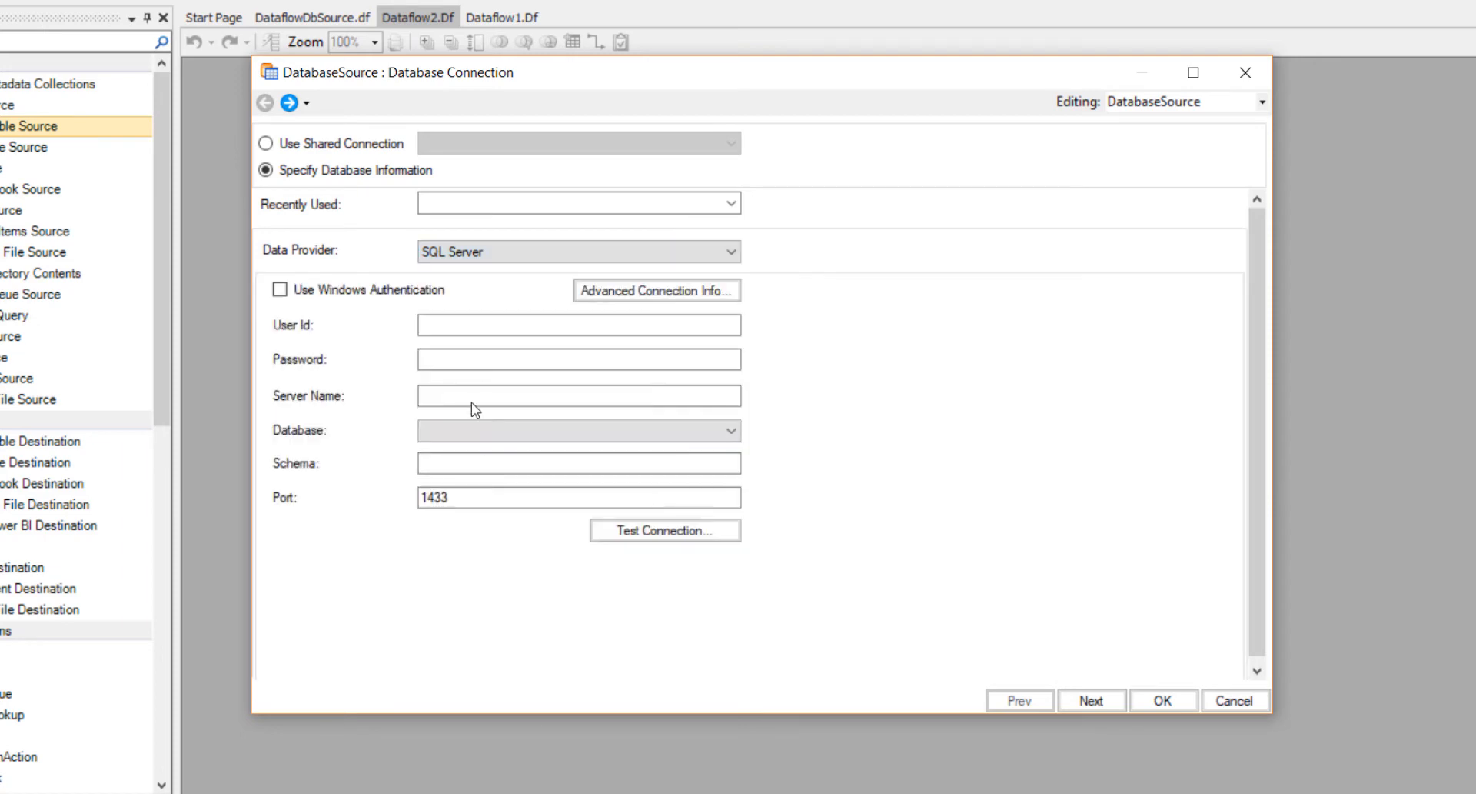
{"action": "left_click", "coordinate": [576, 325]}
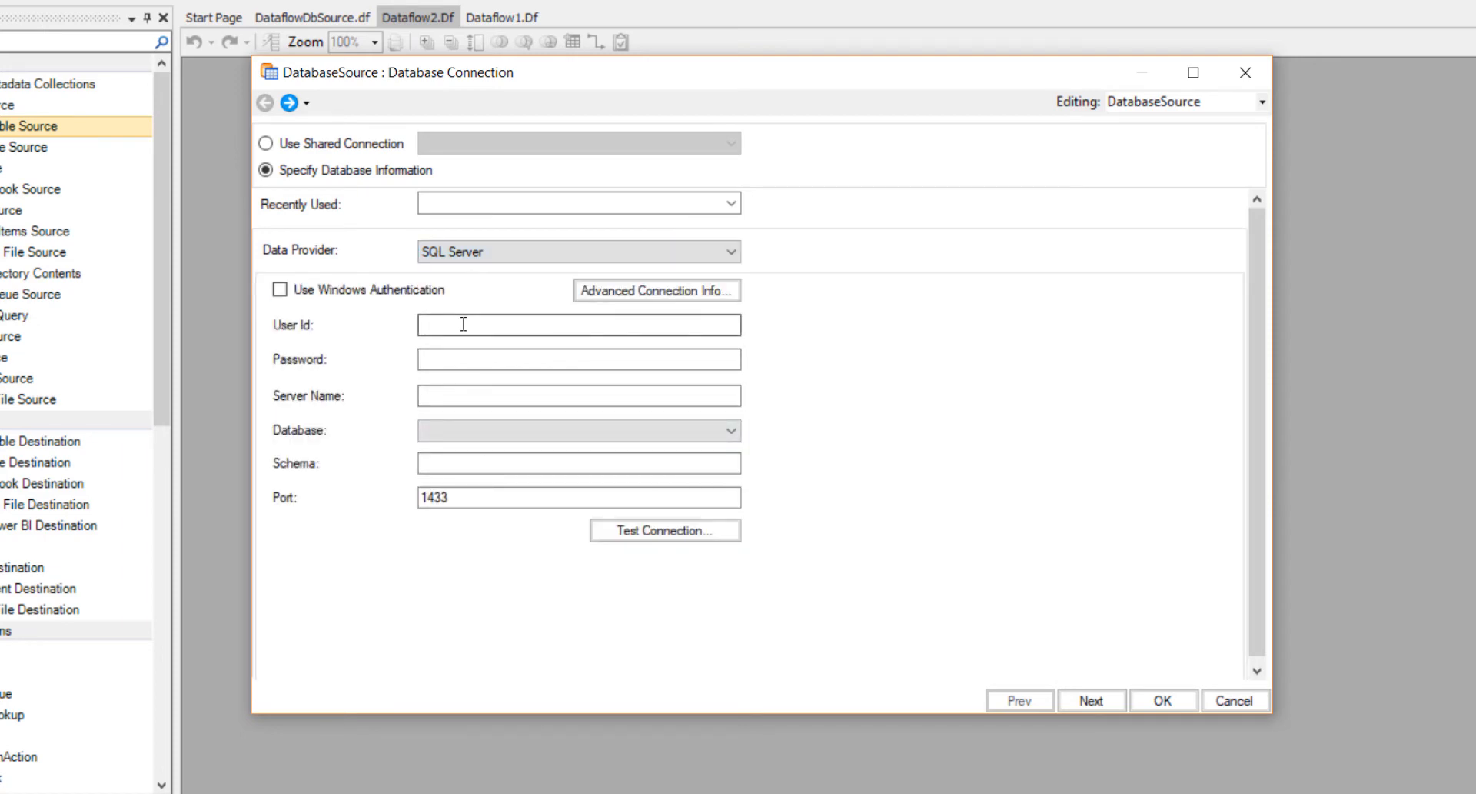
{"action": "left_click", "coordinate": [578, 325]}
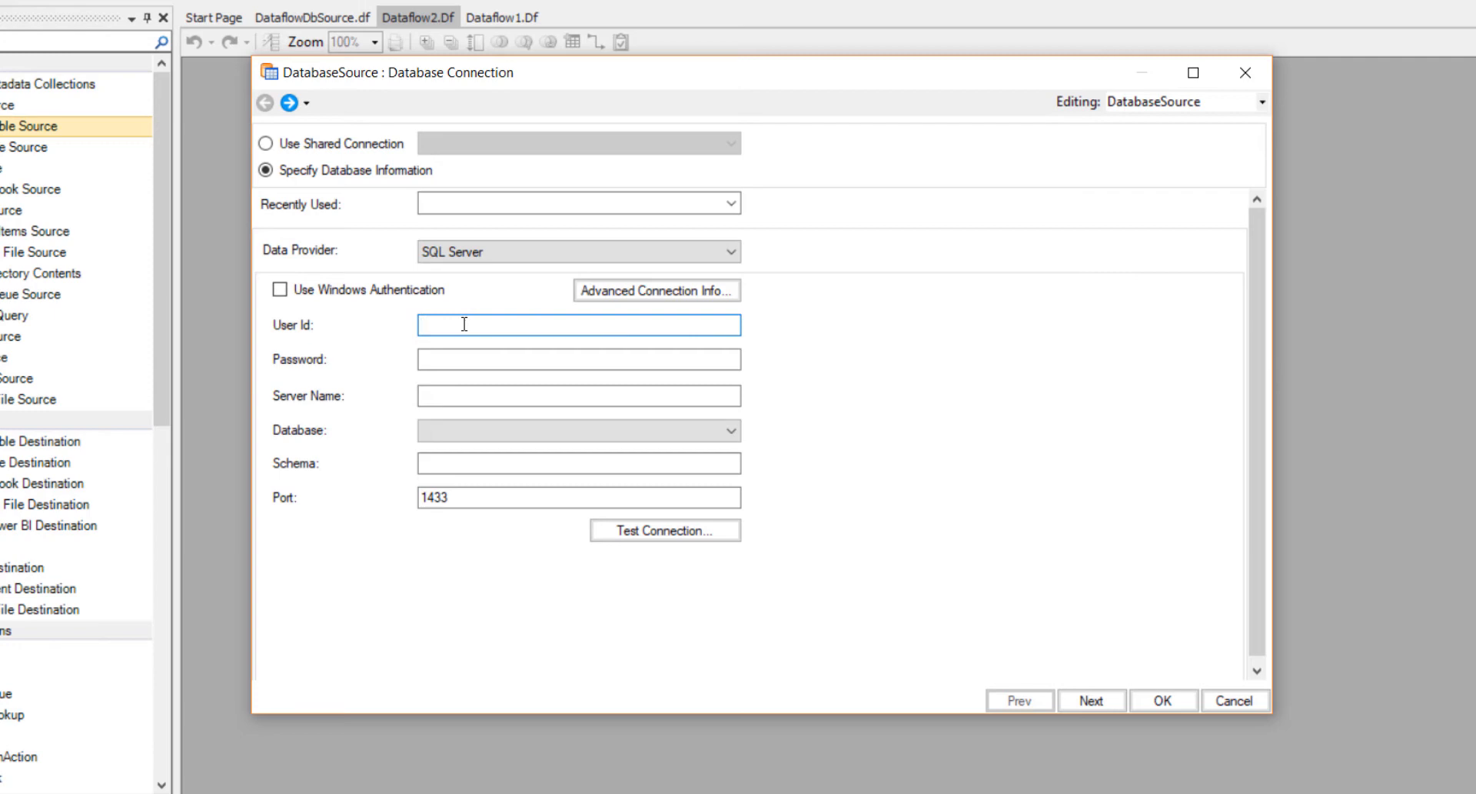
{"action": "type", "text": "sa"}
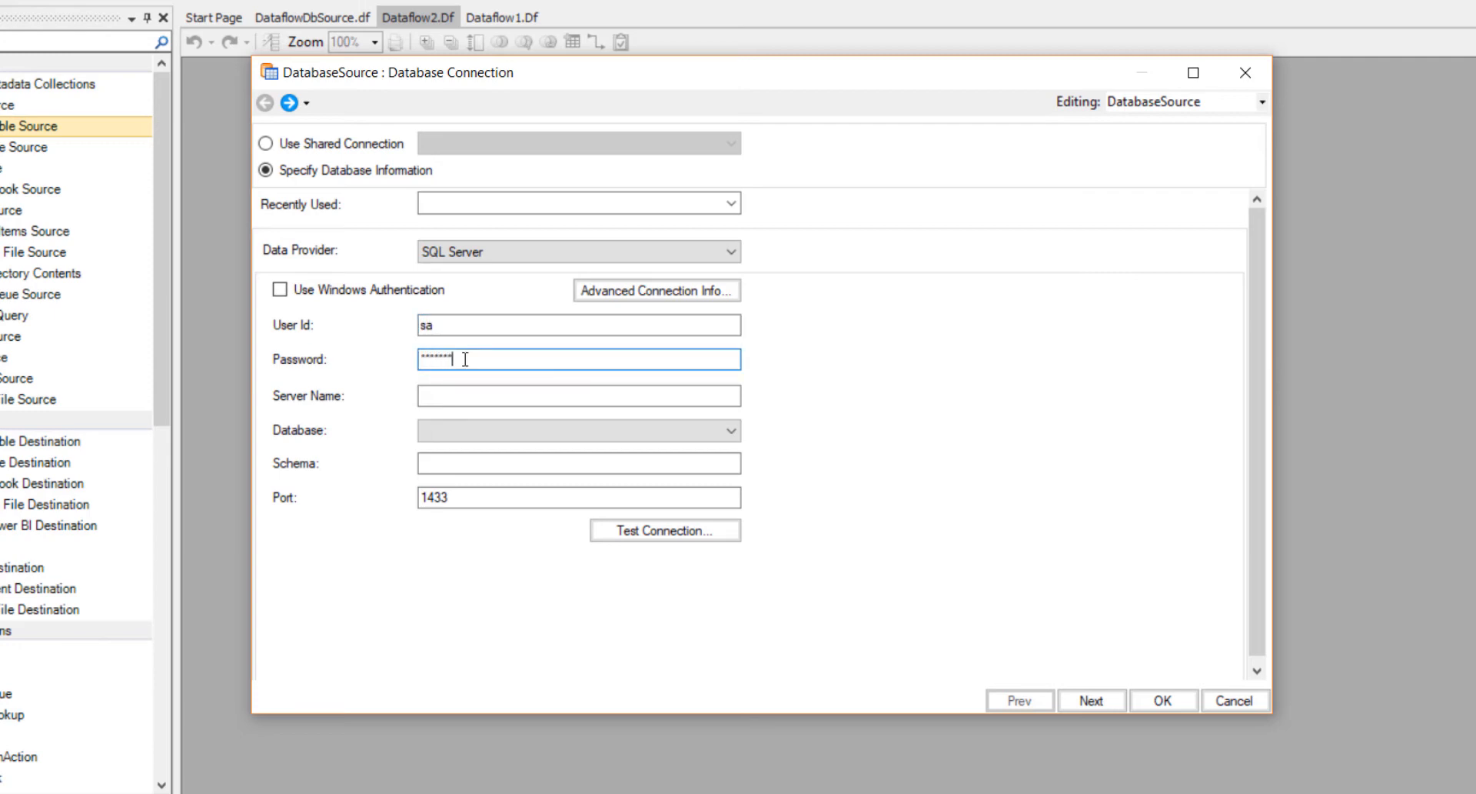
{"action": "type", "text": "a"}
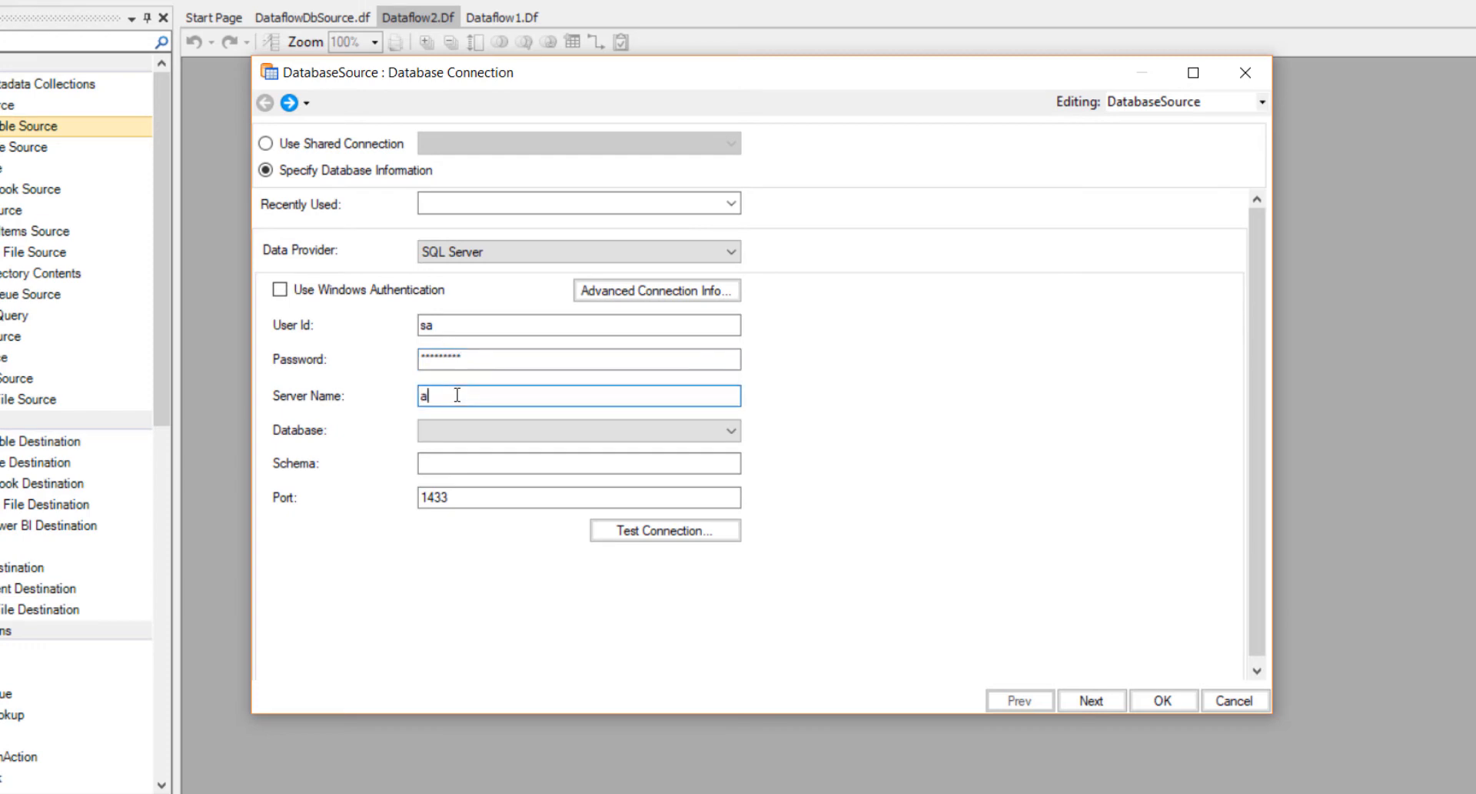
{"action": "type", "text": "stwks234"}
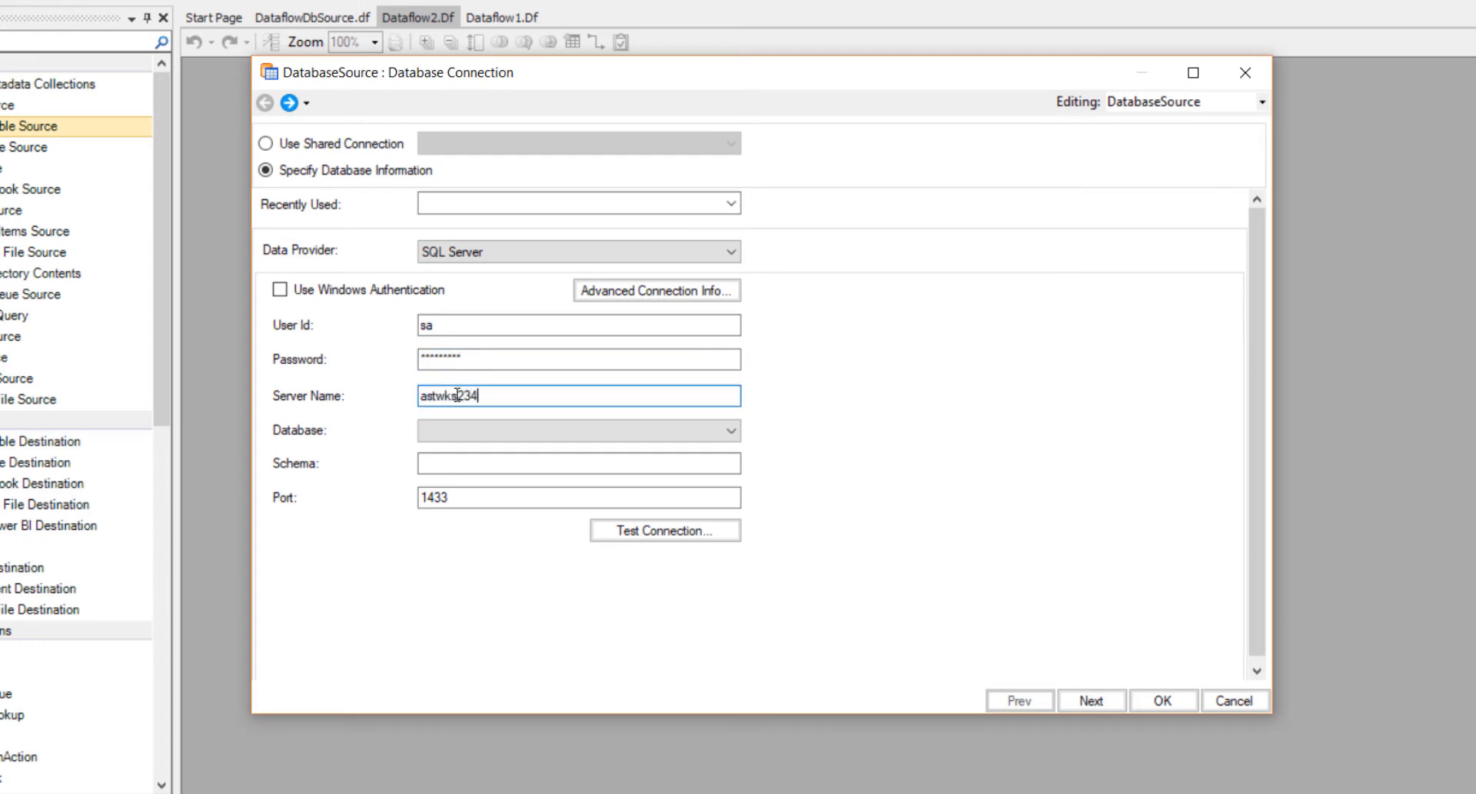
Step: Pick the Northwind database and confirm the connection test succeeds
{"action": "left_click", "coordinate": [731, 431]}
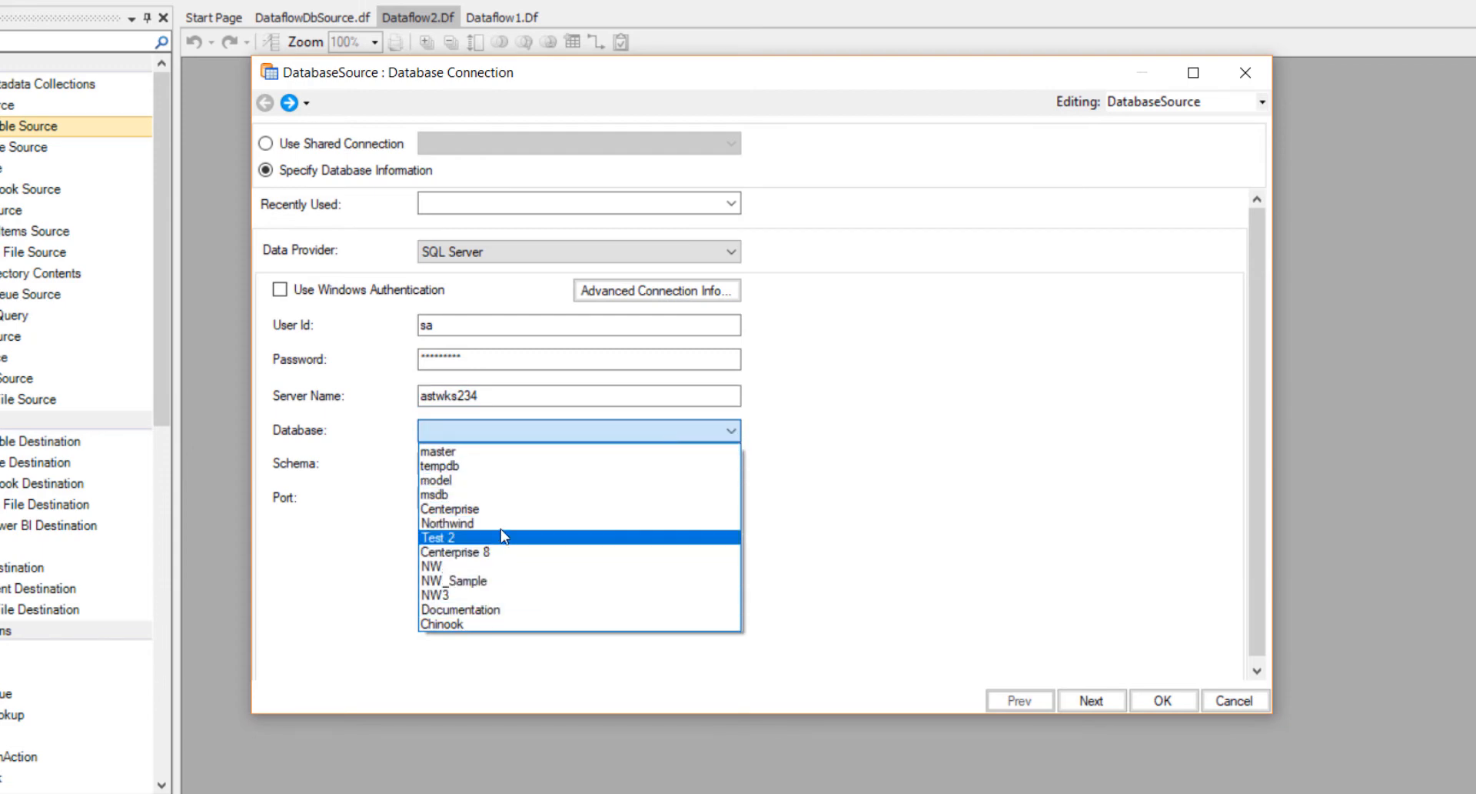
{"action": "left_click", "coordinate": [447, 523]}
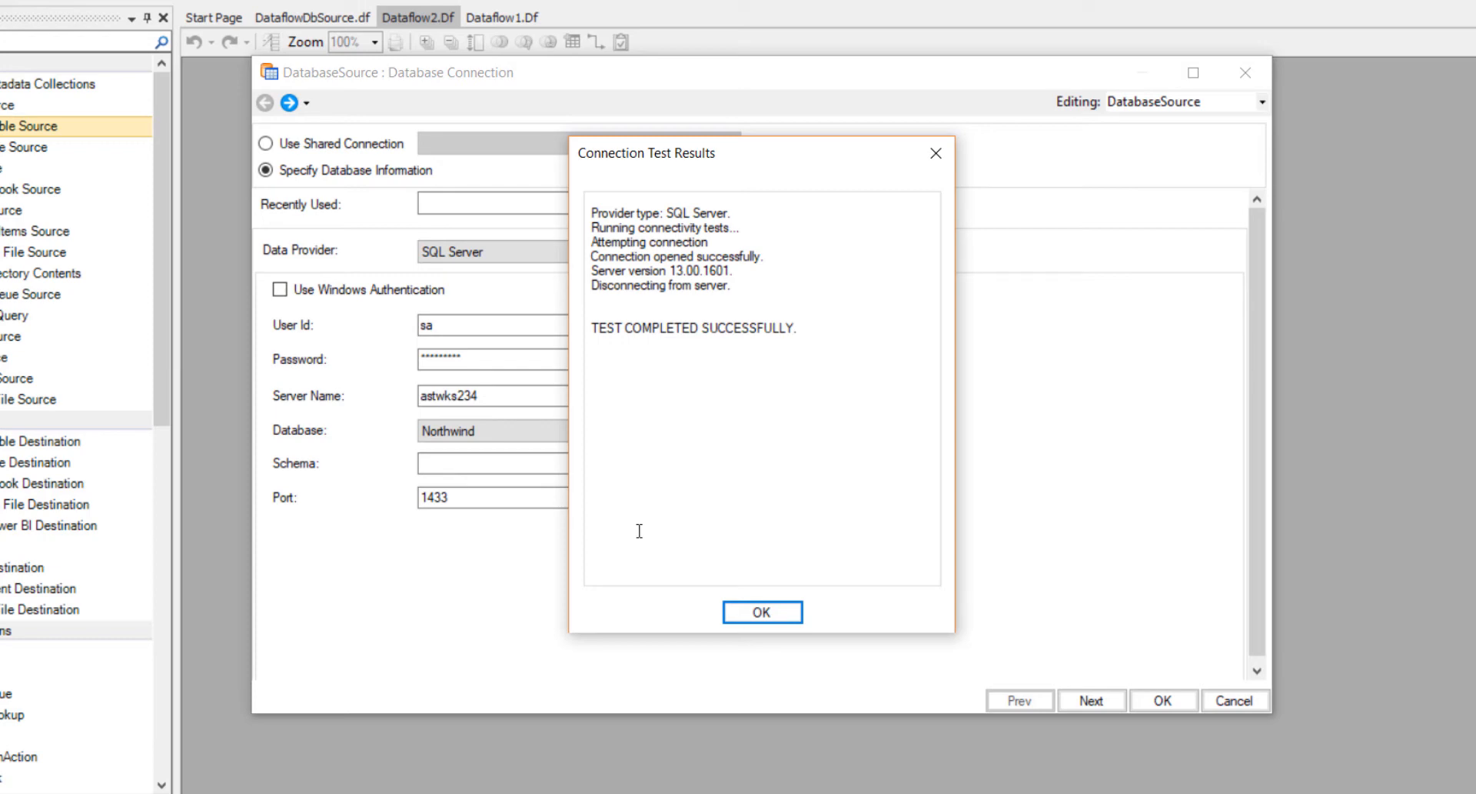
{"action": "left_click", "coordinate": [762, 612]}
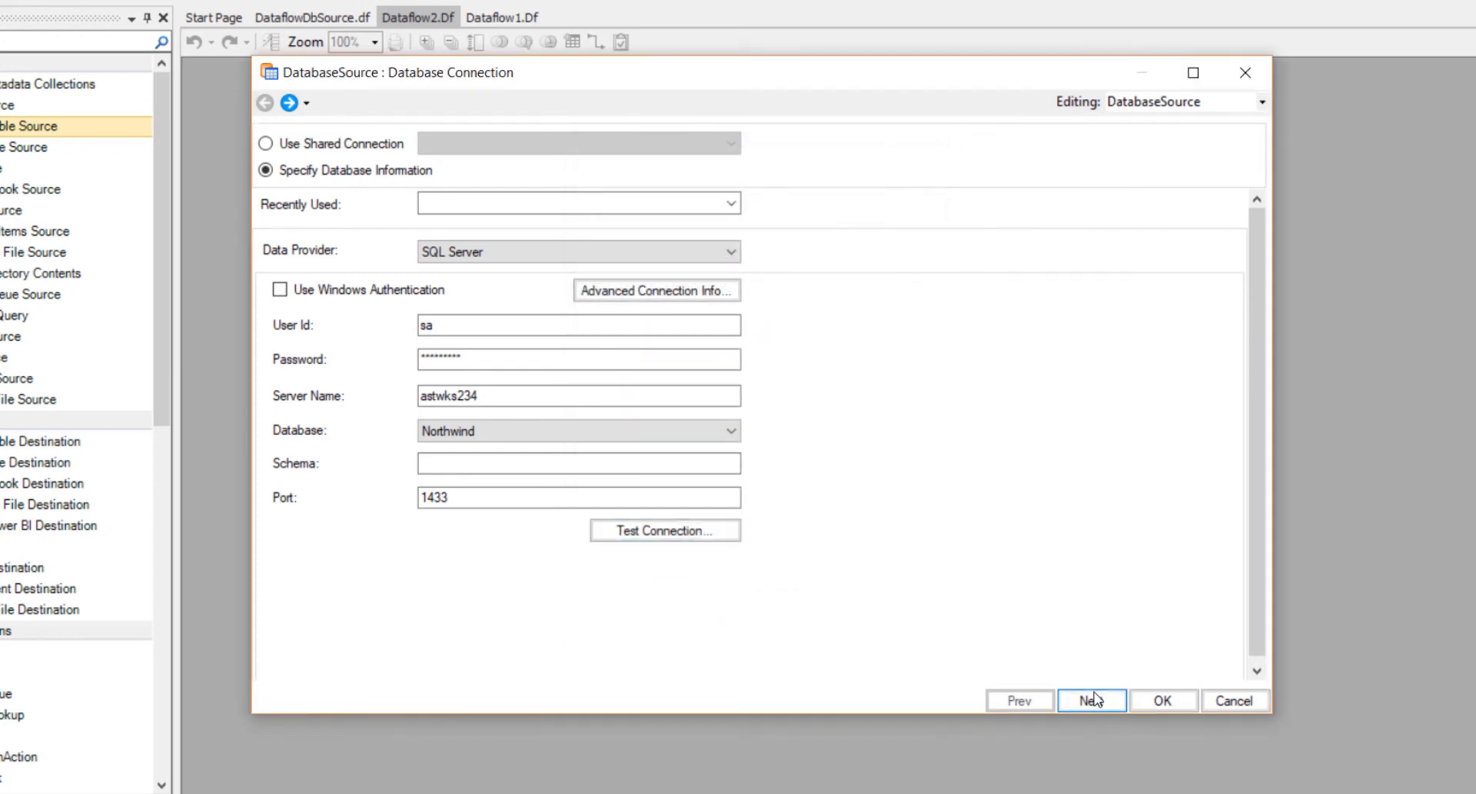
Step: Choose dbo.Employees as the source table with Partition Table for Reading left off
{"action": "left_click", "coordinate": [1092, 700]}
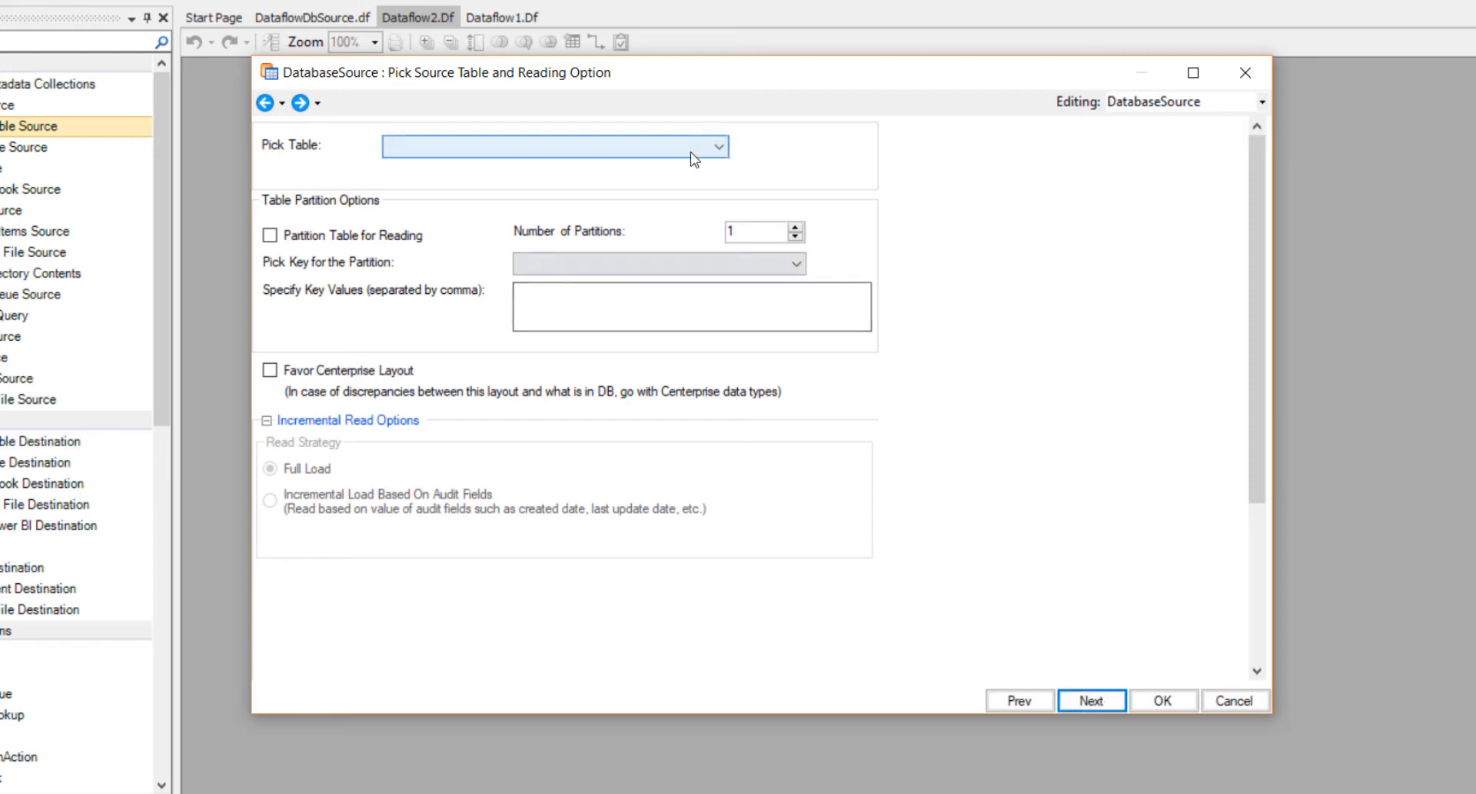
{"action": "left_click", "coordinate": [718, 145]}
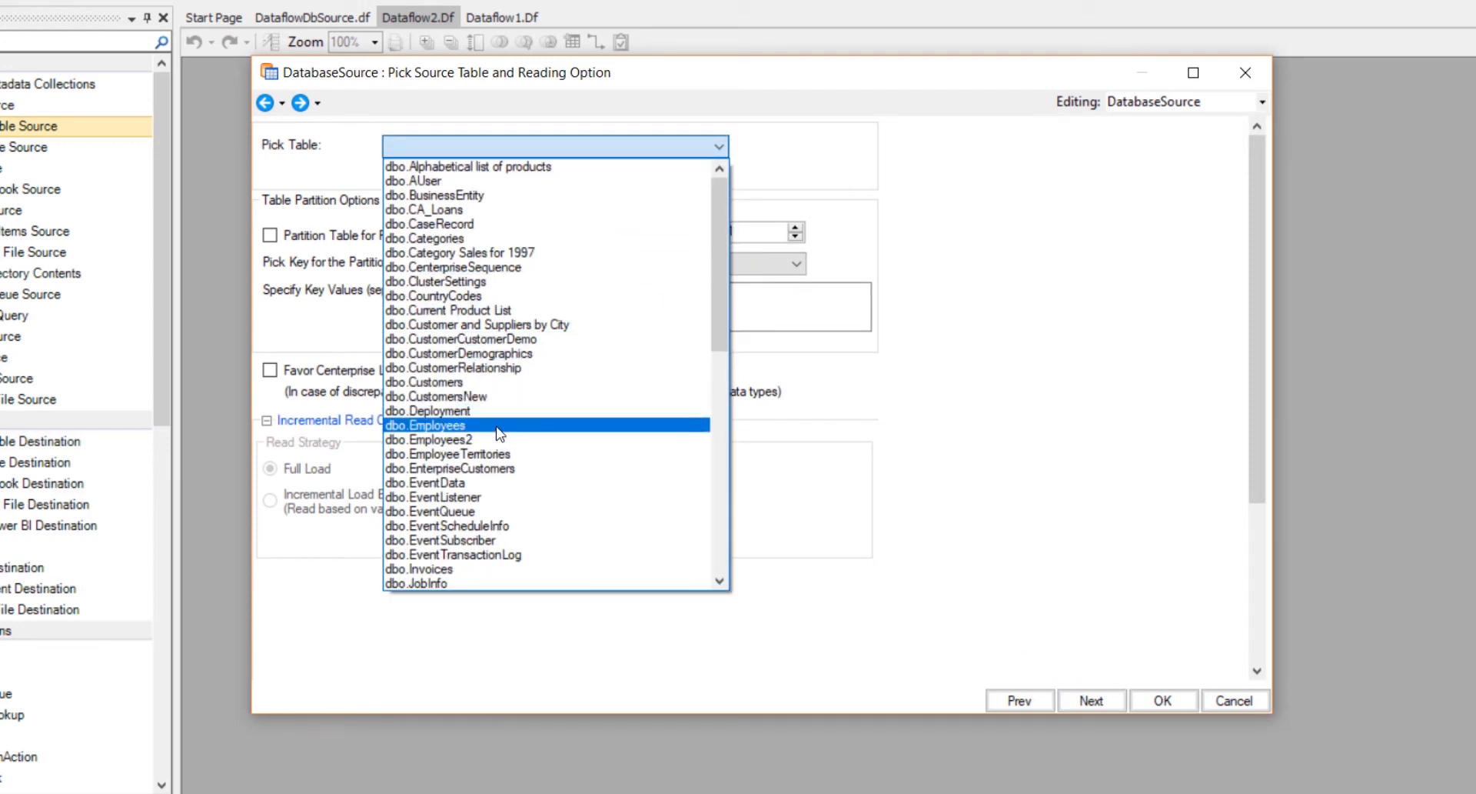
{"action": "left_click", "coordinate": [424, 426]}
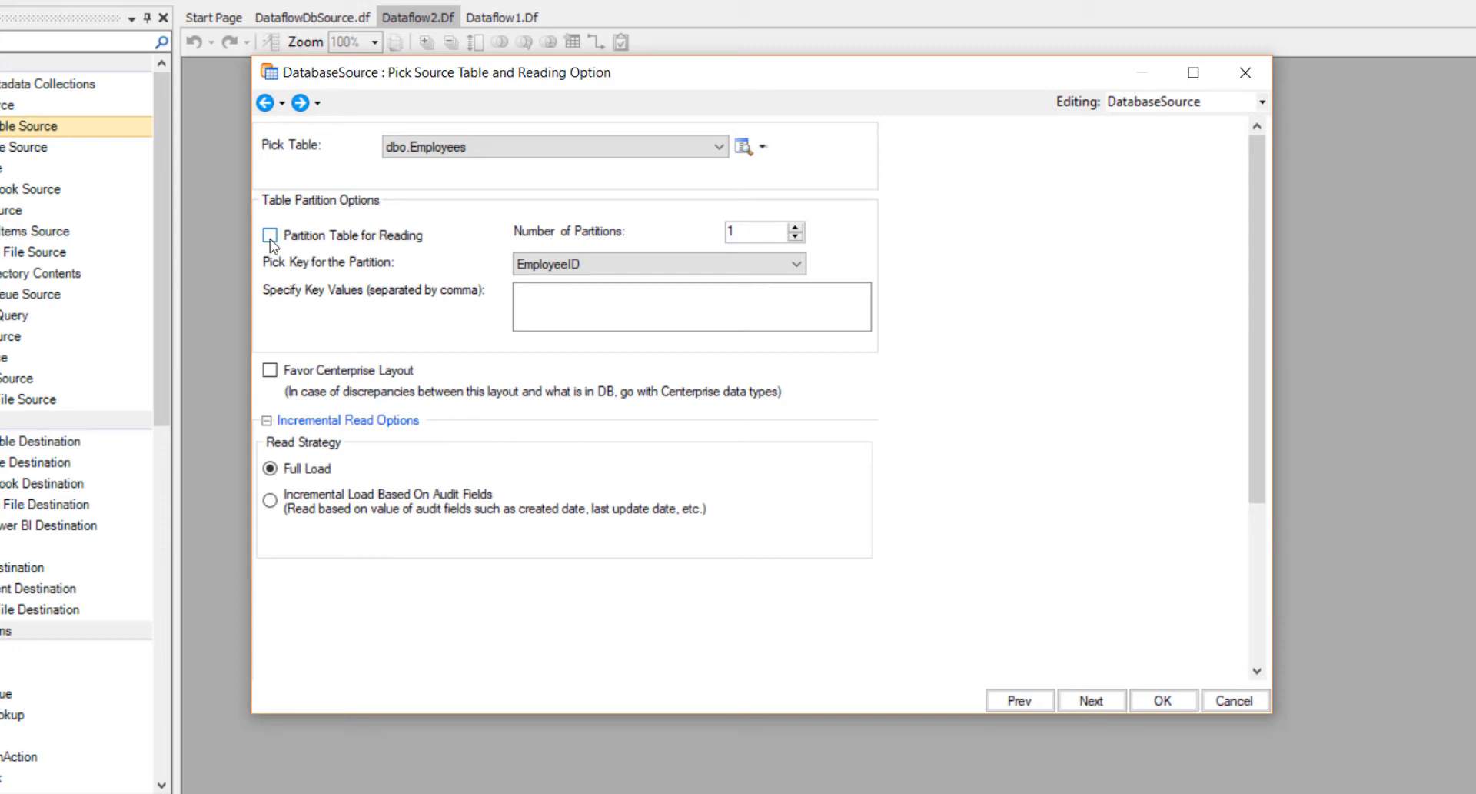
{"action": "left_click", "coordinate": [269, 235]}
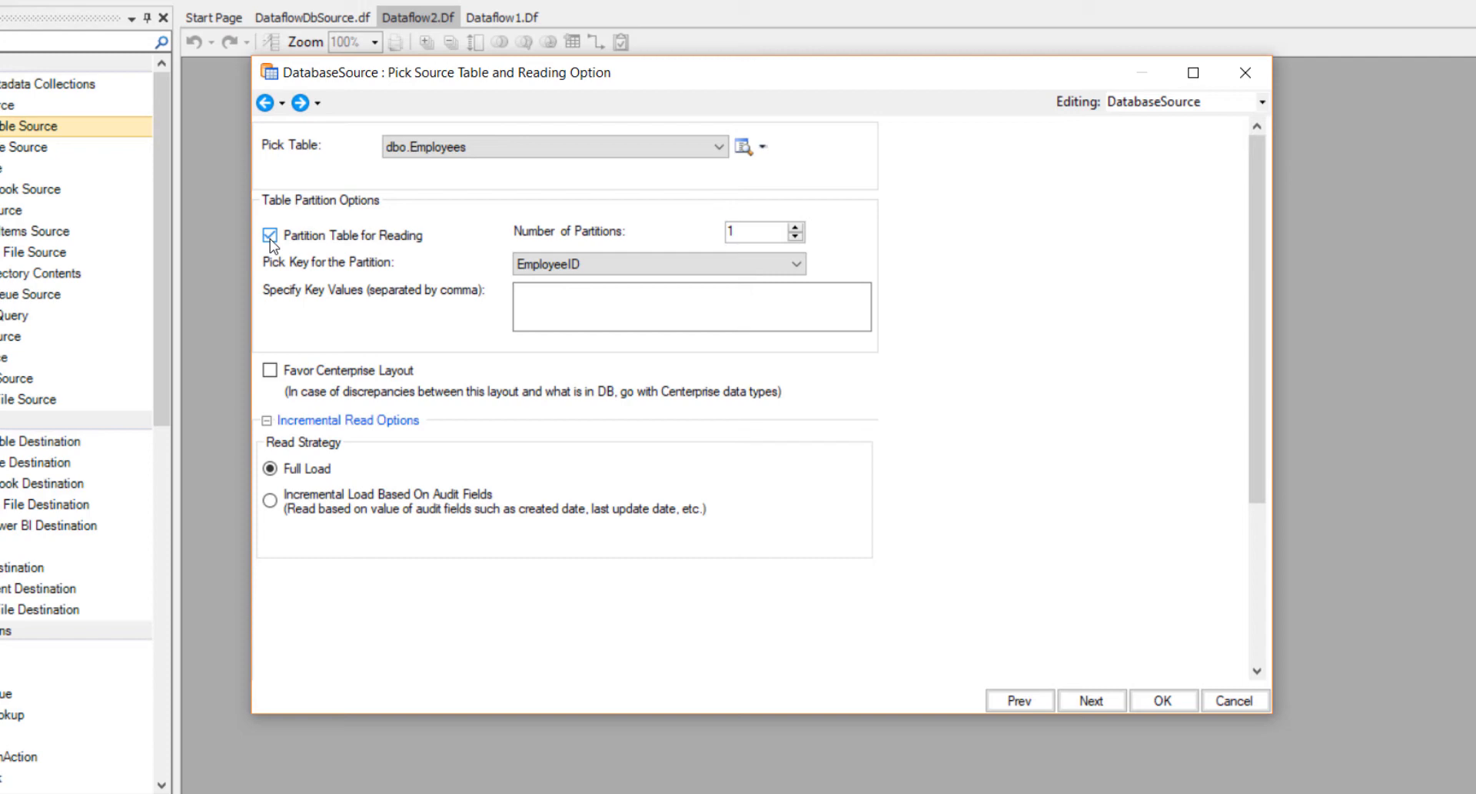
{"action": "left_click", "coordinate": [270, 235]}
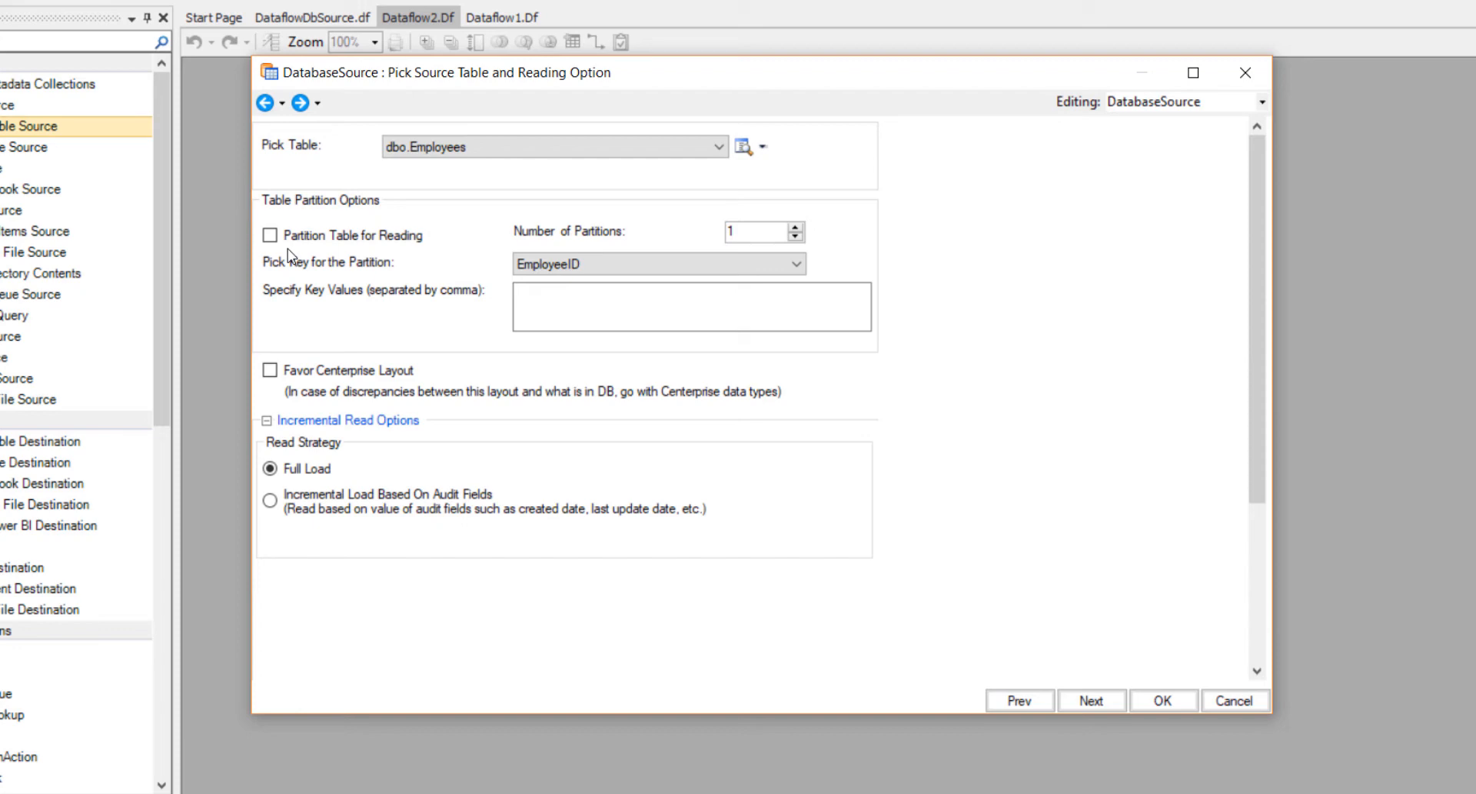
Step: Accept the Employees field layout and where clause to finish the source setup
{"action": "left_click", "coordinate": [1092, 700]}
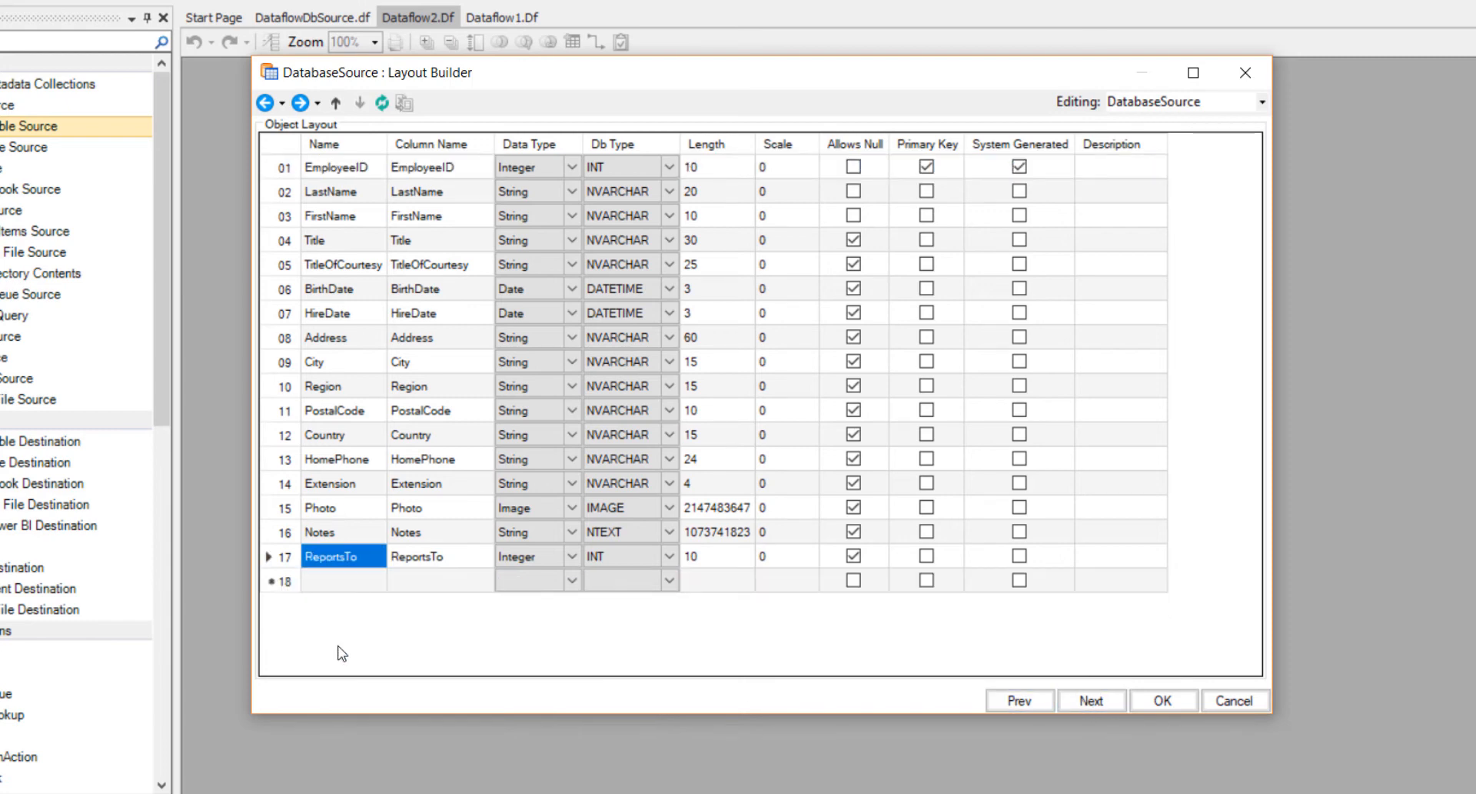
{"action": "mouse_move", "coordinate": [410, 620]}
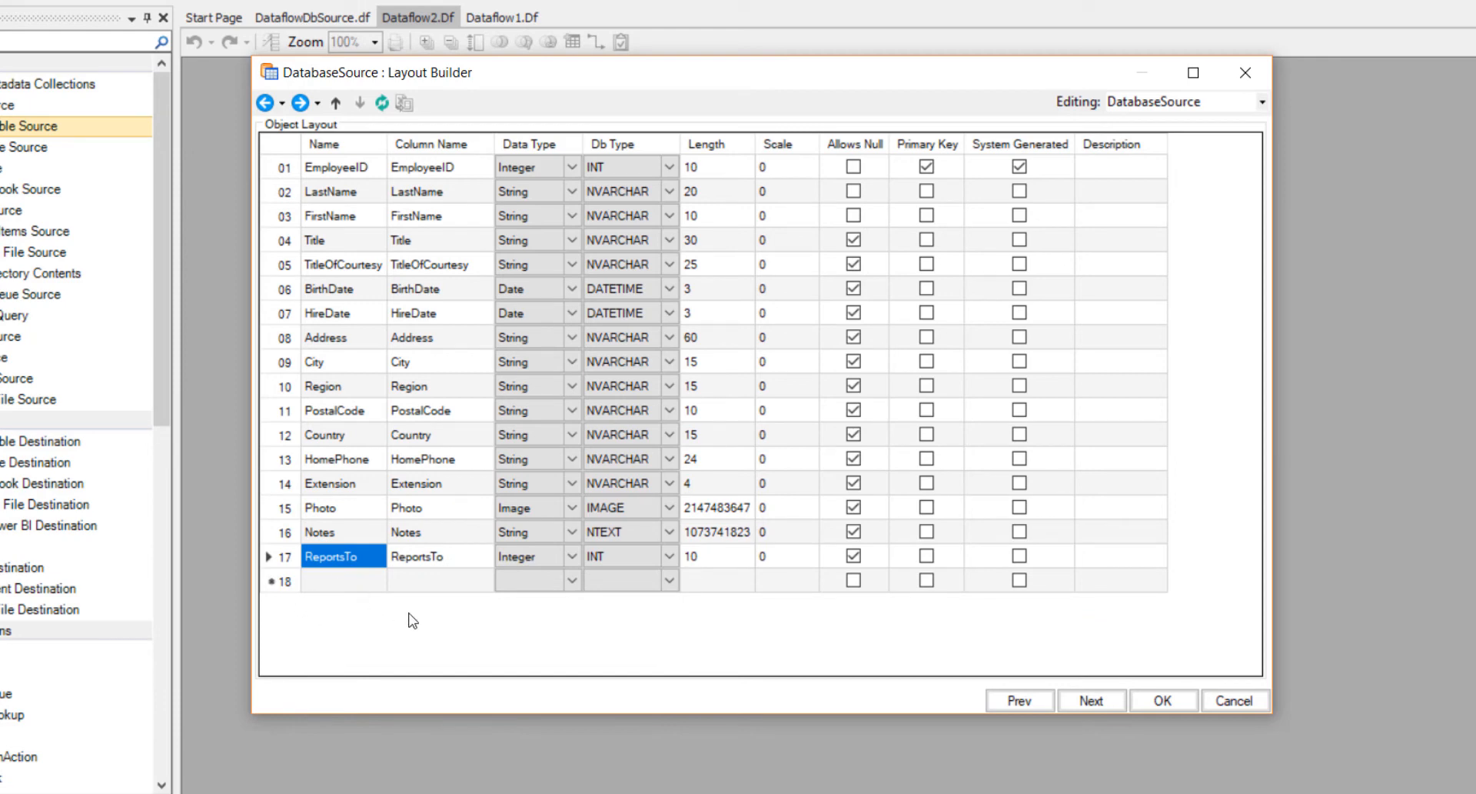
{"action": "left_click", "coordinate": [1092, 700]}
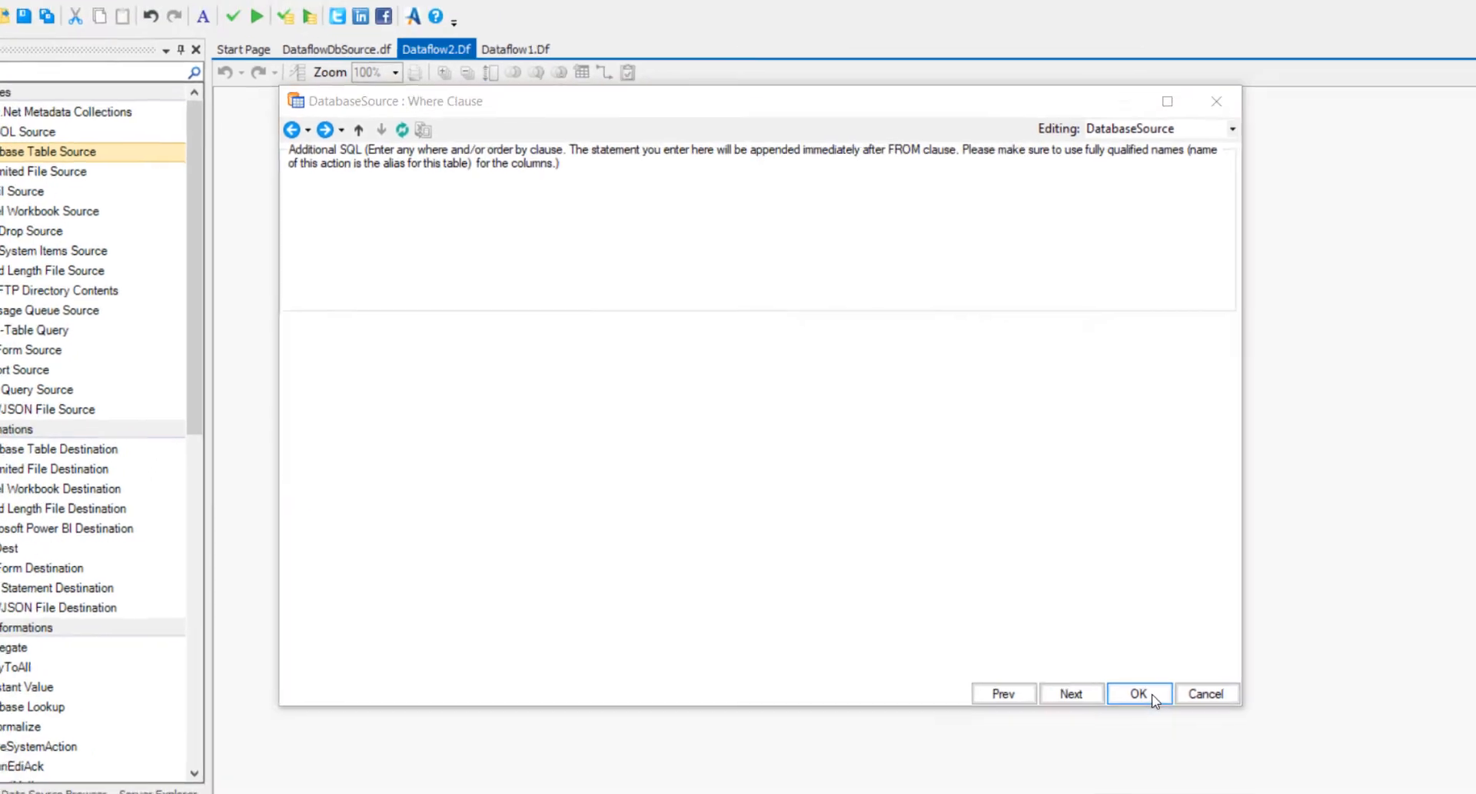
{"action": "left_click", "coordinate": [1139, 694]}
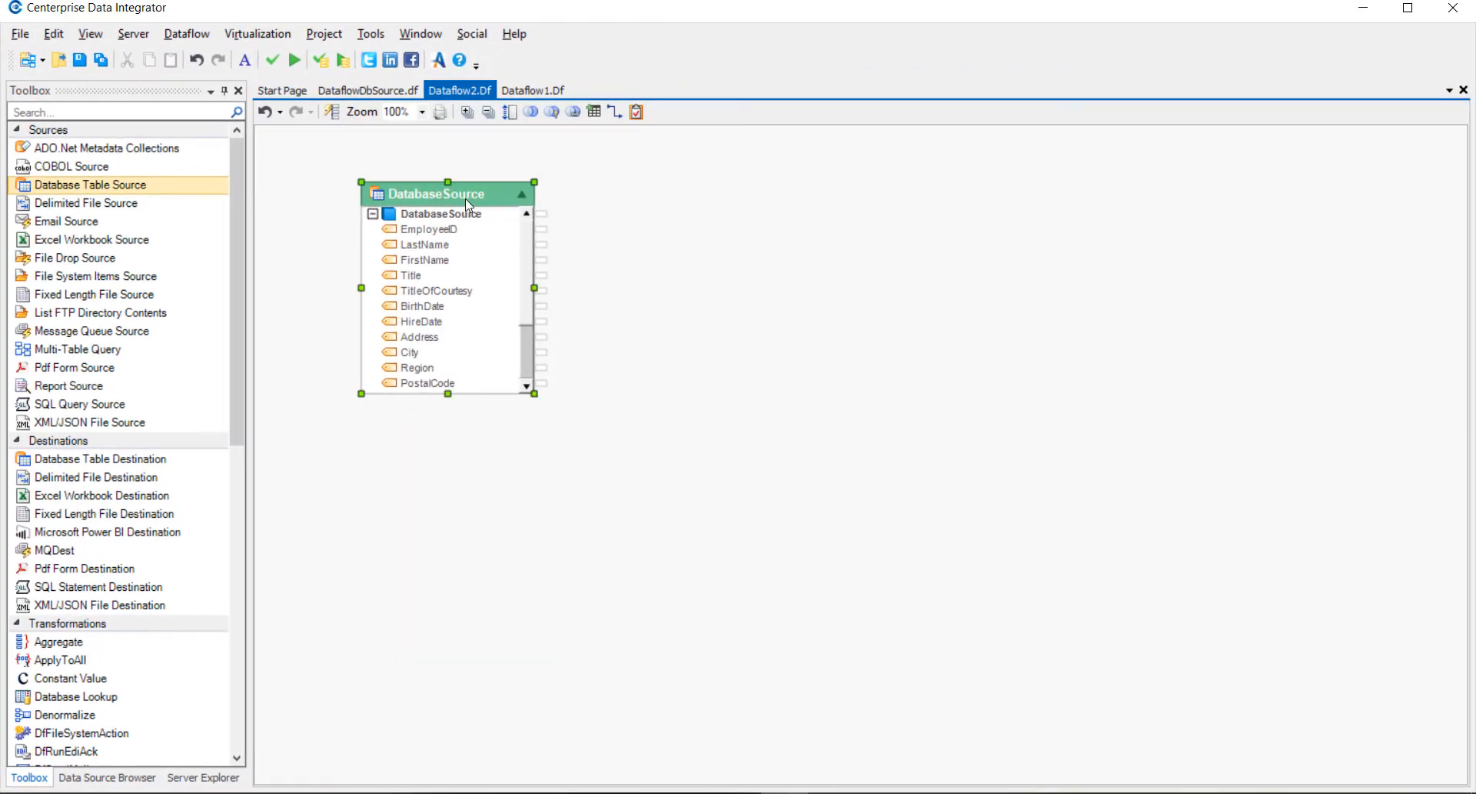
Step: Stretch the source box taller and preview its 9 Employees records, then close the preview
{"action": "left_click_drag", "start_coordinate": [448, 393], "coordinate": [449, 447]}
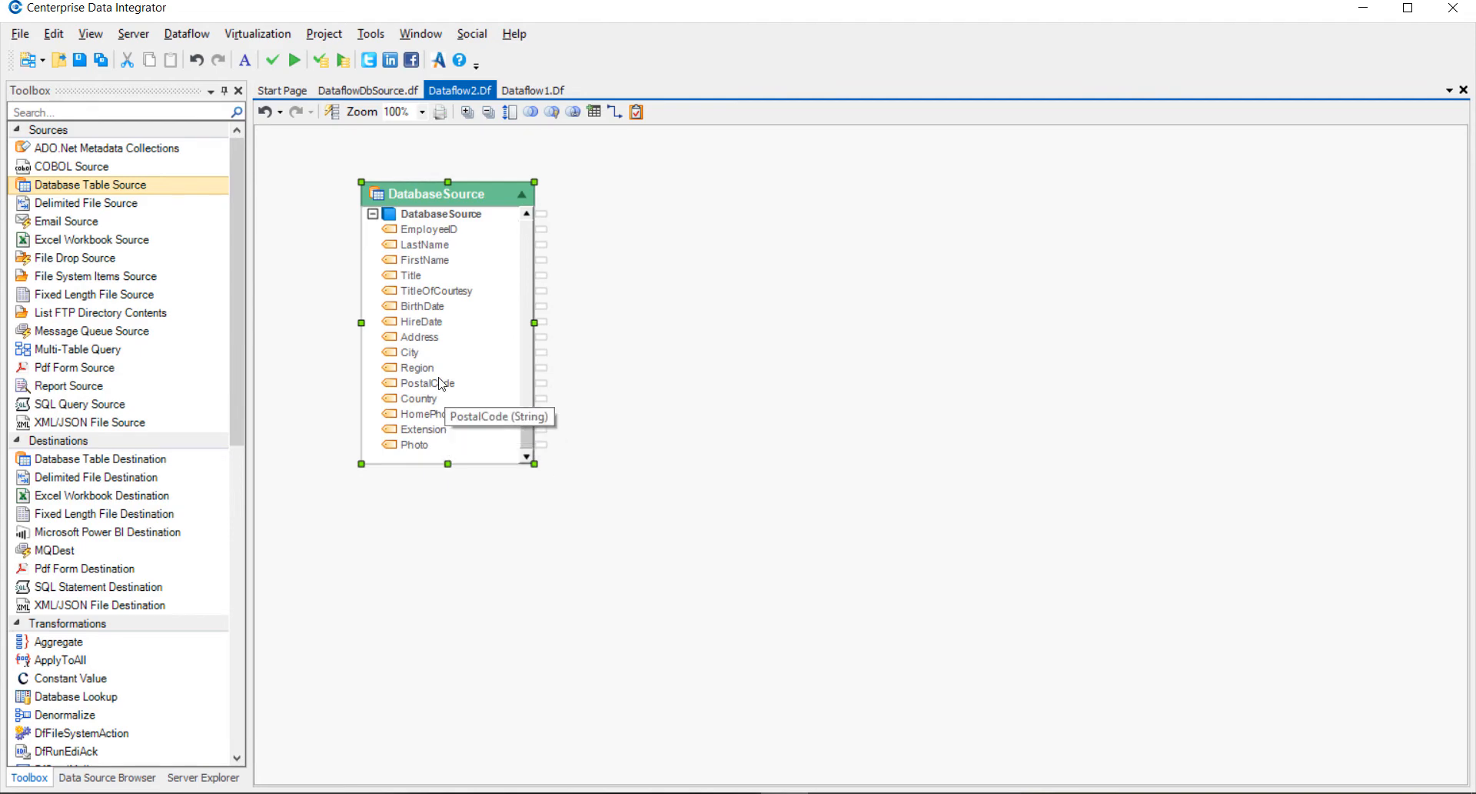
{"action": "mouse_move", "coordinate": [460, 214]}
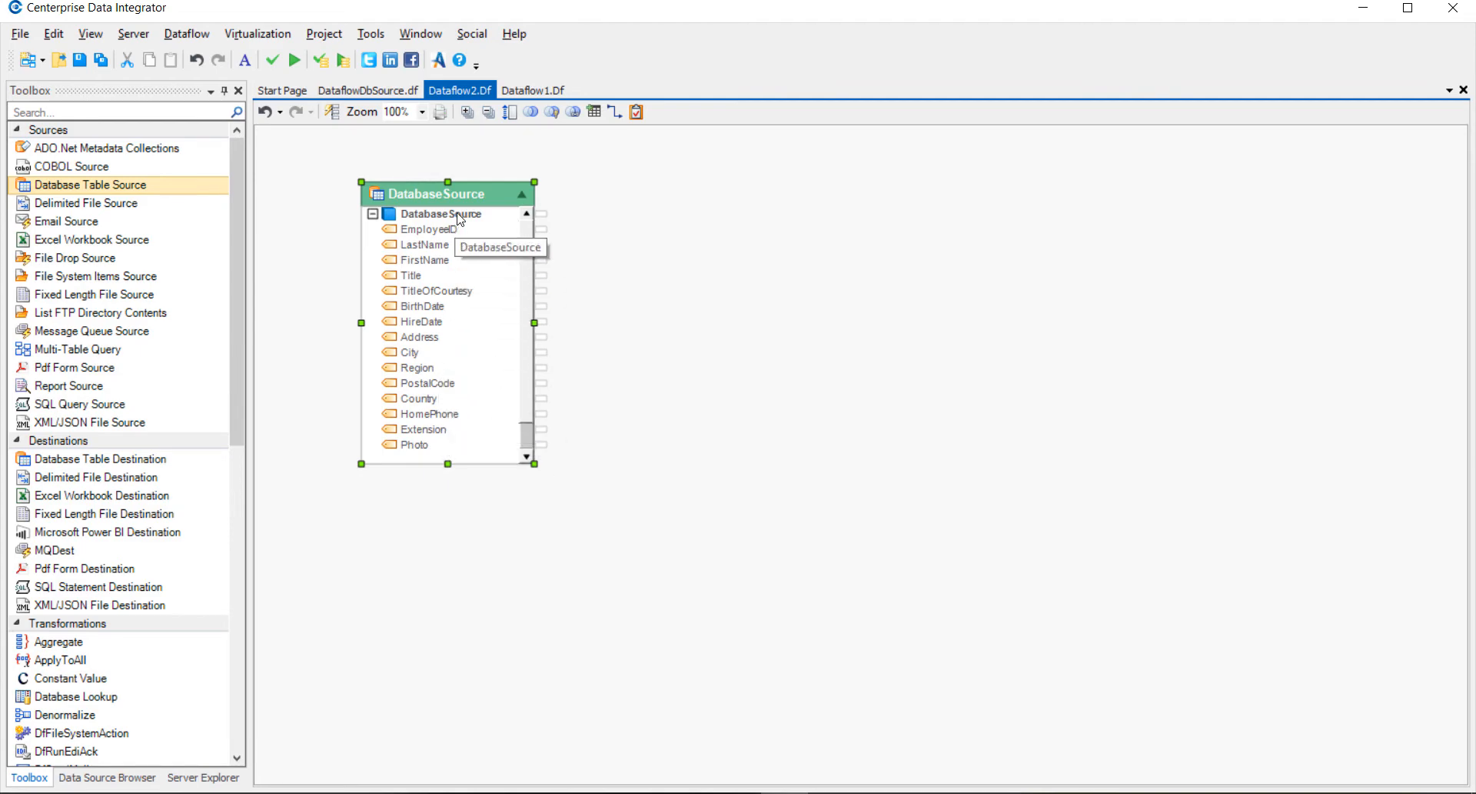
{"action": "mouse_move", "coordinate": [471, 196]}
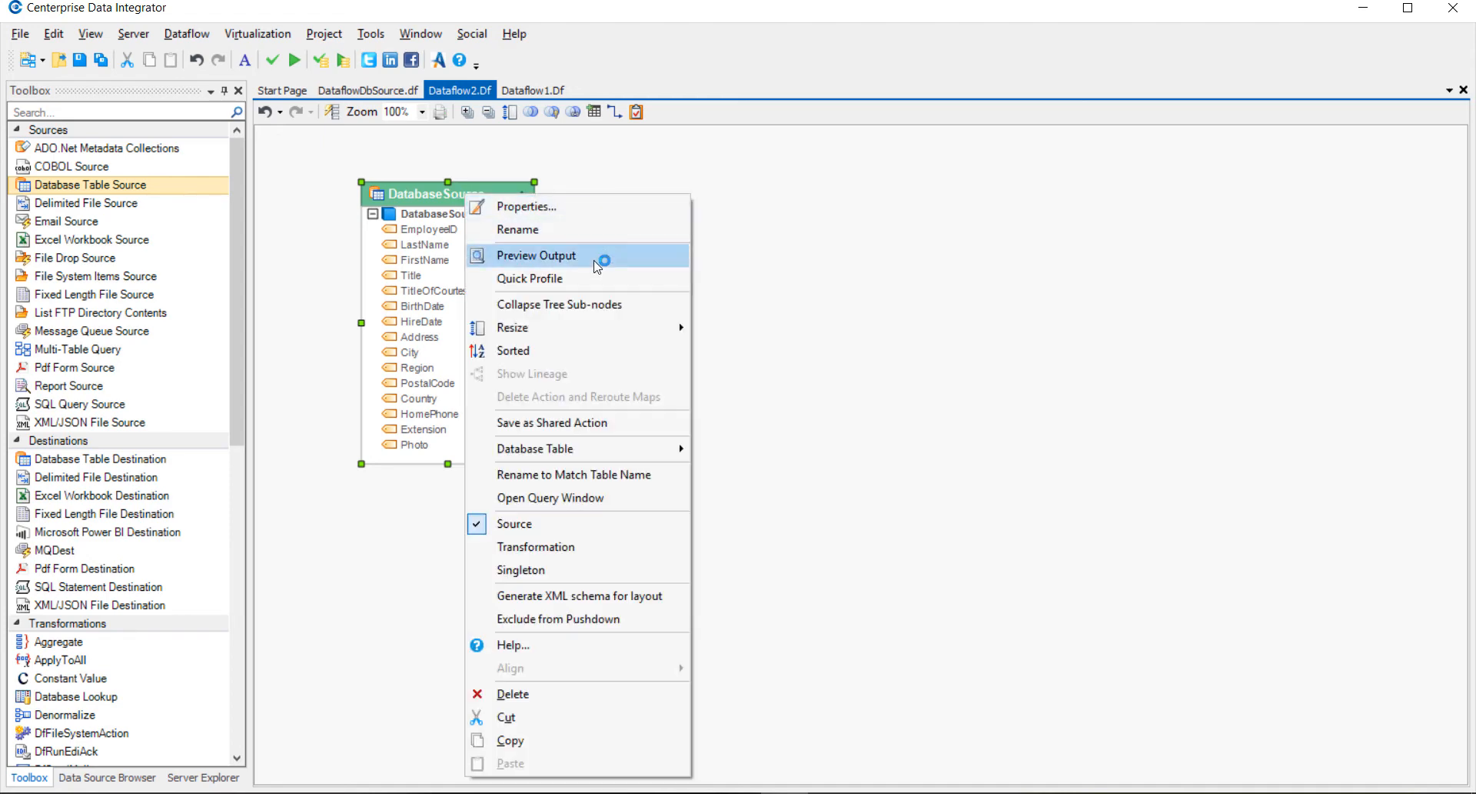
{"action": "left_click", "coordinate": [535, 255]}
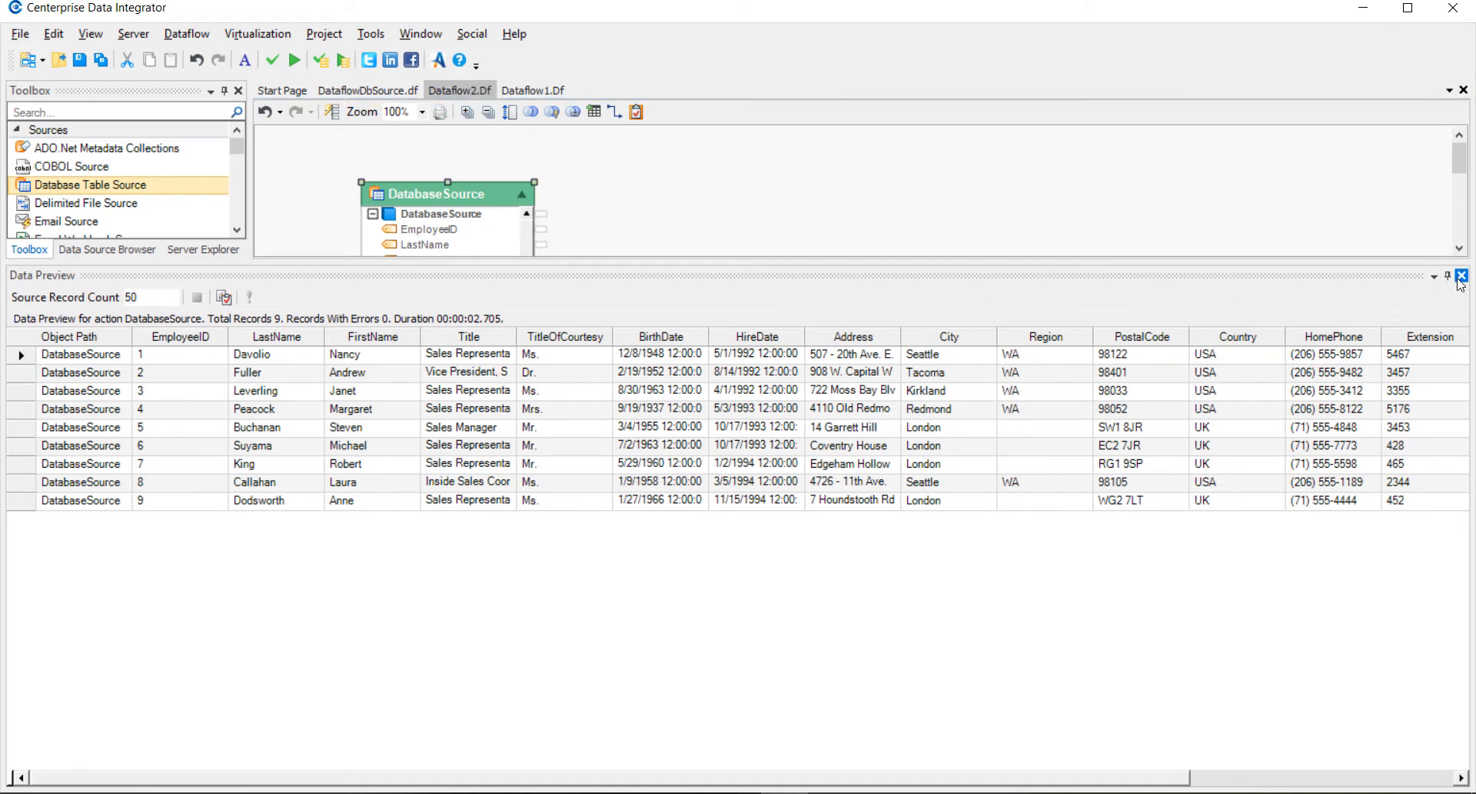
{"action": "left_click", "coordinate": [1461, 275]}
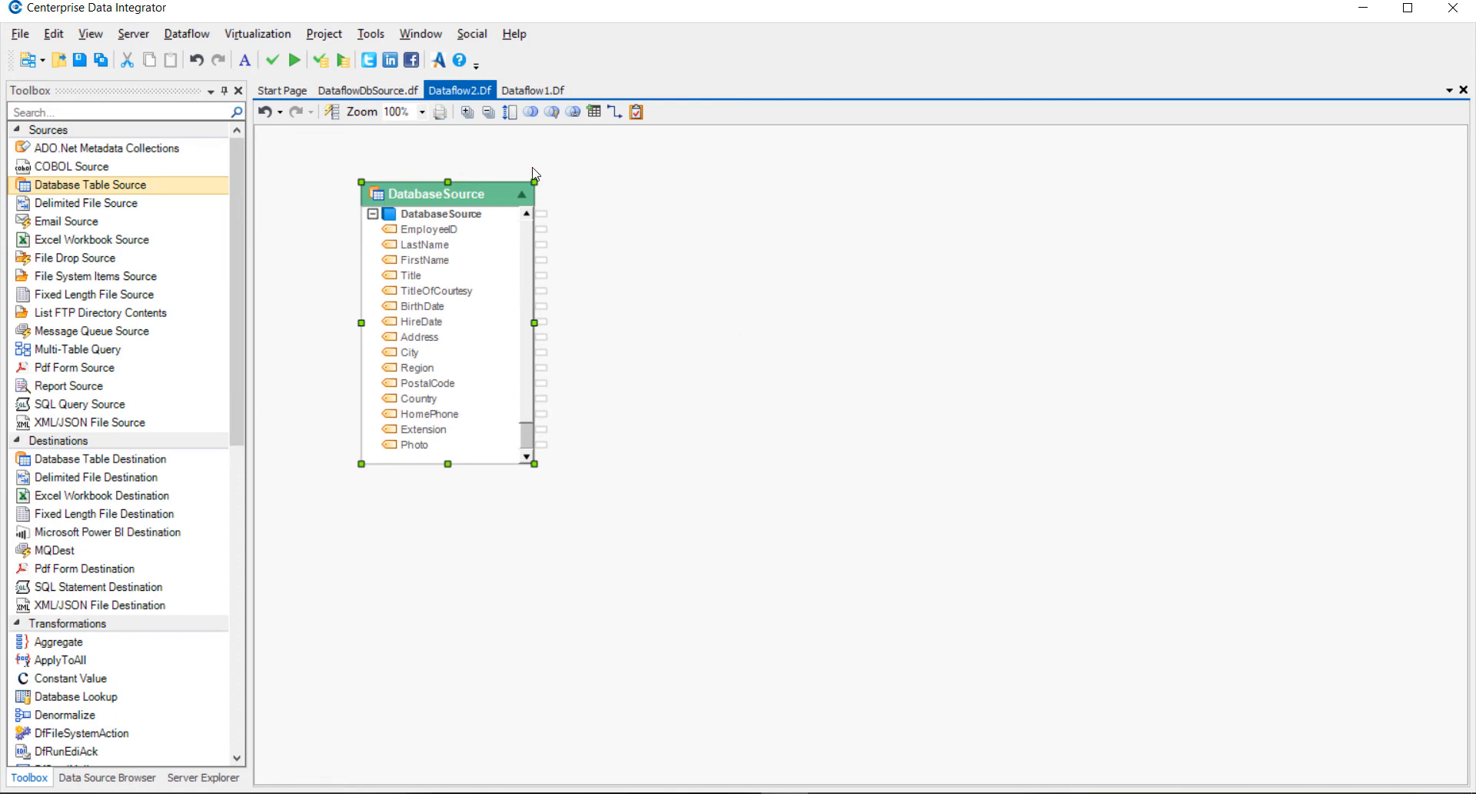
{"action": "left_click", "coordinate": [535, 172]}
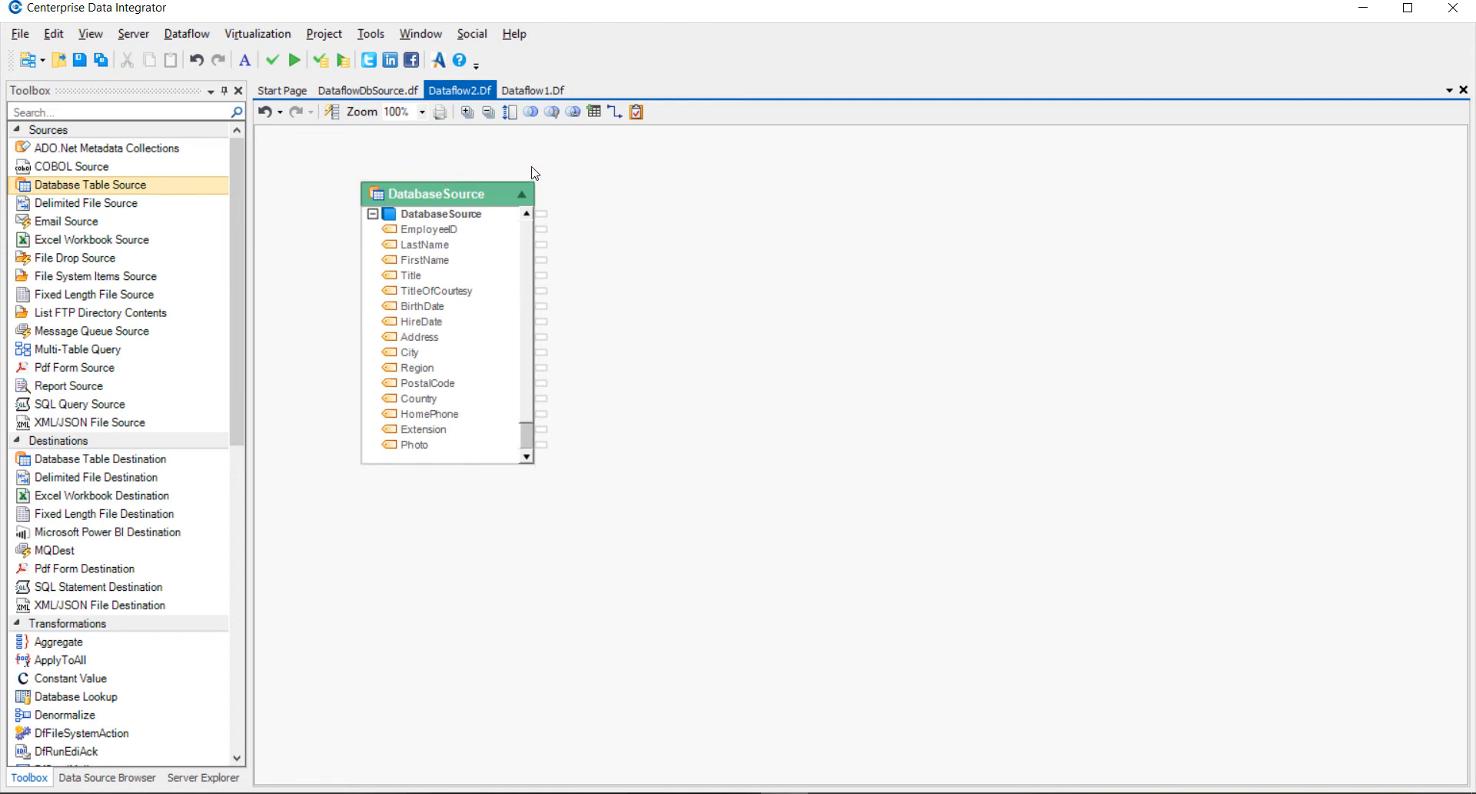
Step: In Dataflow1, place a Database Table Destination right of CustomerData and expand it
{"action": "left_click", "coordinate": [532, 90]}
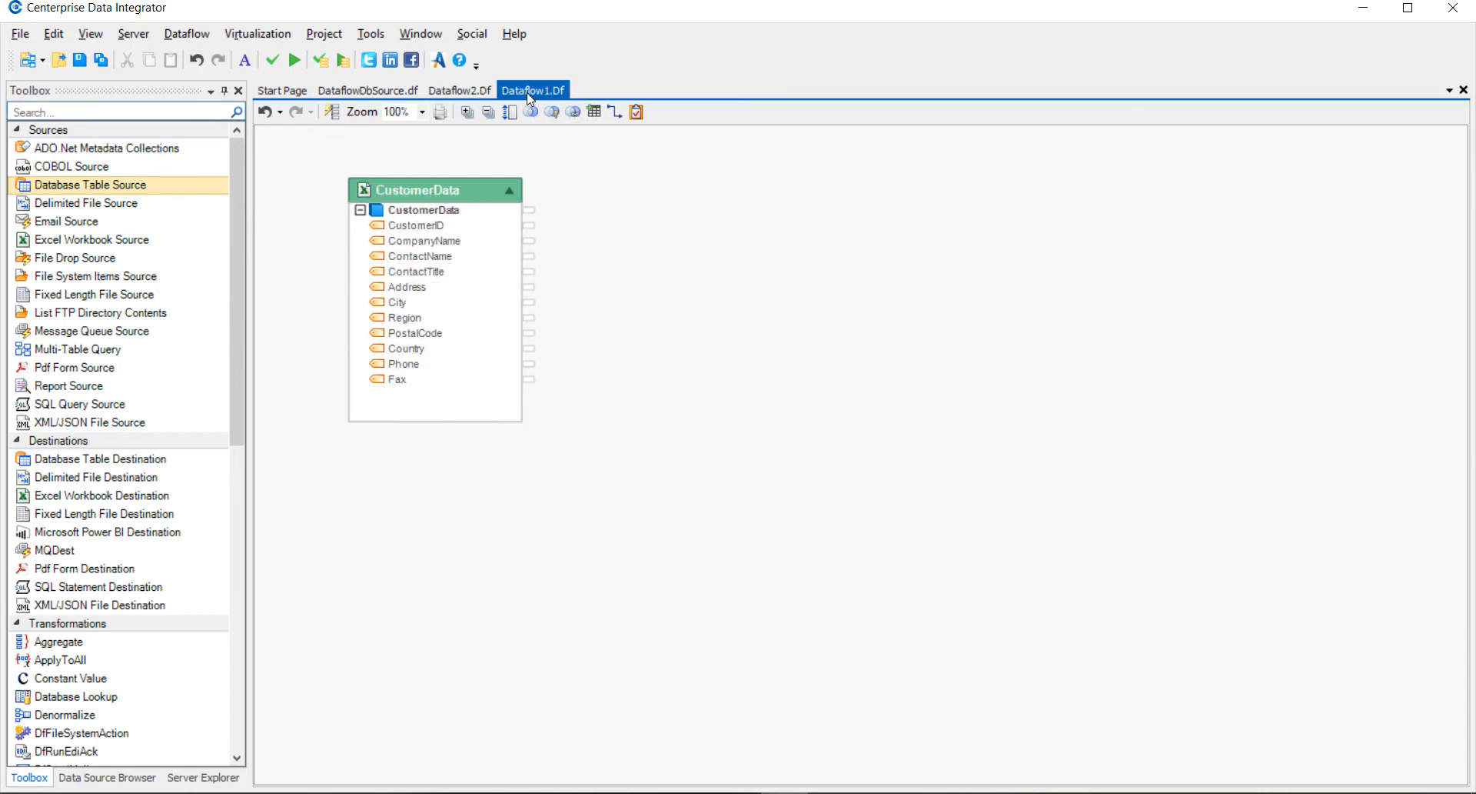
{"action": "mouse_move", "coordinate": [584, 205]}
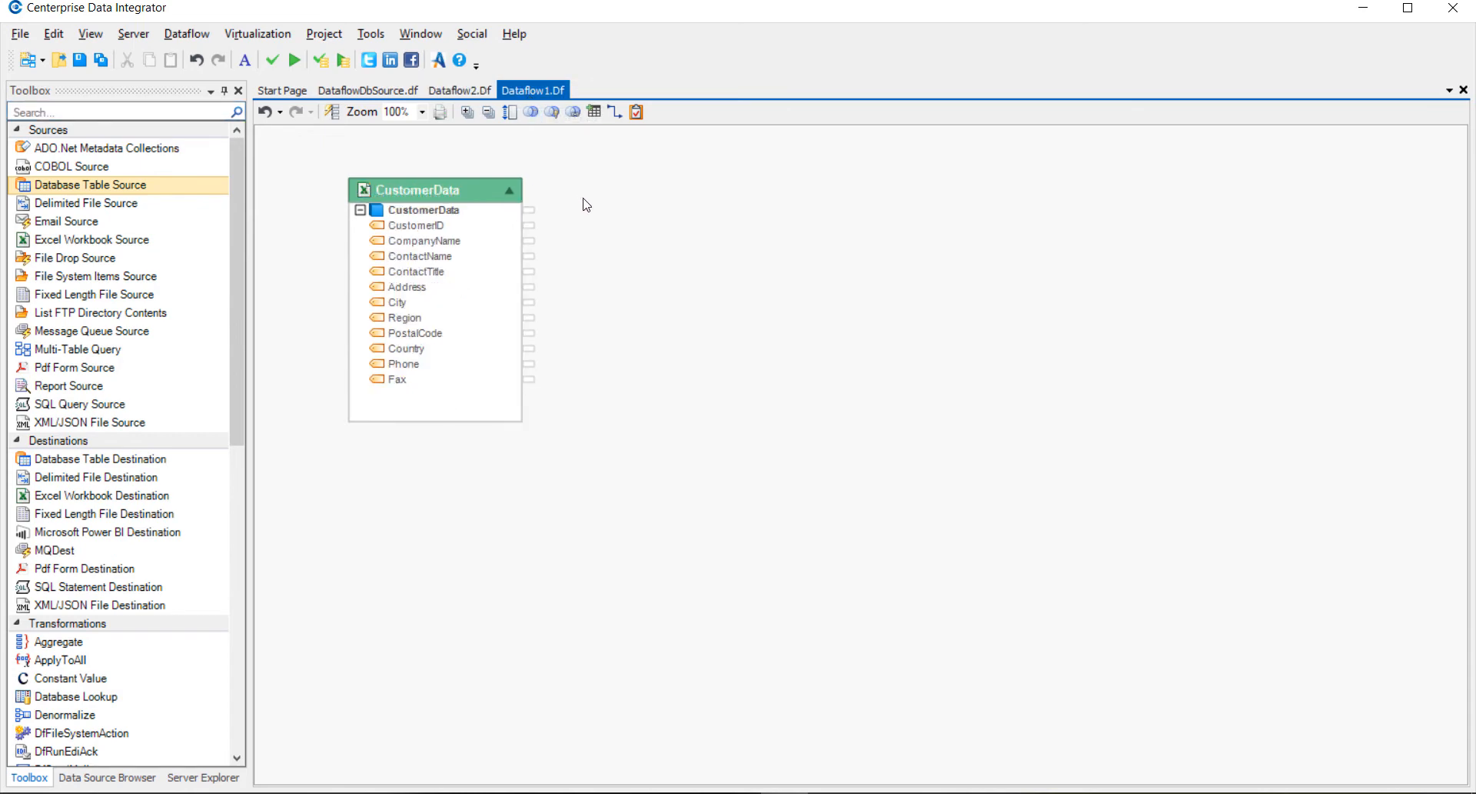
{"action": "left_click", "coordinate": [434, 189]}
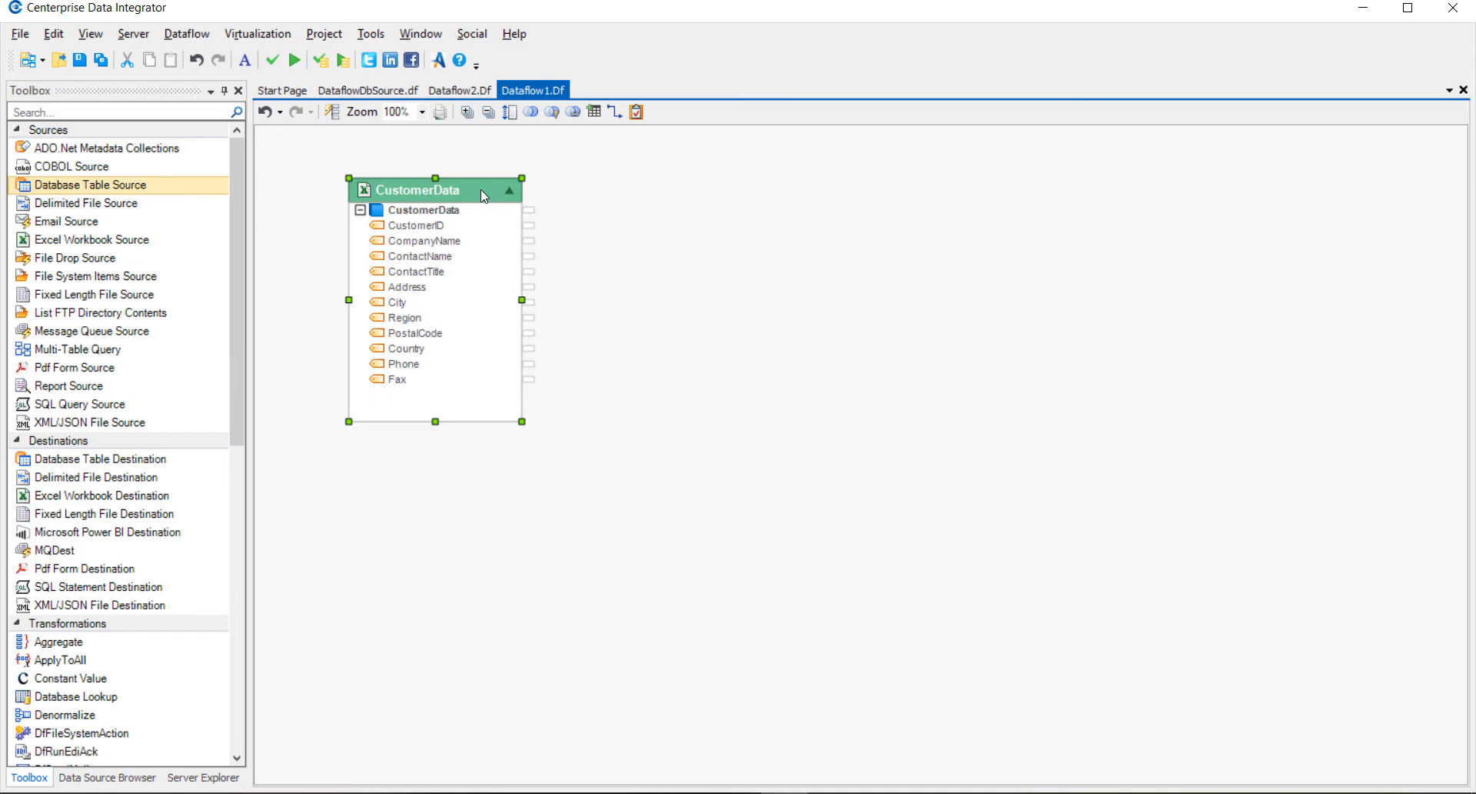
{"action": "mouse_move", "coordinate": [241, 421]}
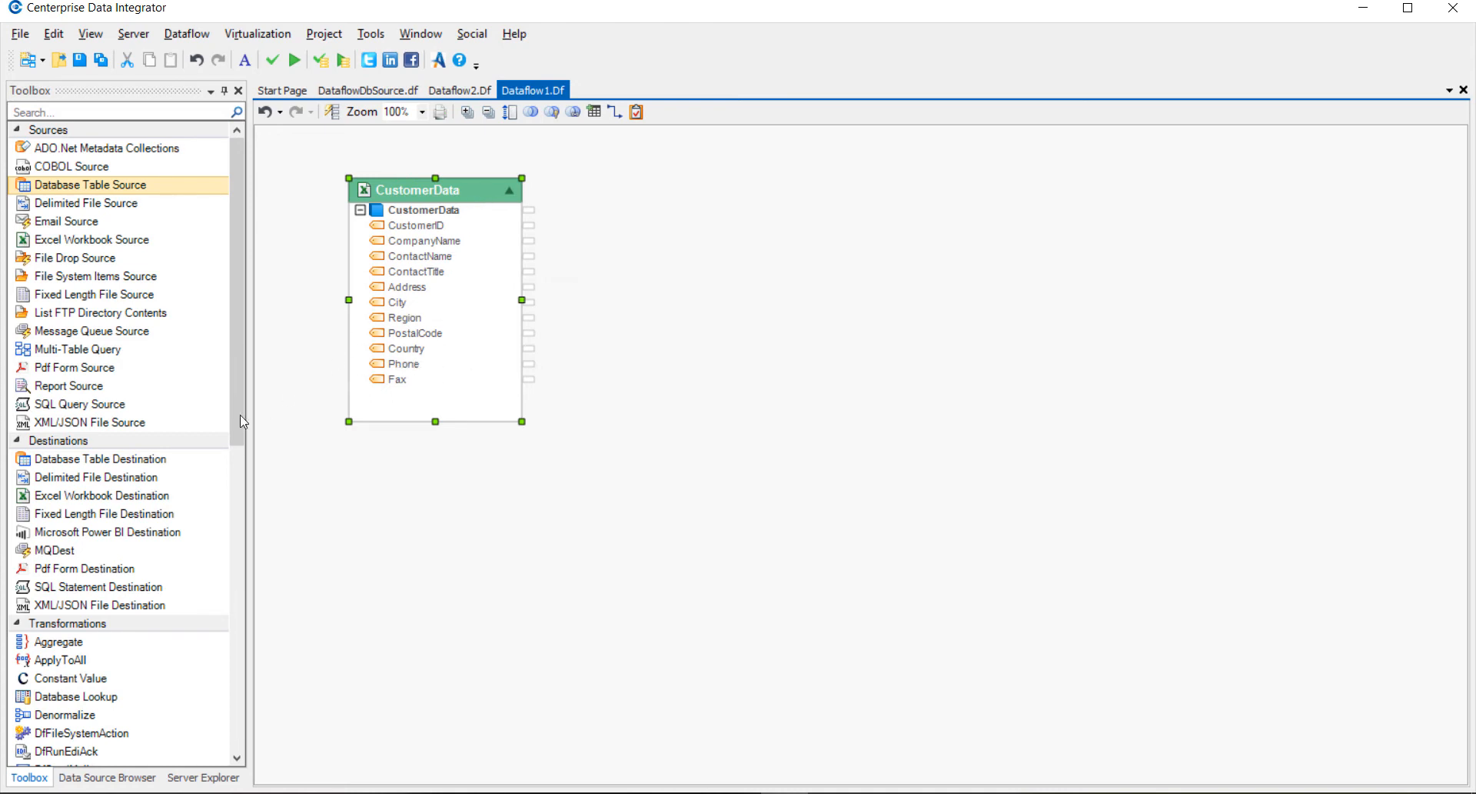
{"action": "left_click", "coordinate": [98, 458]}
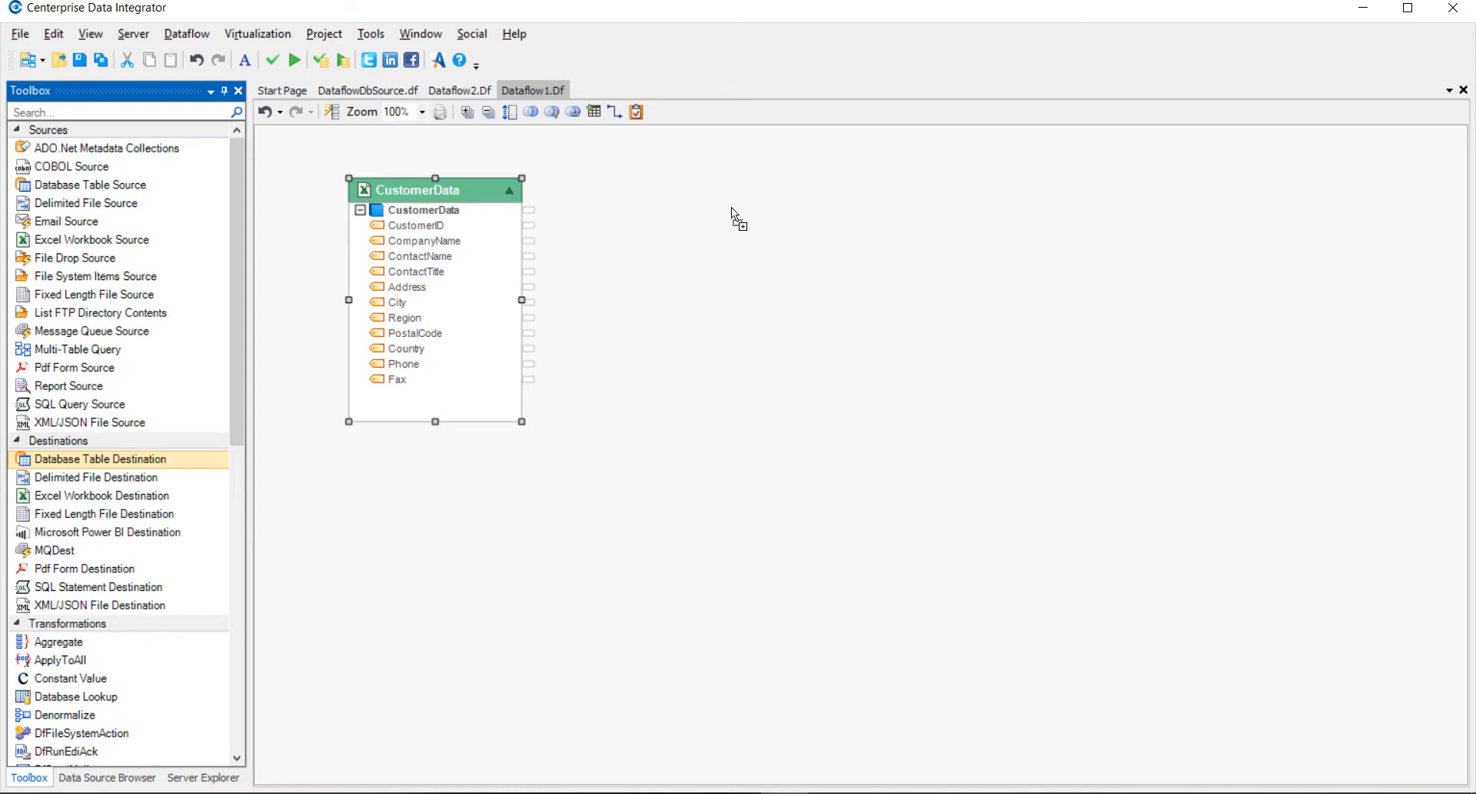
{"action": "left_click_drag", "start_coordinate": [95, 458], "coordinate": [817, 211]}
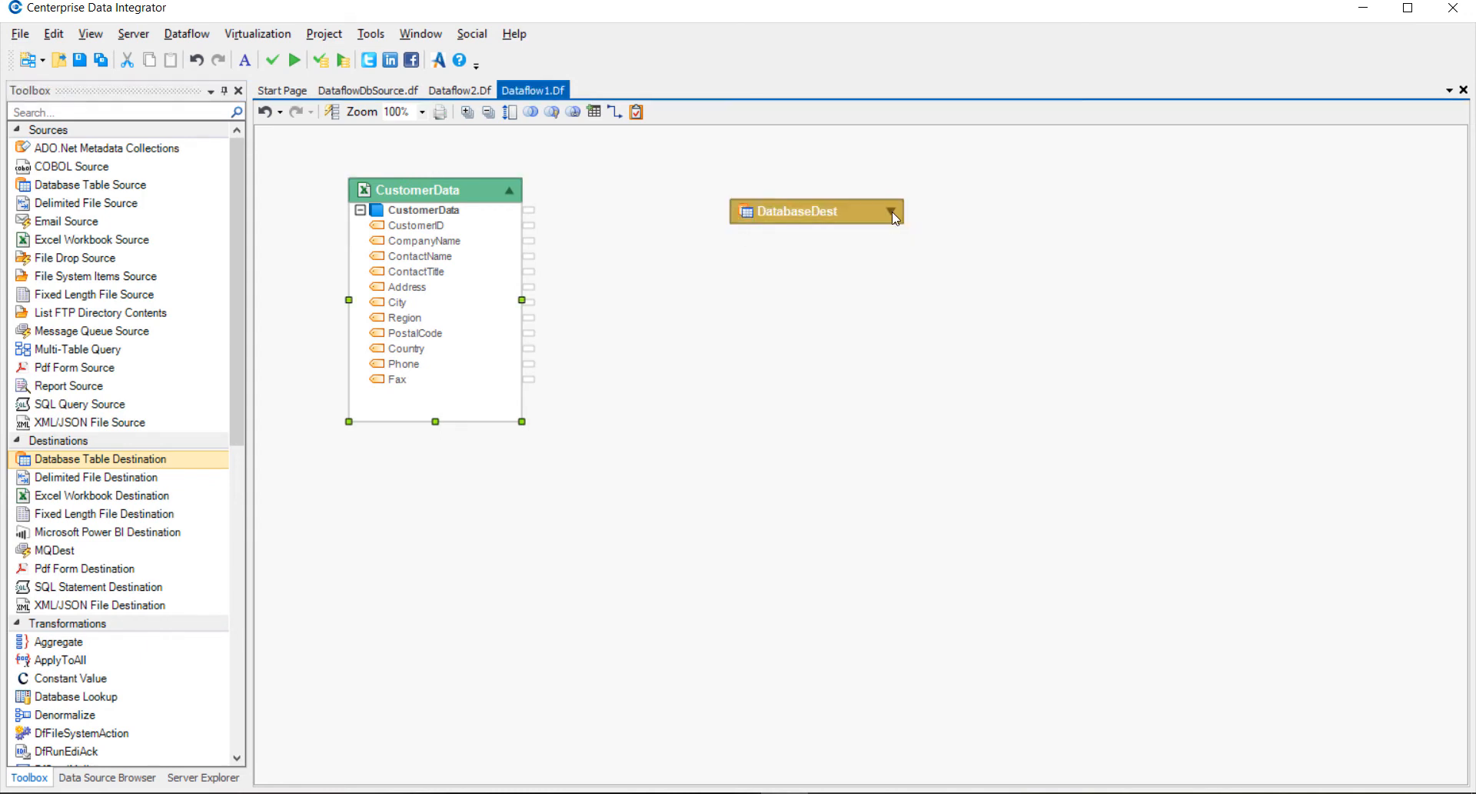
{"action": "left_click", "coordinate": [889, 212]}
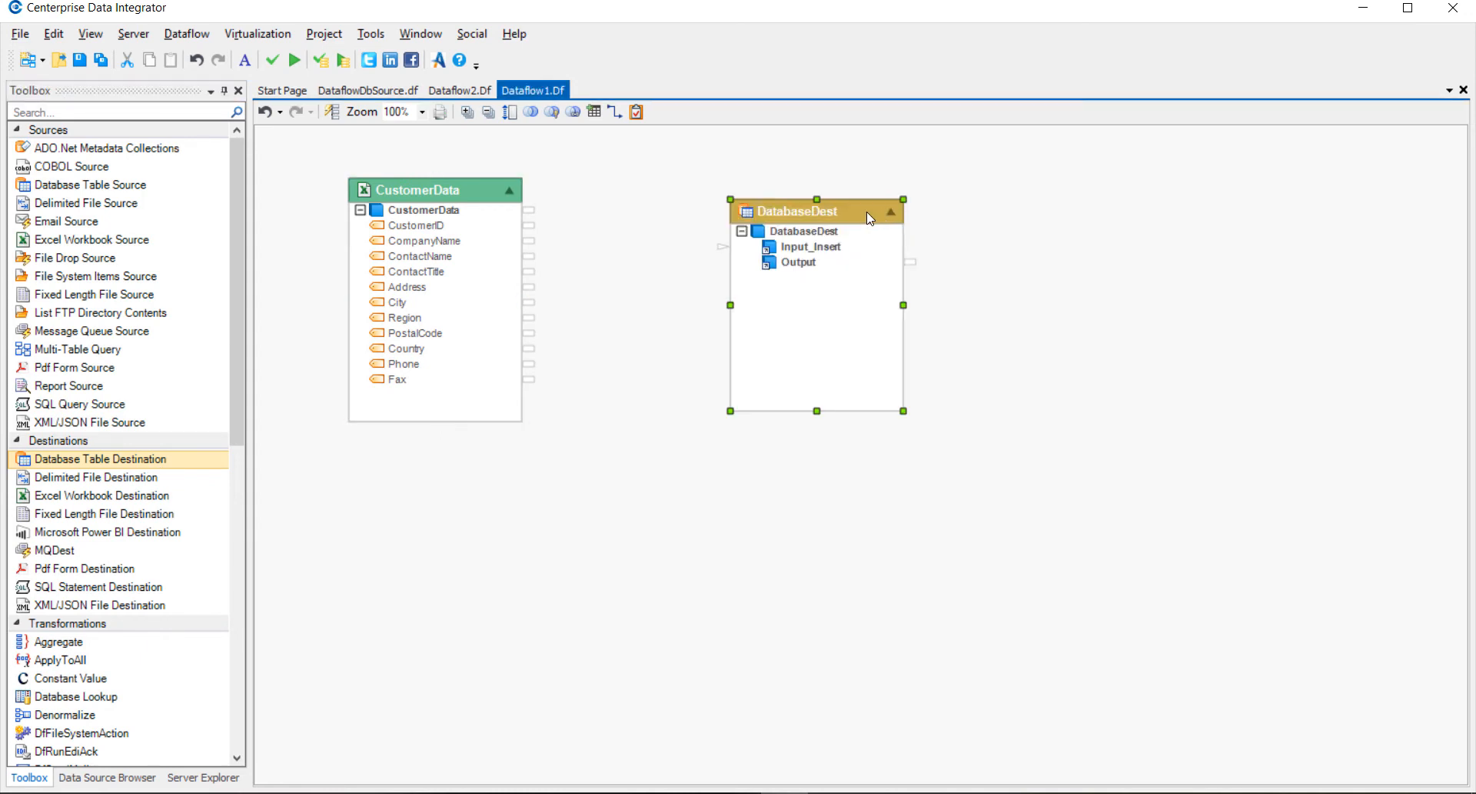
{"action": "right_click", "coordinate": [865, 215]}
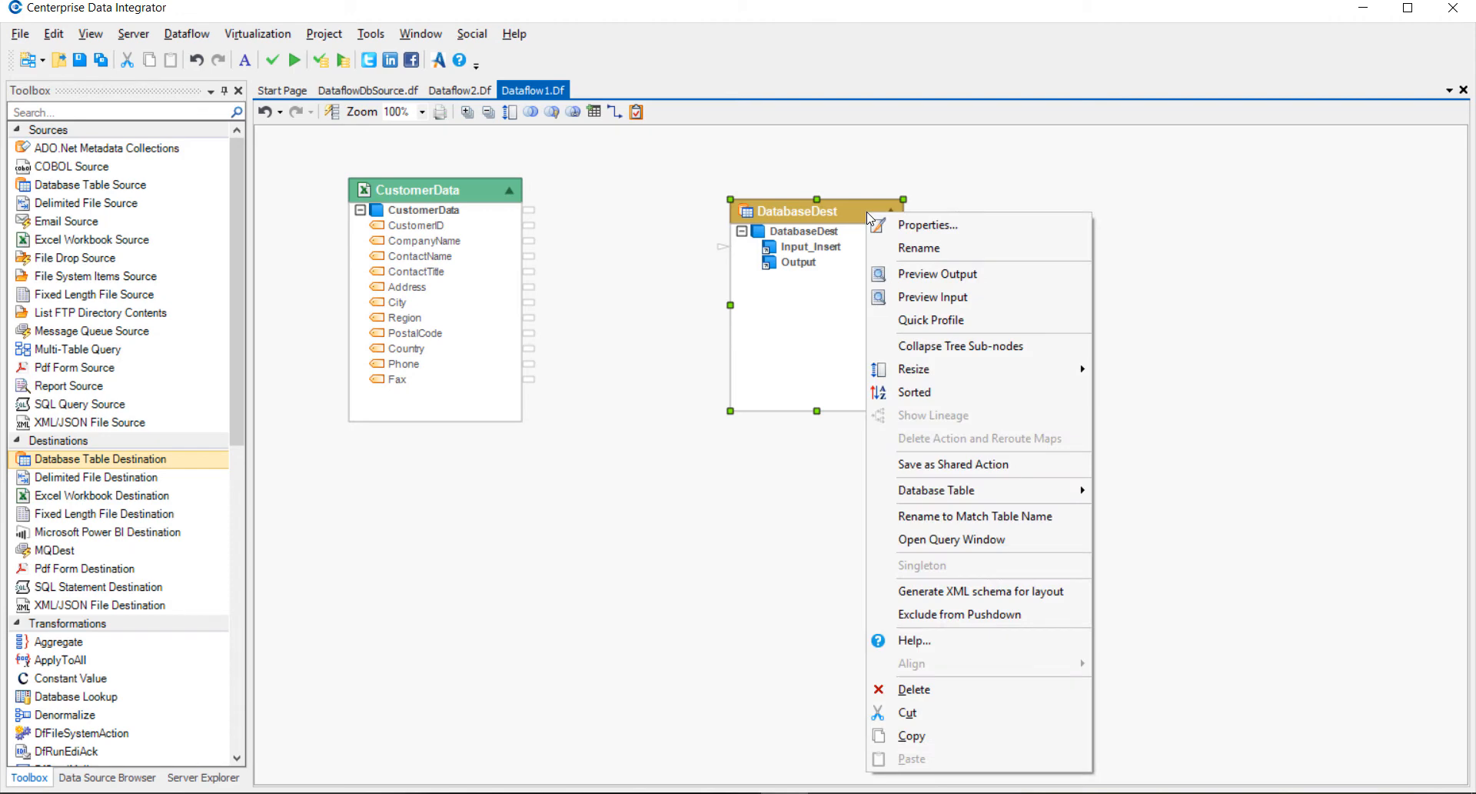
Step: Reuse the recent Northwind SQL Server connection for DatabaseDest, test it, and continue to Pick Table
{"action": "left_click", "coordinate": [927, 225]}
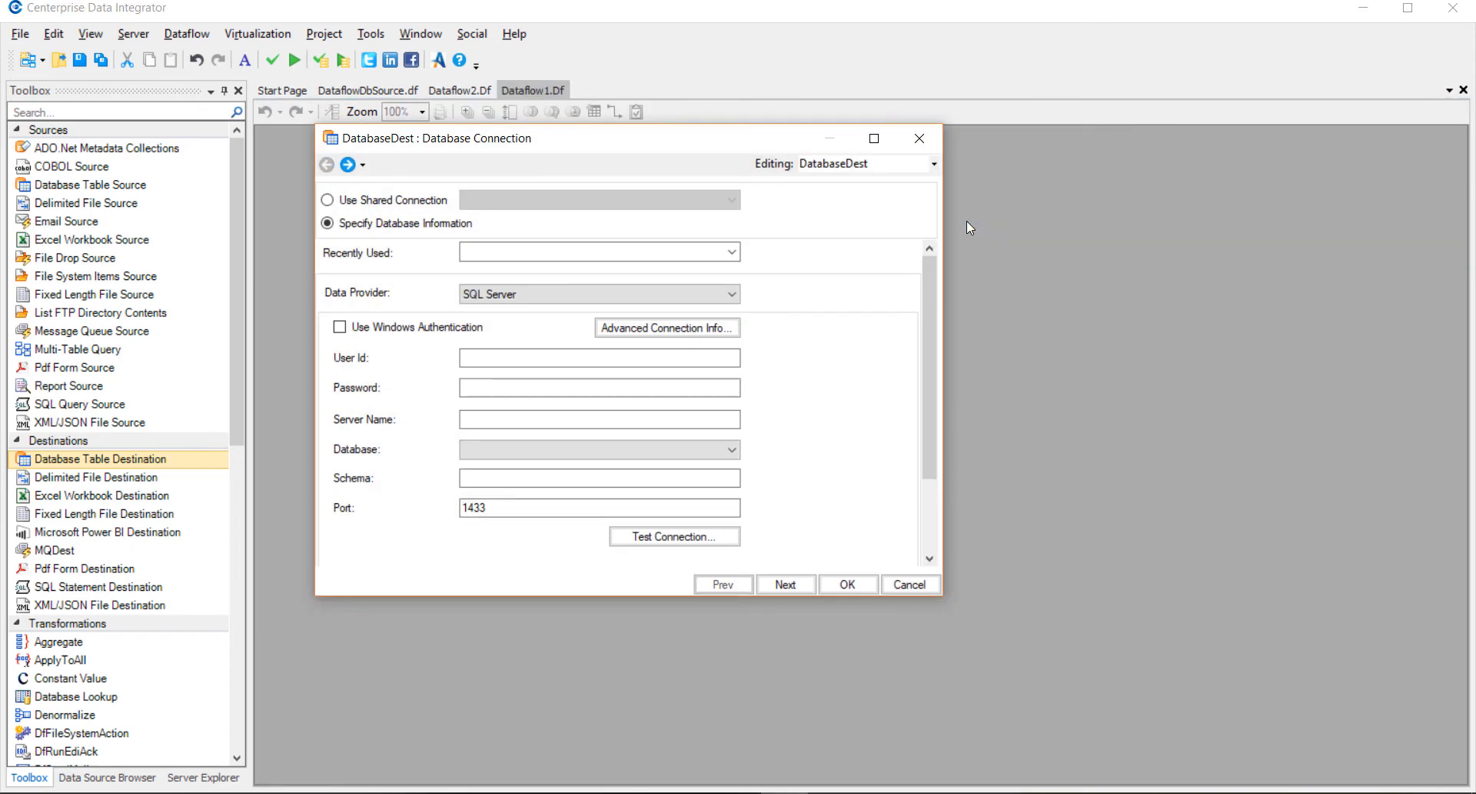
{"action": "left_click", "coordinate": [730, 252]}
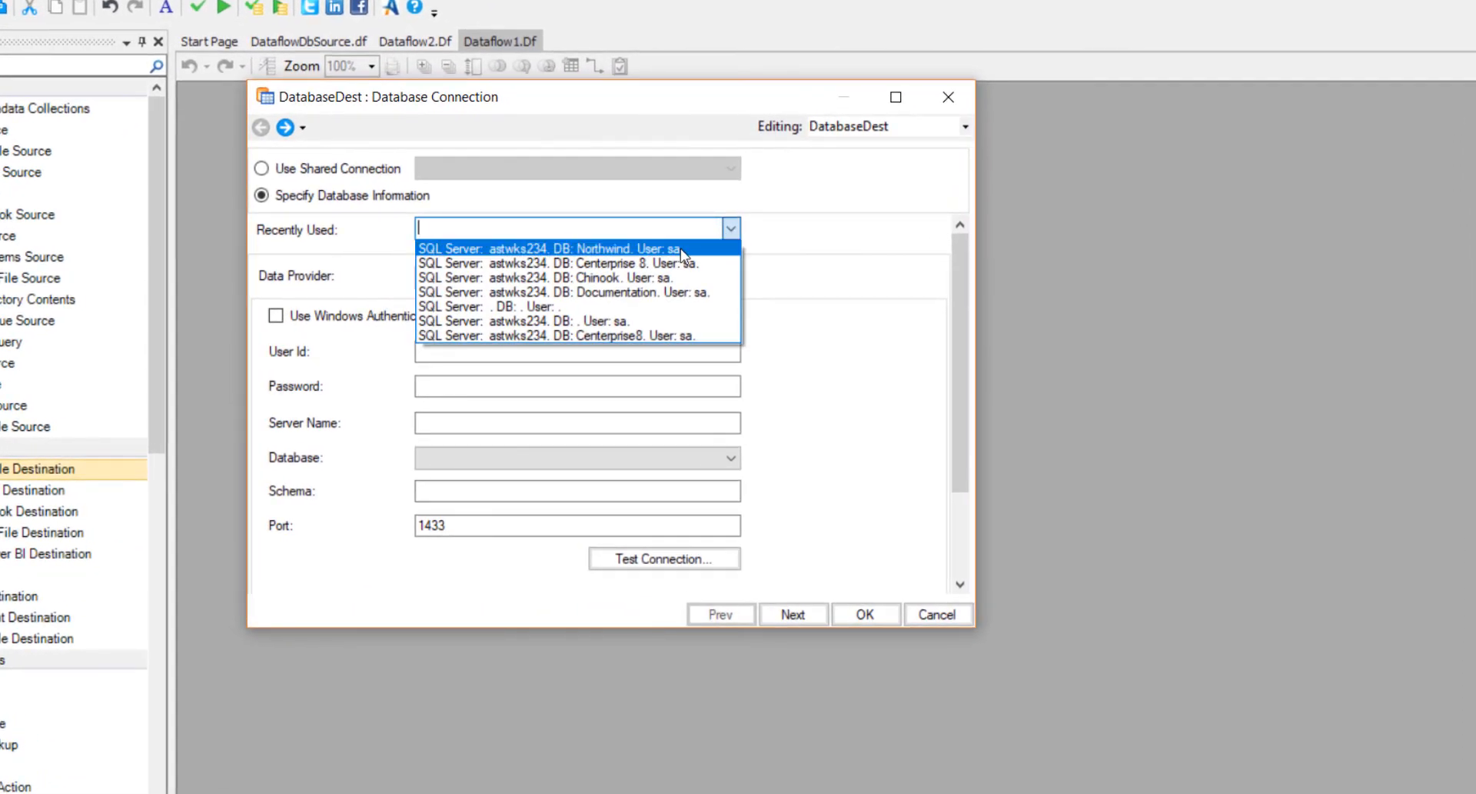
{"action": "left_click", "coordinate": [575, 247]}
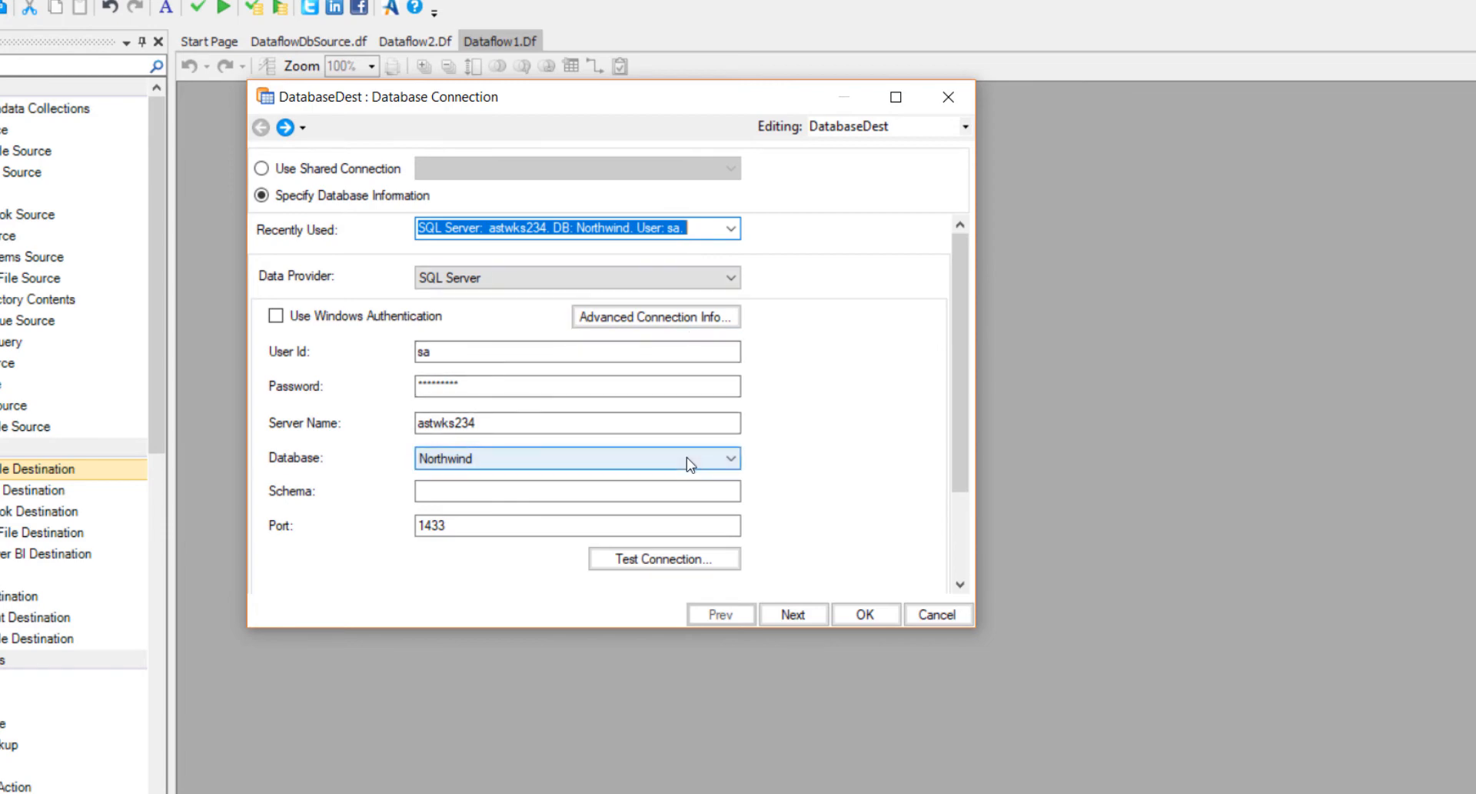
{"action": "mouse_move", "coordinate": [732, 229]}
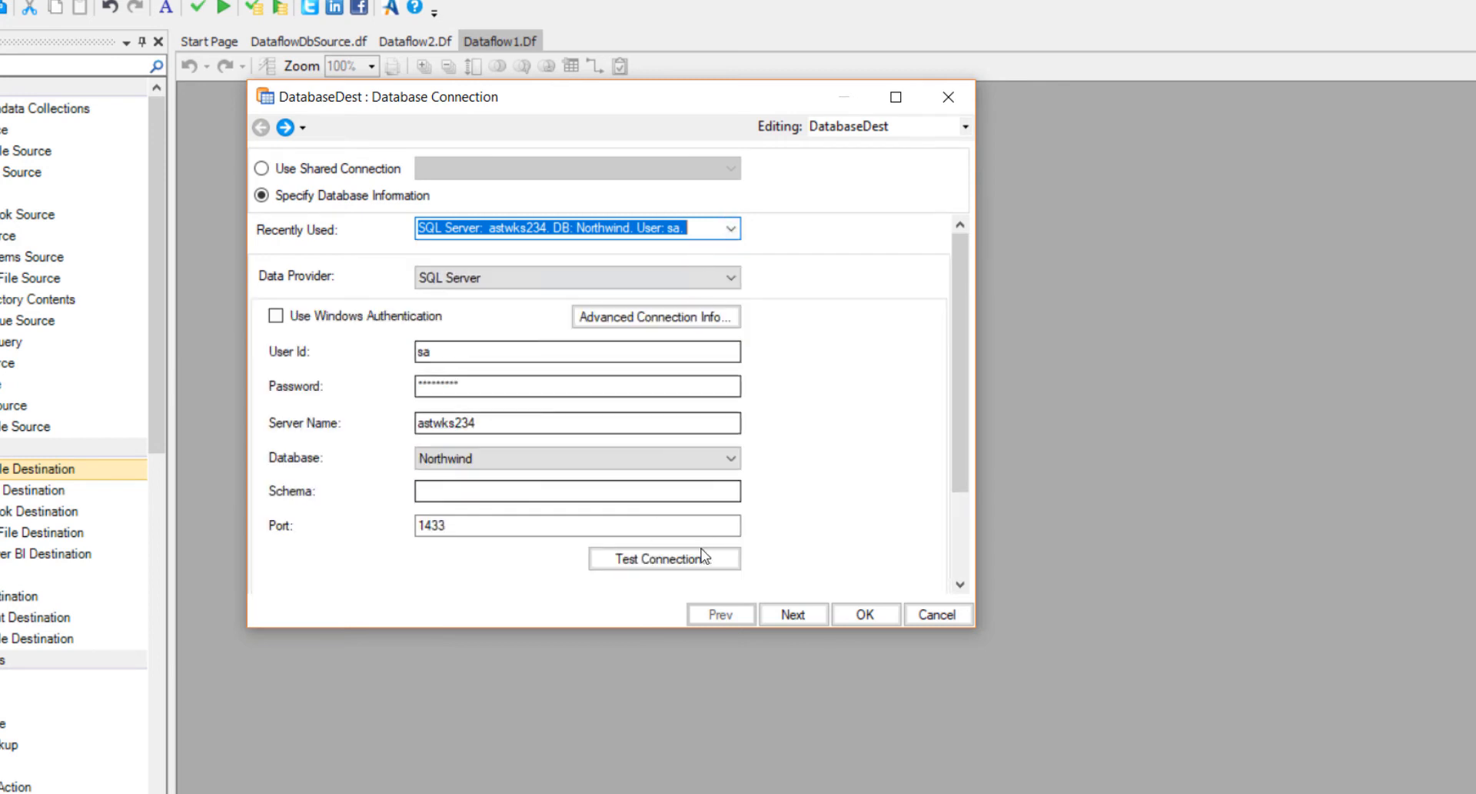
{"action": "left_click", "coordinate": [665, 557]}
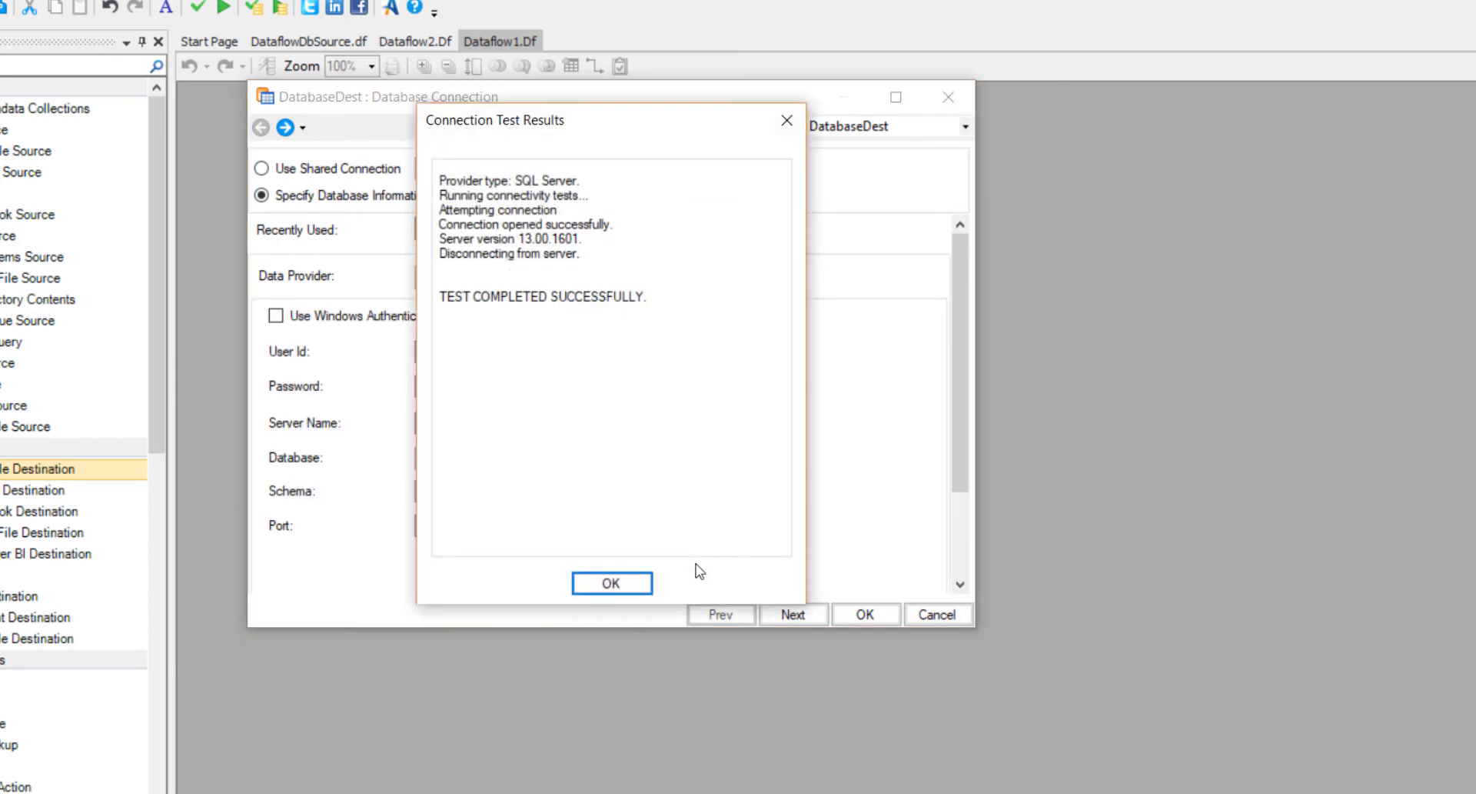
{"action": "left_click", "coordinate": [611, 583]}
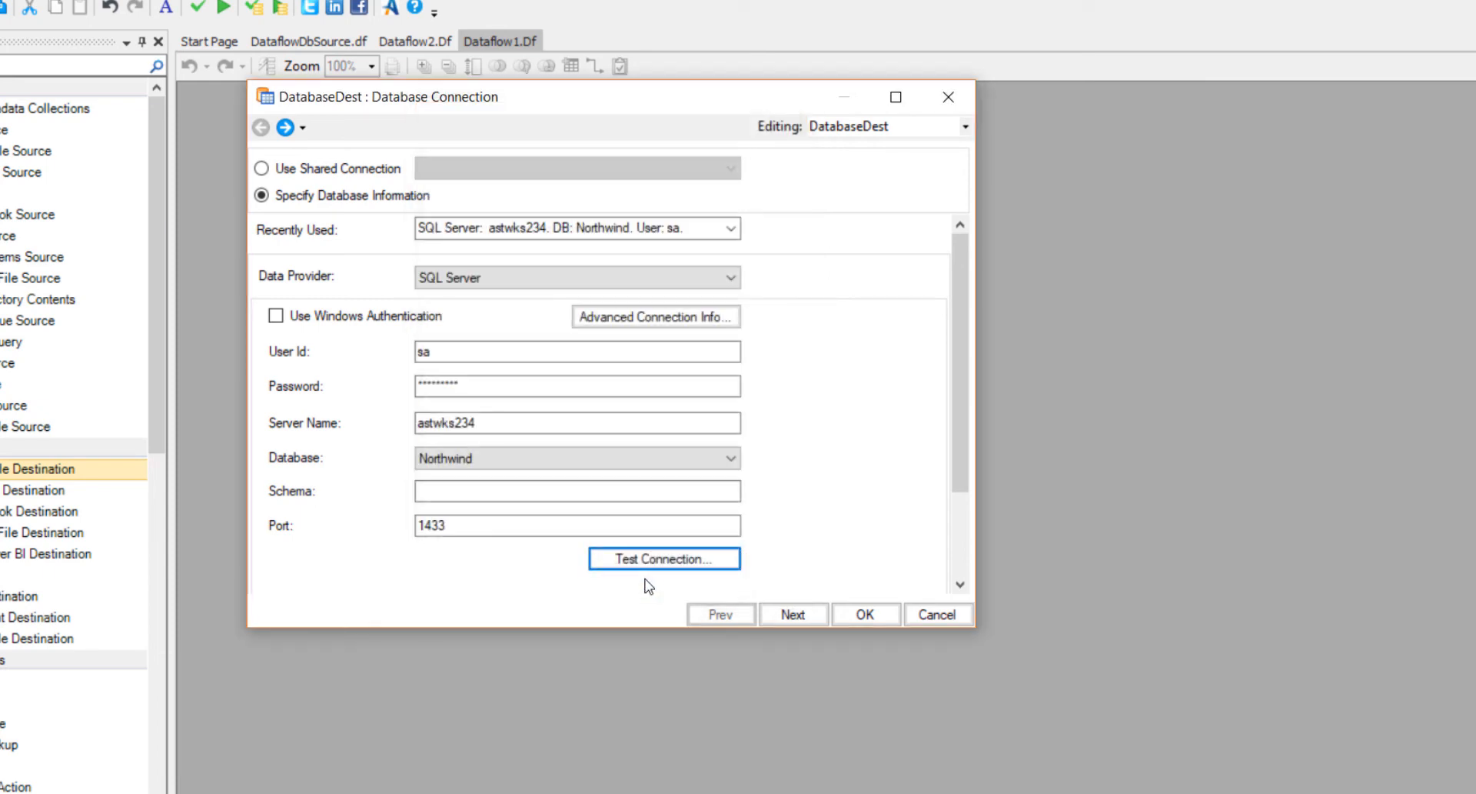
{"action": "left_click", "coordinate": [793, 614]}
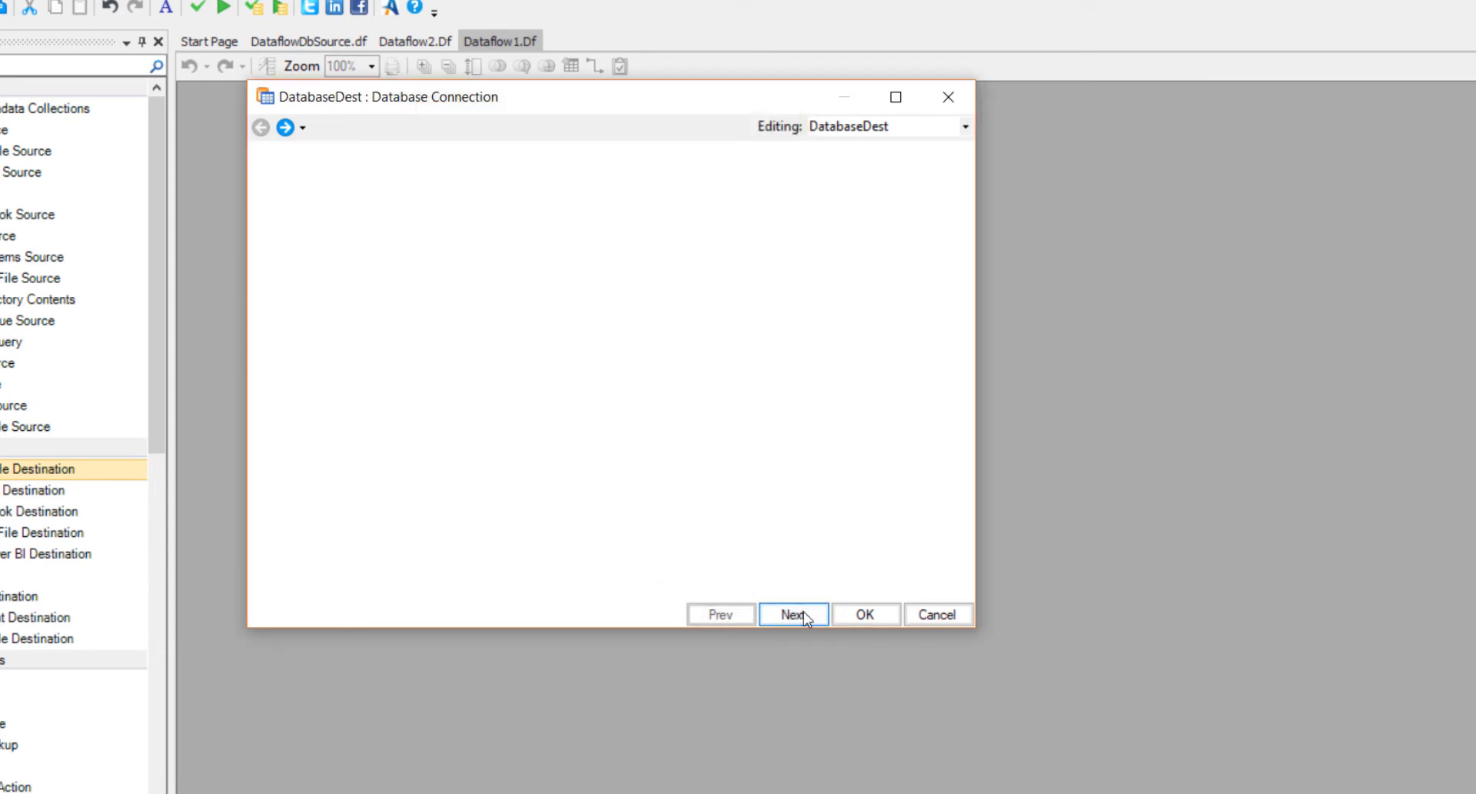
{"action": "left_click", "coordinate": [792, 614]}
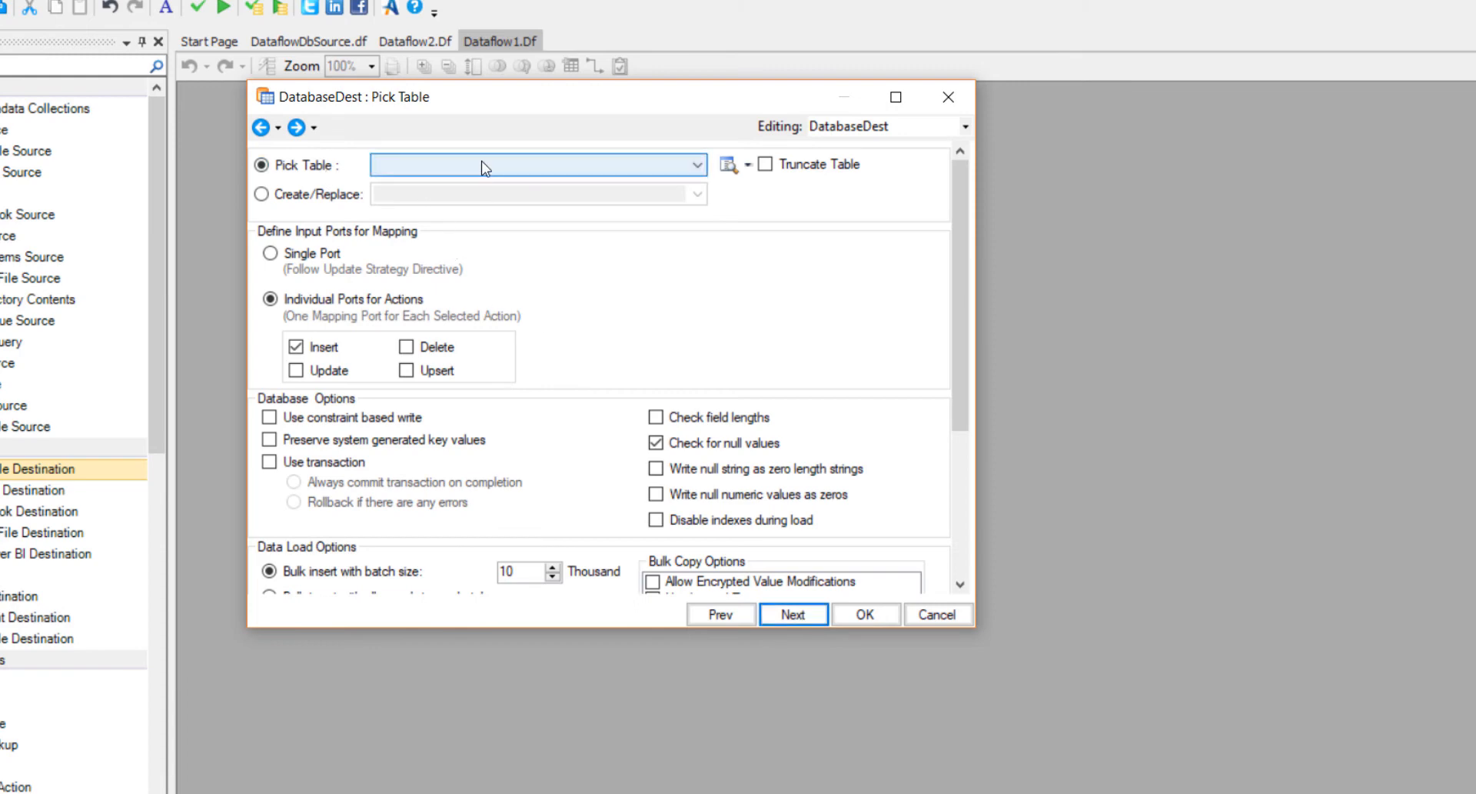
Step: Review the existing-table and truncate options, leaving truncate off
{"action": "left_click", "coordinate": [696, 165]}
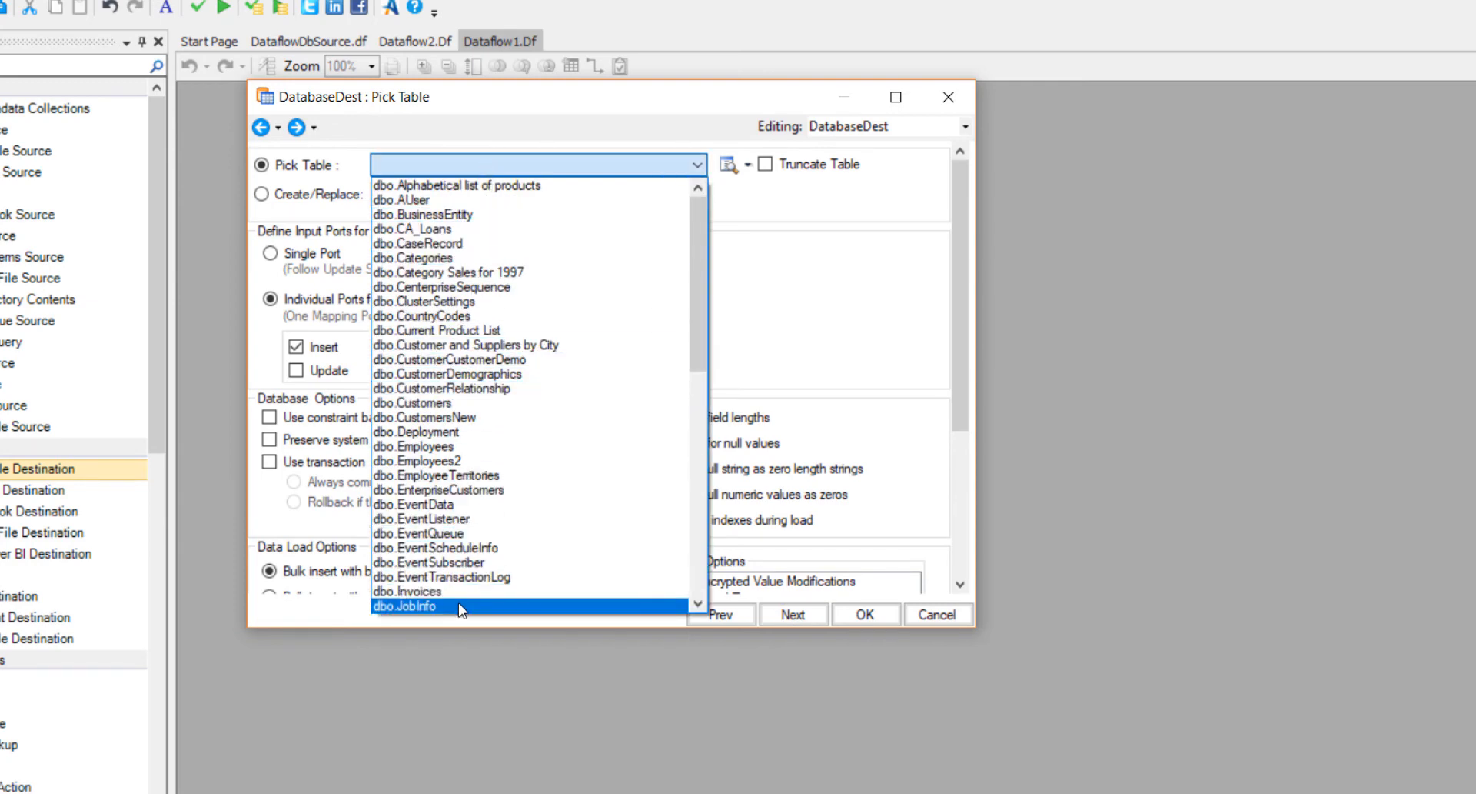
{"action": "left_click", "coordinate": [538, 165]}
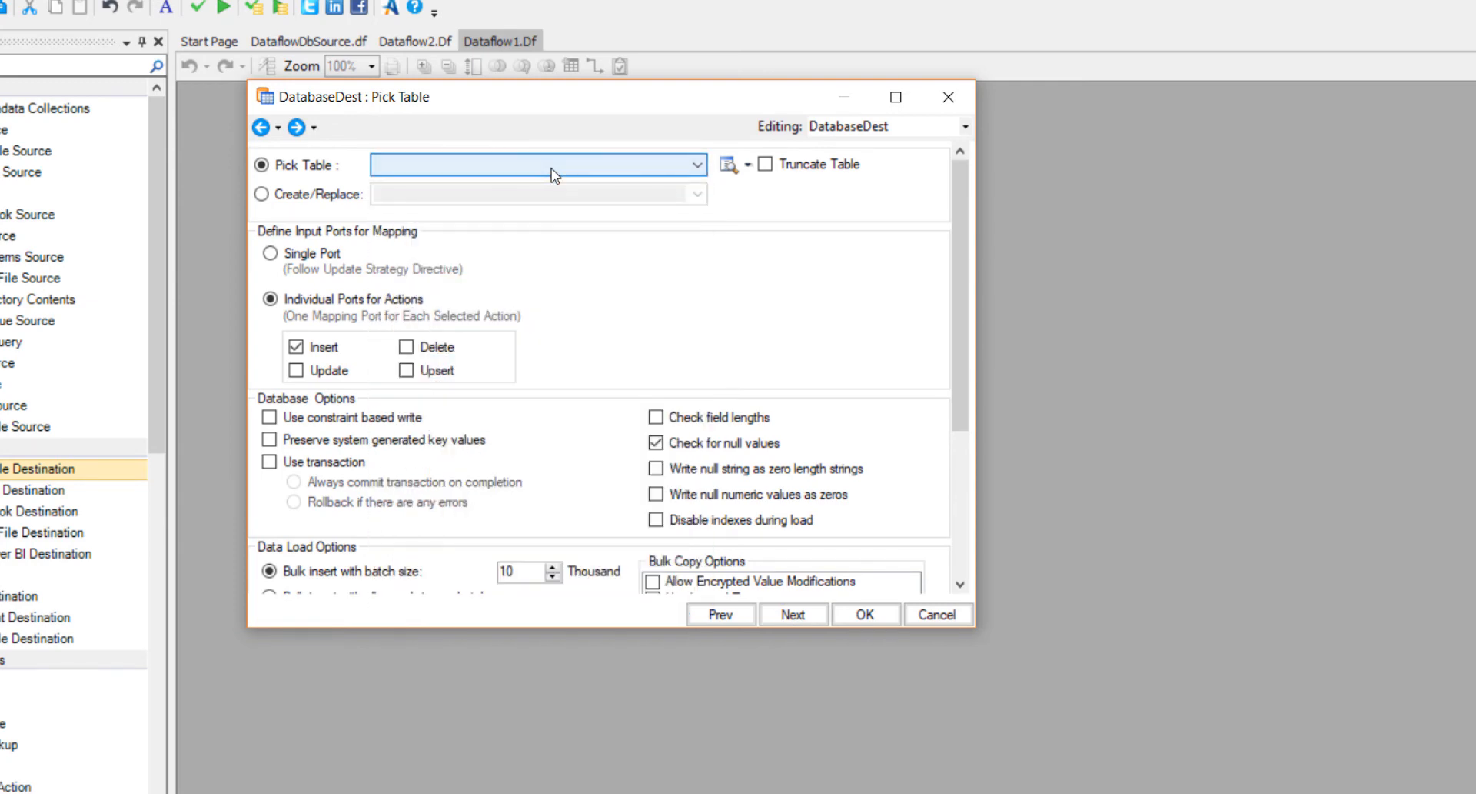
{"action": "left_click", "coordinate": [262, 194]}
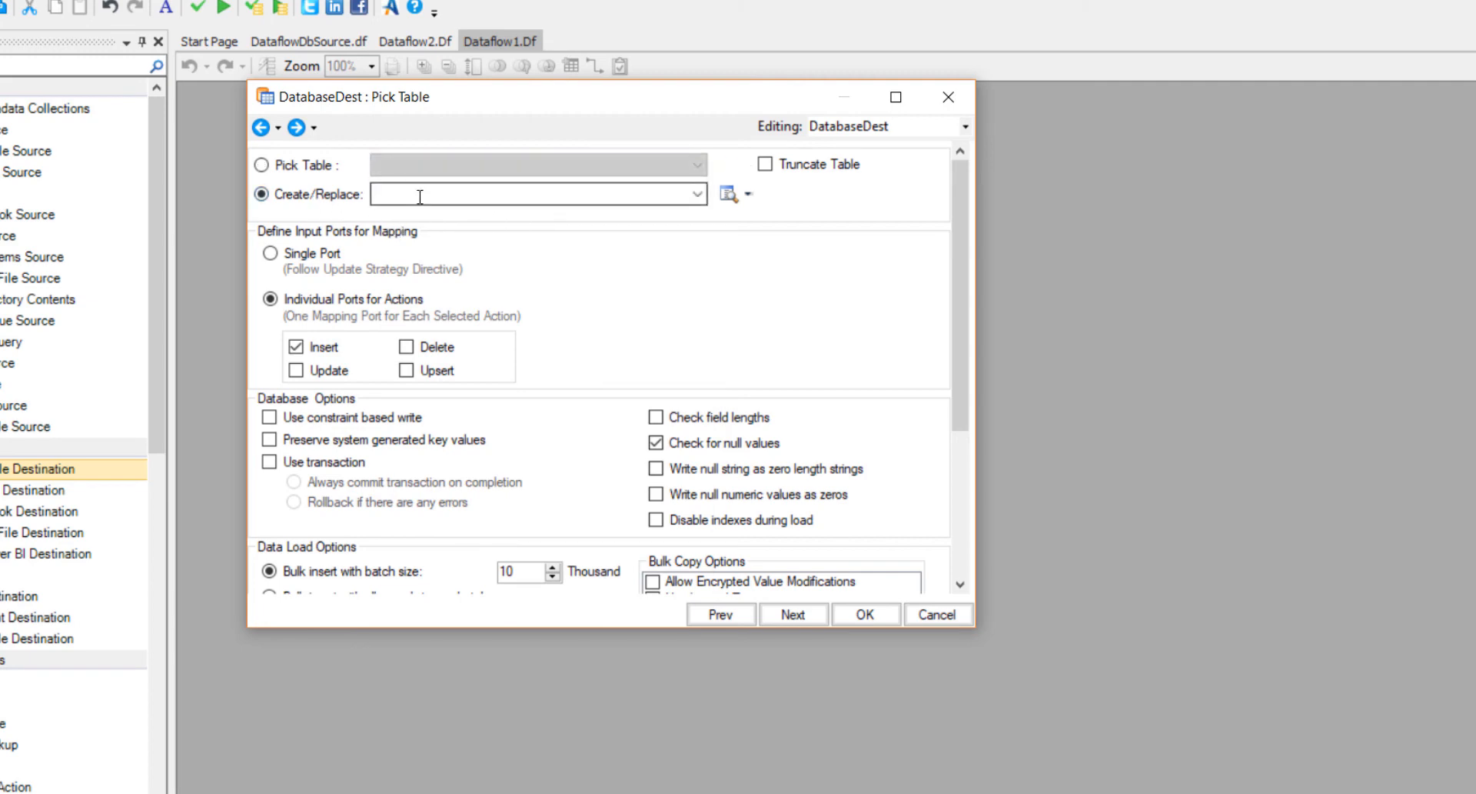
{"action": "mouse_move", "coordinate": [434, 195]}
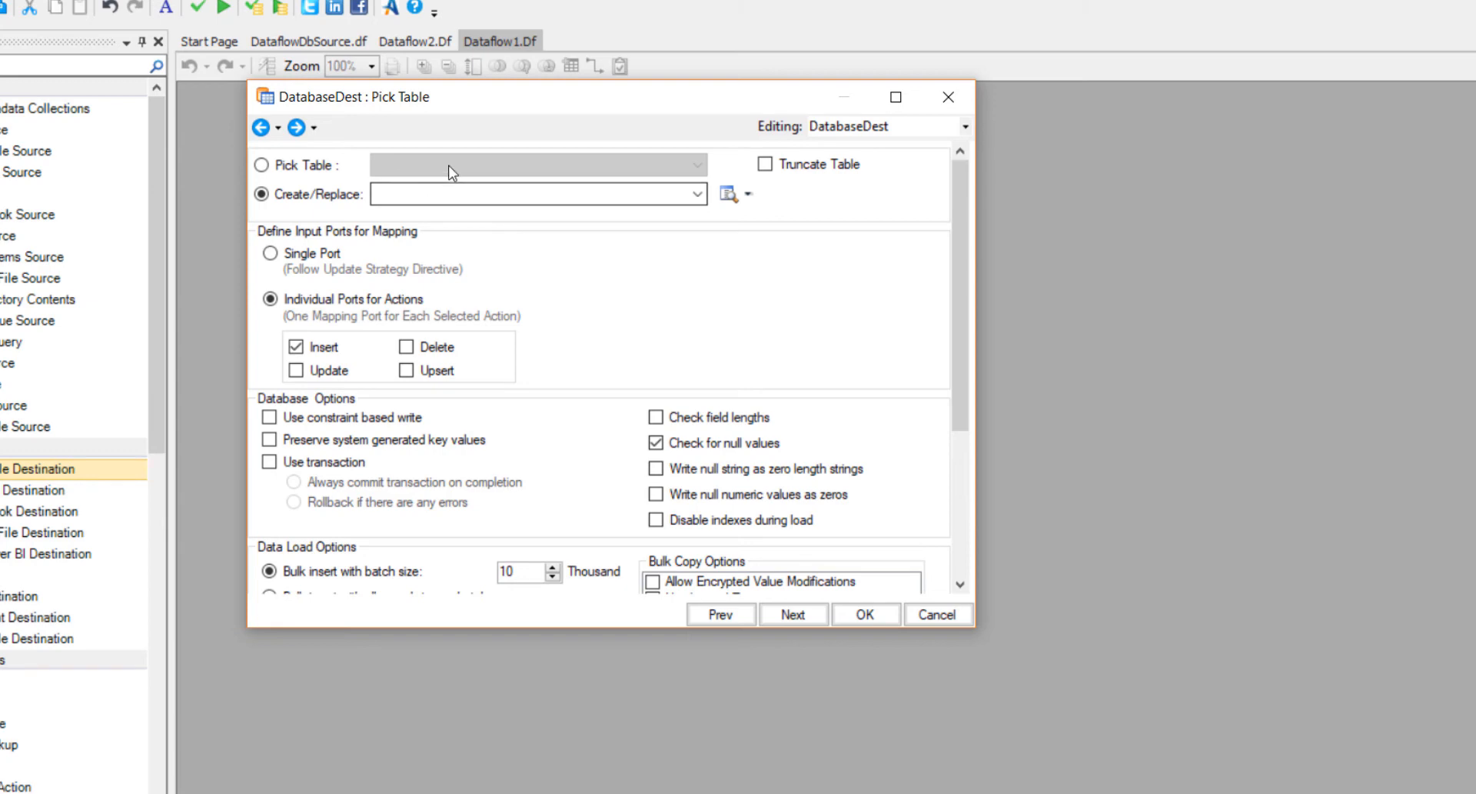
{"action": "left_click", "coordinate": [261, 164]}
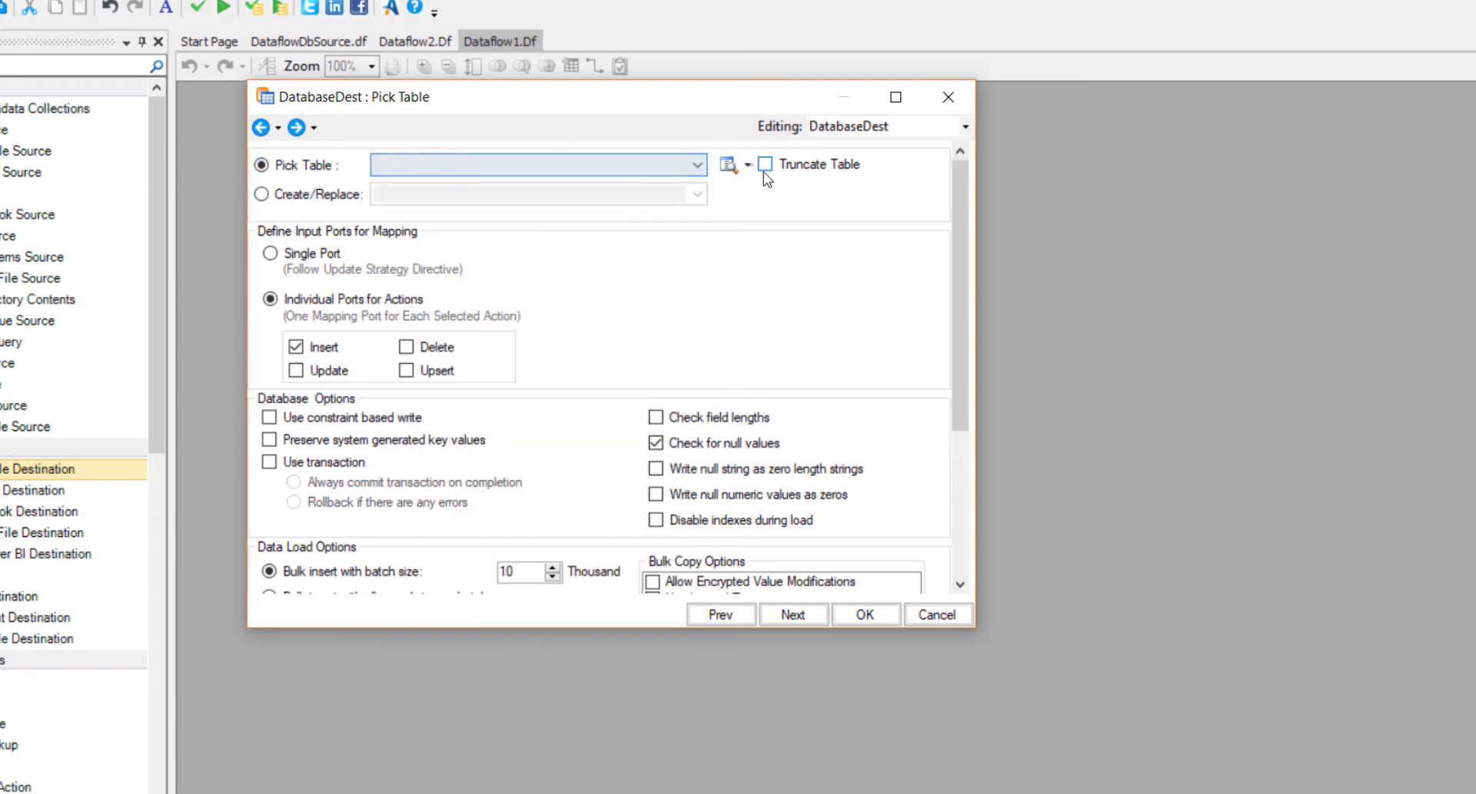
{"action": "left_click", "coordinate": [764, 164]}
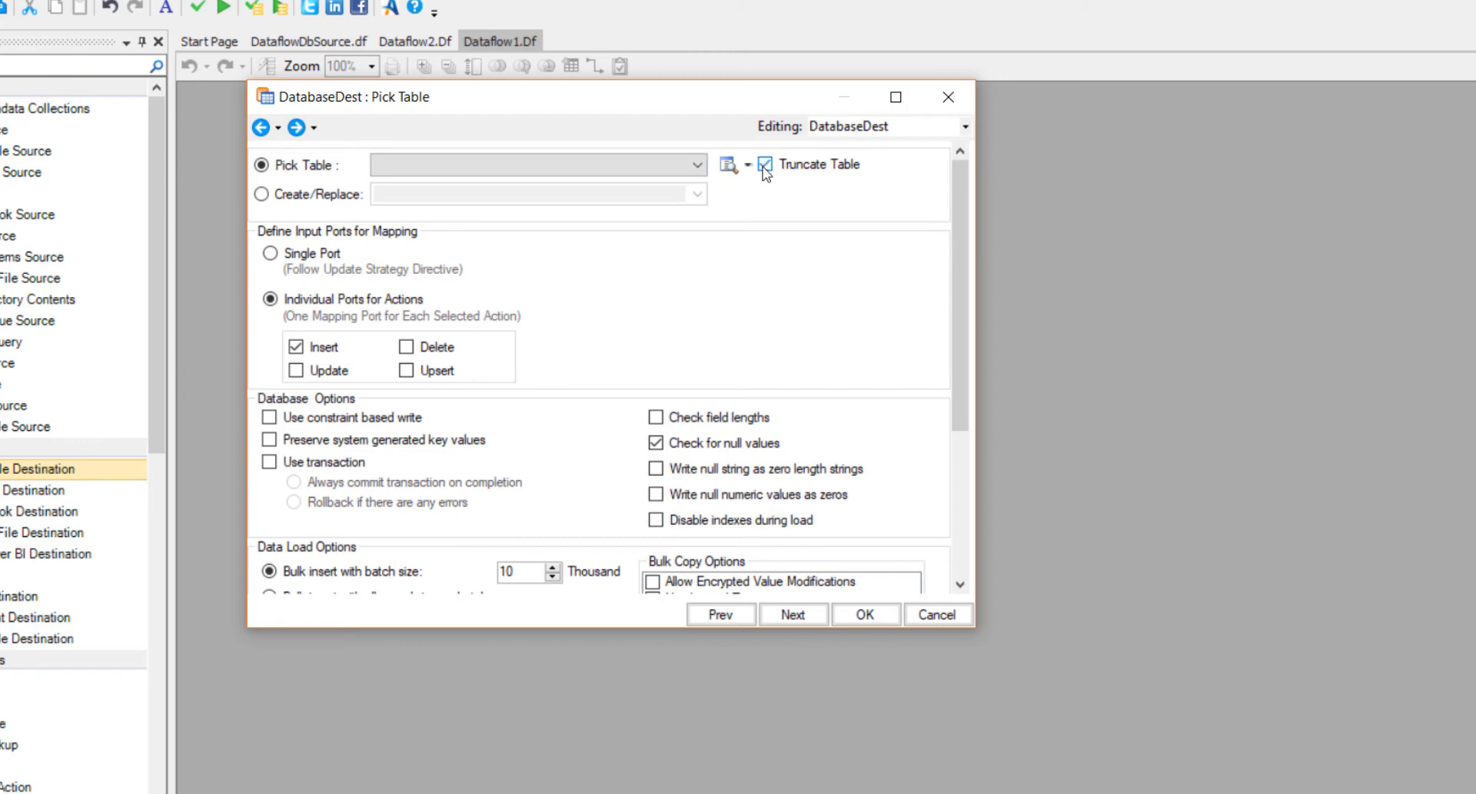
{"action": "left_click", "coordinate": [766, 165]}
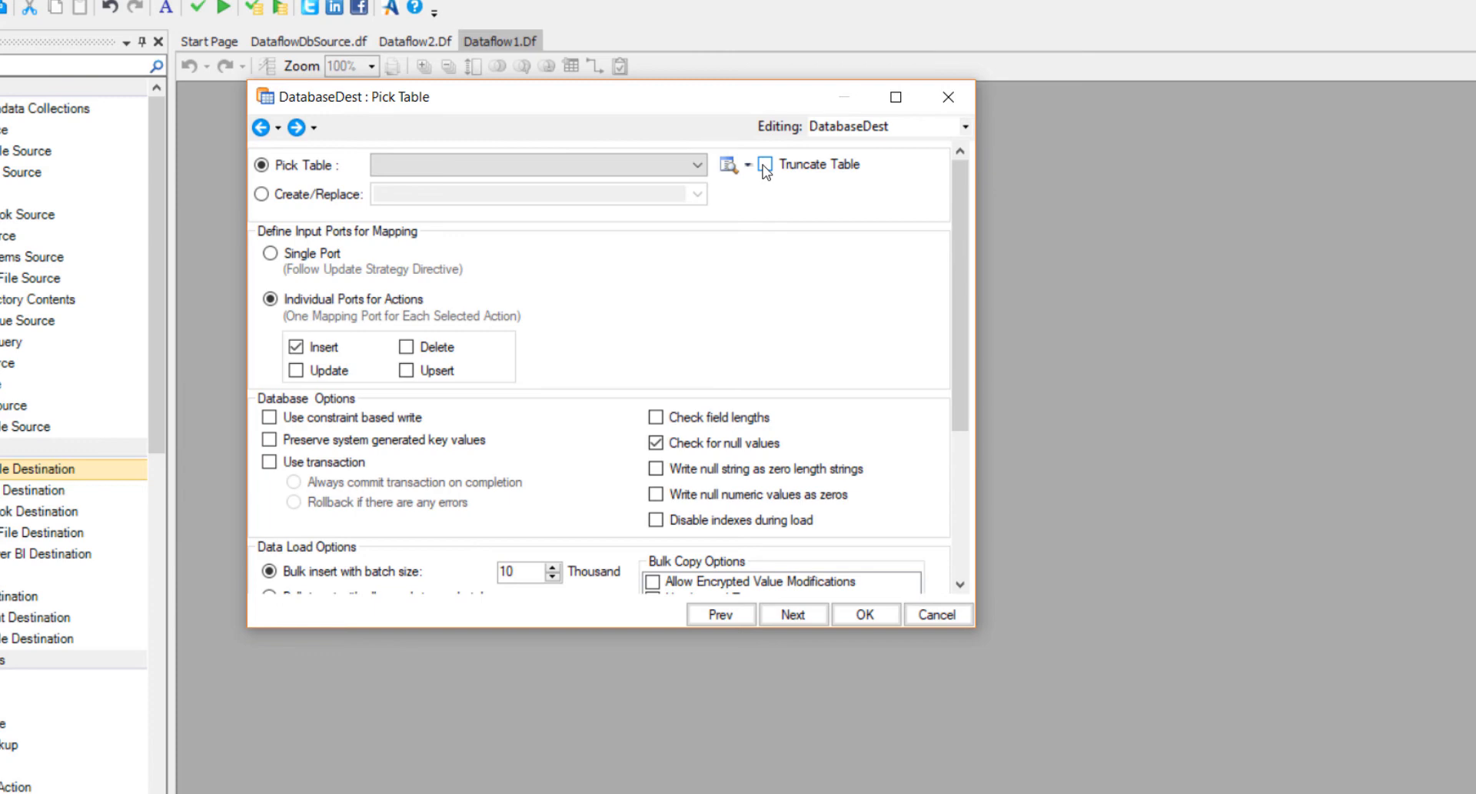
{"action": "mouse_move", "coordinate": [320, 198]}
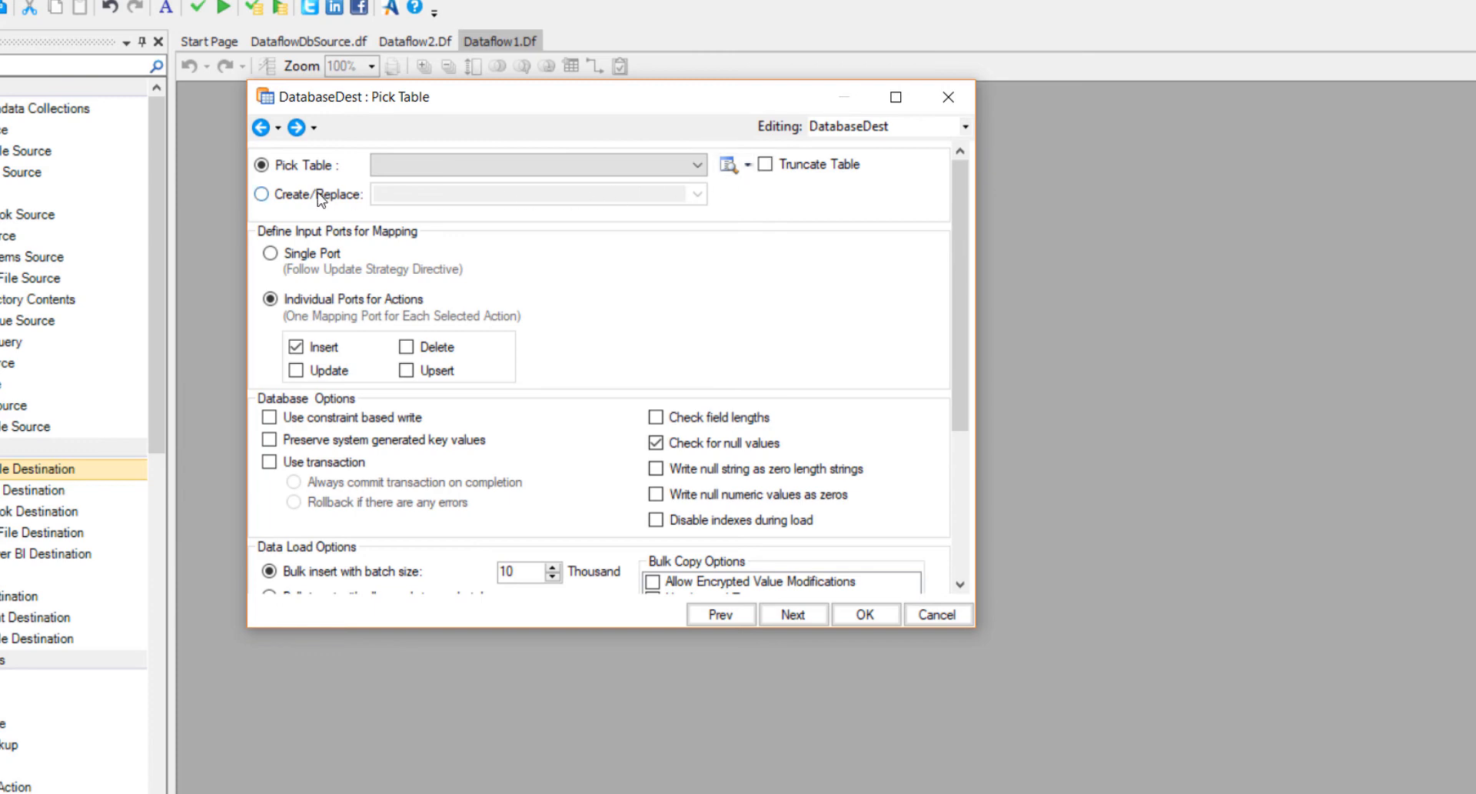
Step: Choose Create/Replace and name the new table dbo.test
{"action": "left_click", "coordinate": [261, 194]}
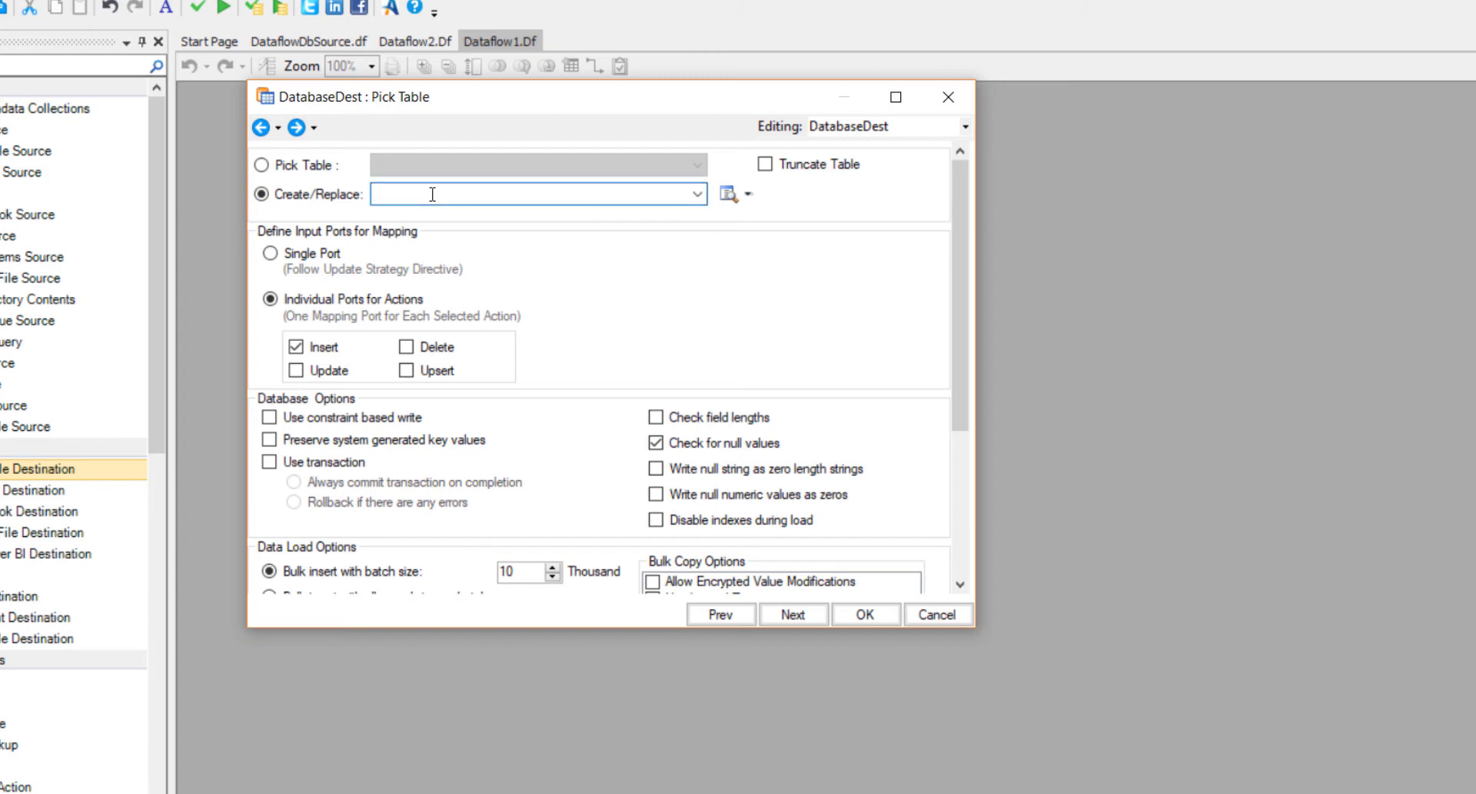
{"action": "type", "text": "dbo."}
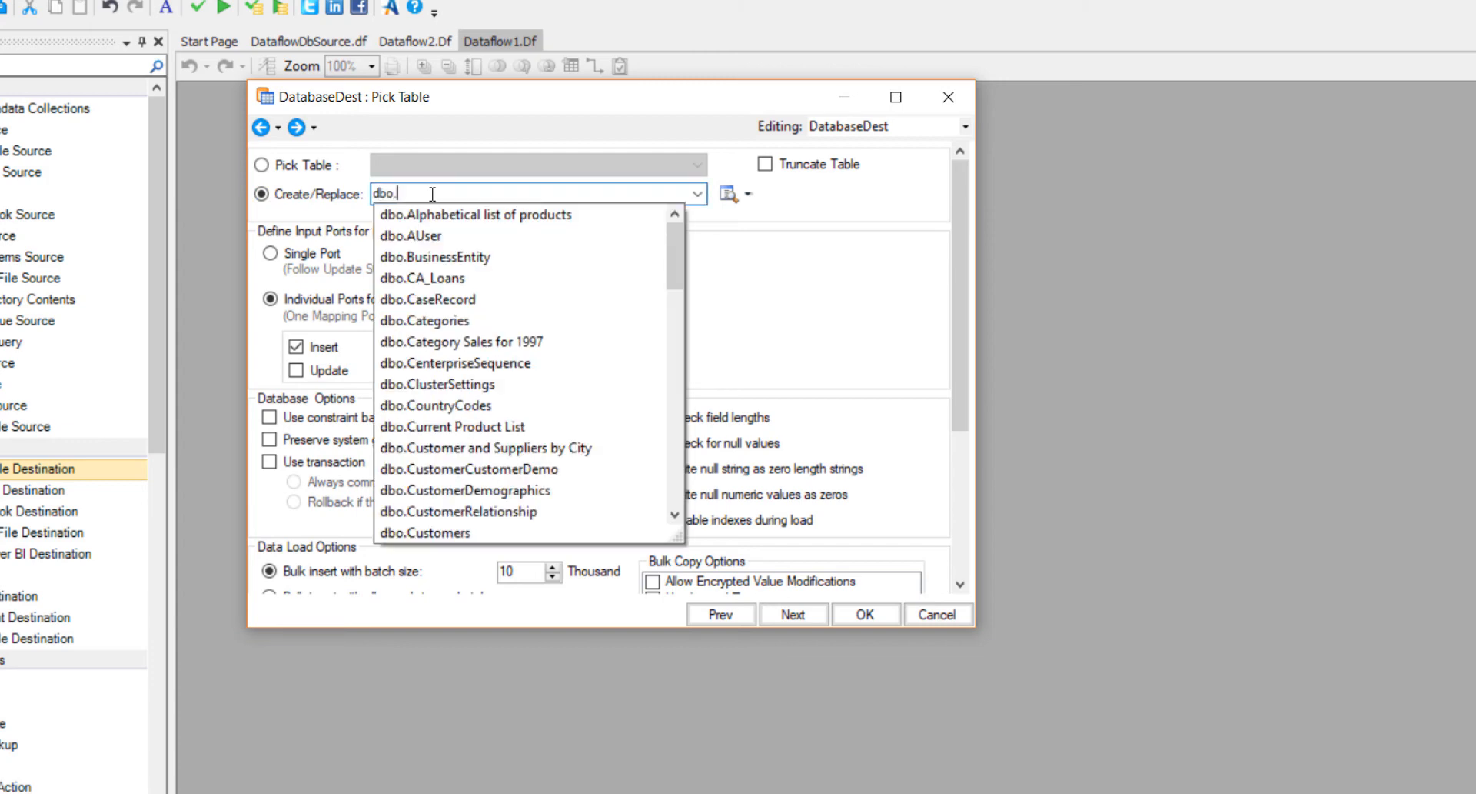
{"action": "type", "text": "test"}
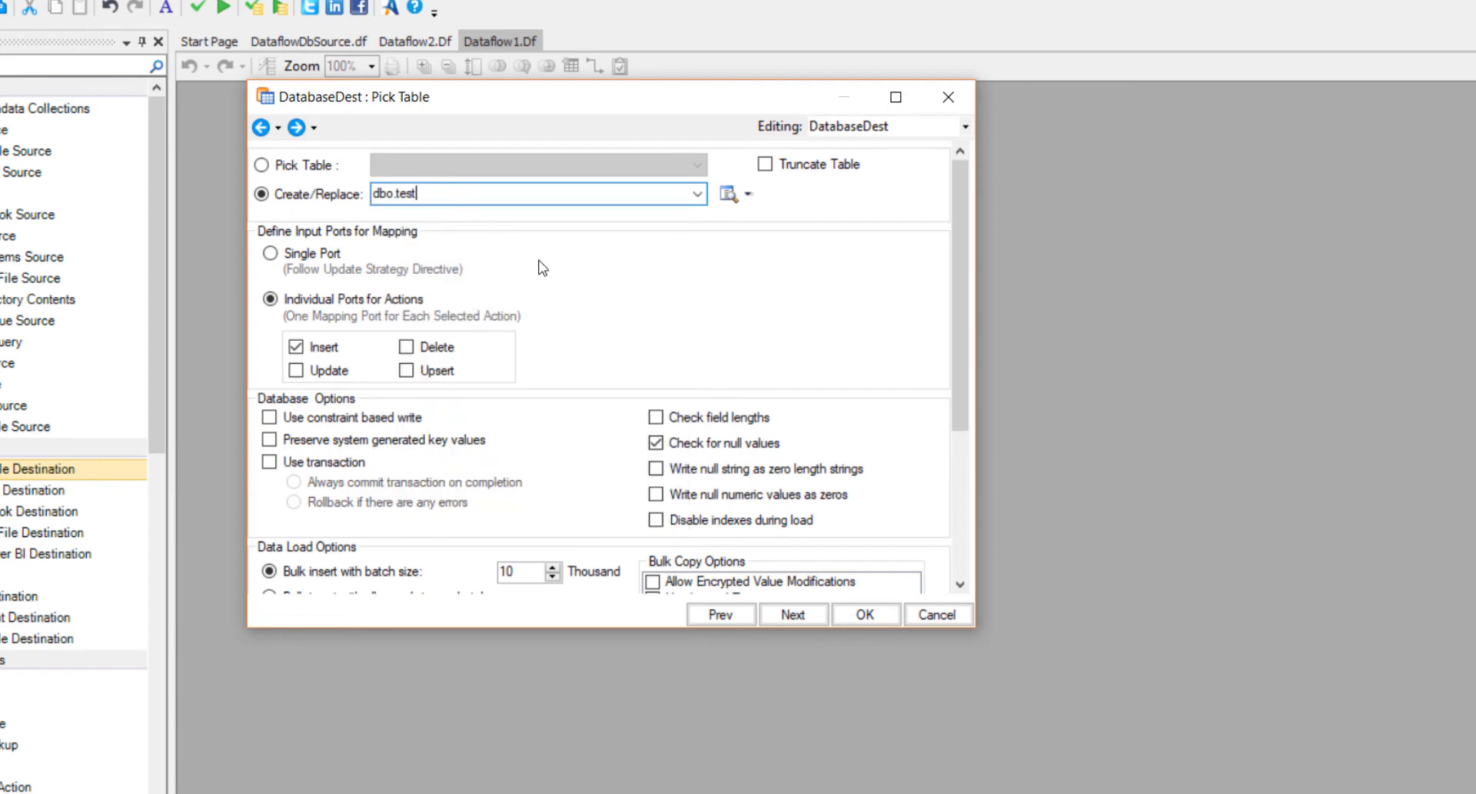
{"action": "mouse_move", "coordinate": [870, 317]}
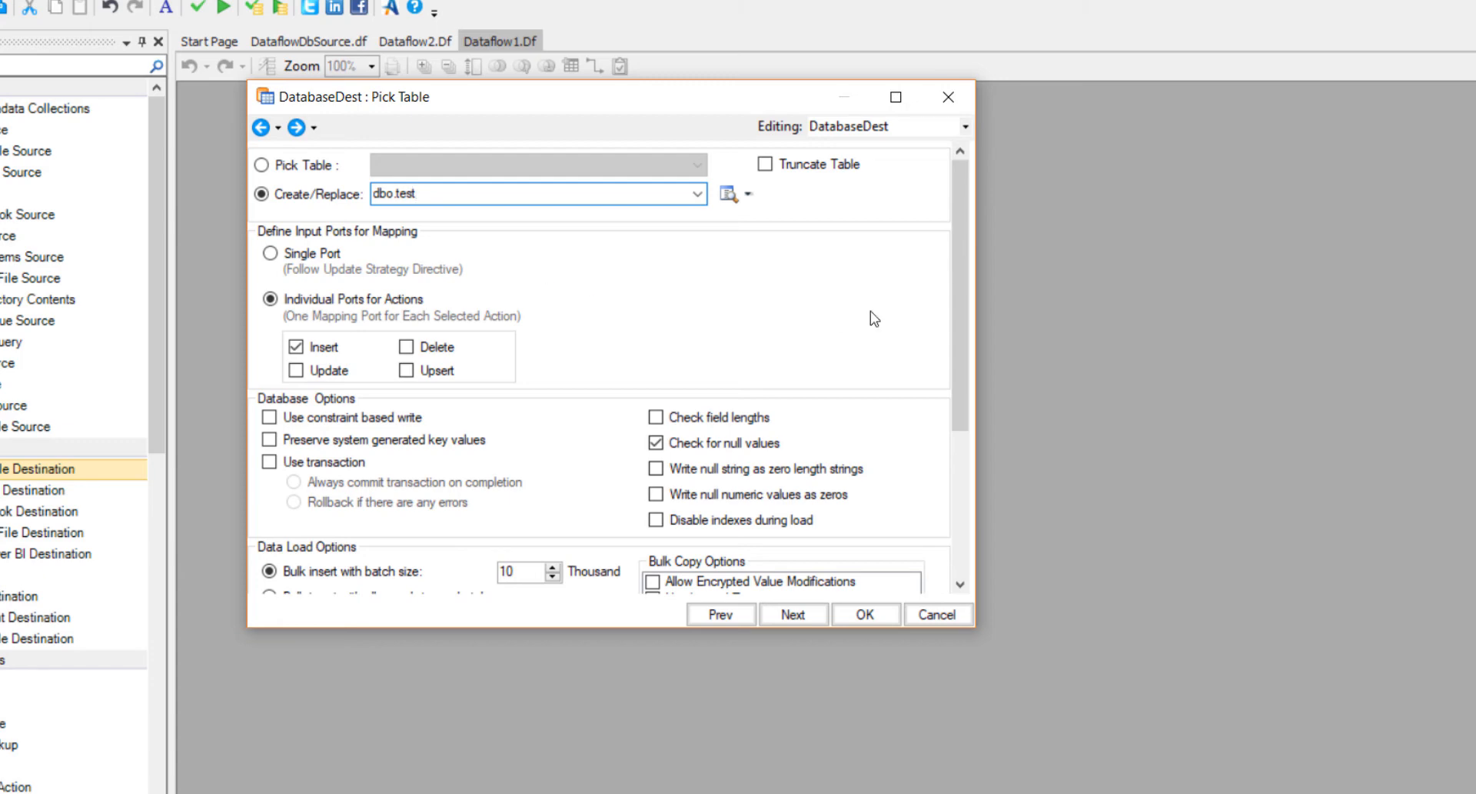
{"action": "scroll", "scroll_direction": "down", "scroll_amount": 3}
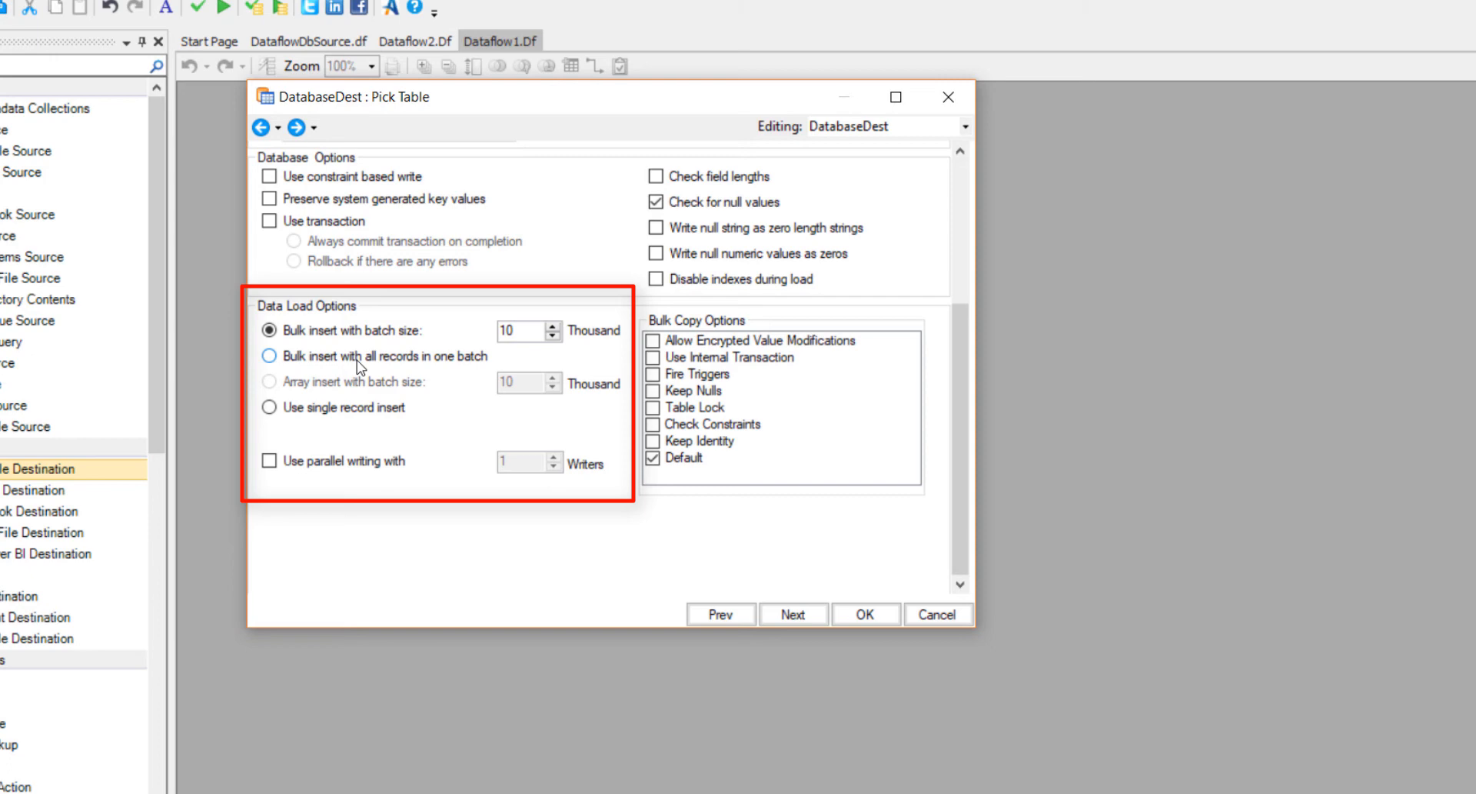
{"action": "left_click", "coordinate": [554, 324]}
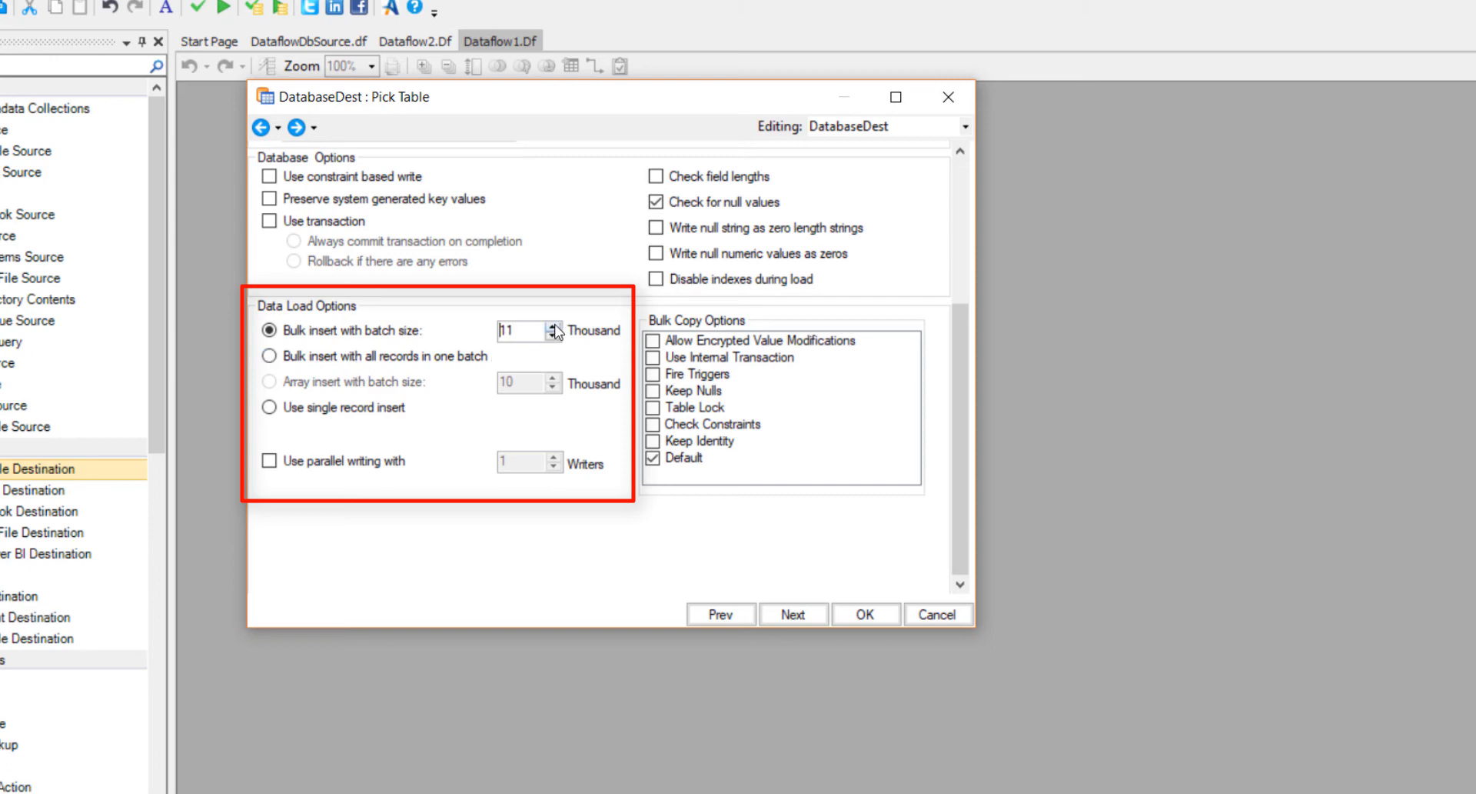
{"action": "left_click", "coordinate": [552, 324]}
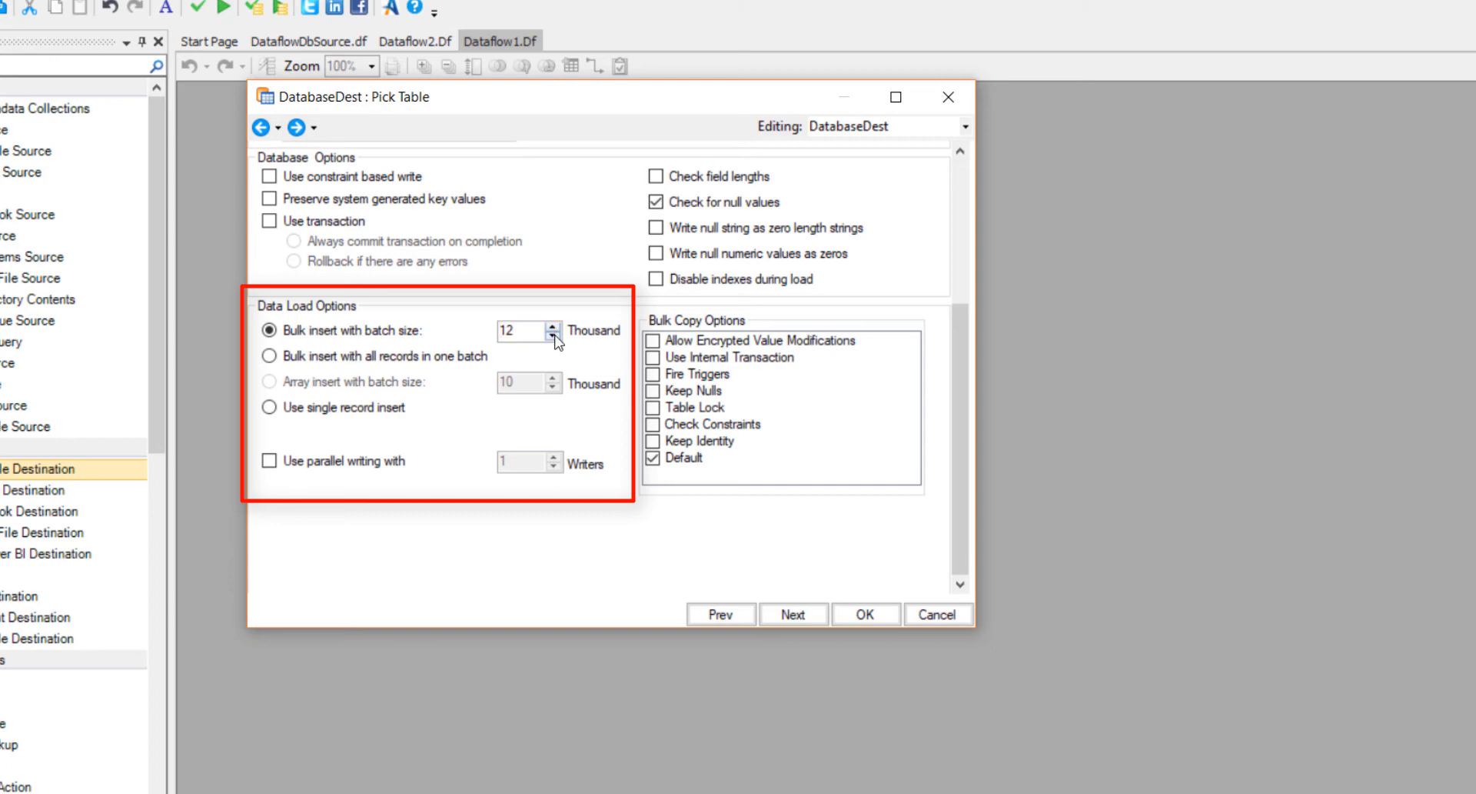
{"action": "left_click", "coordinate": [519, 330]}
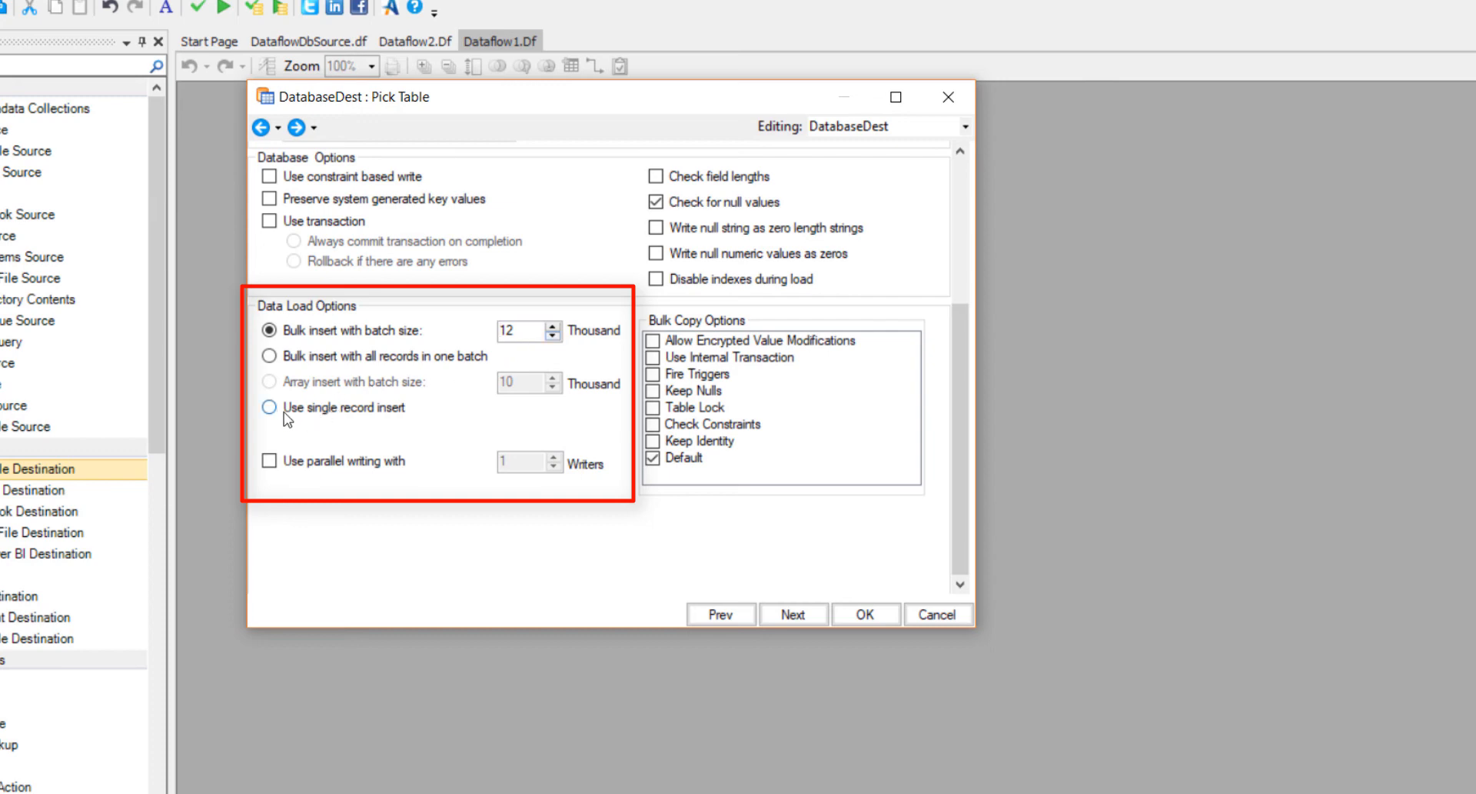
{"action": "left_click", "coordinate": [523, 331]}
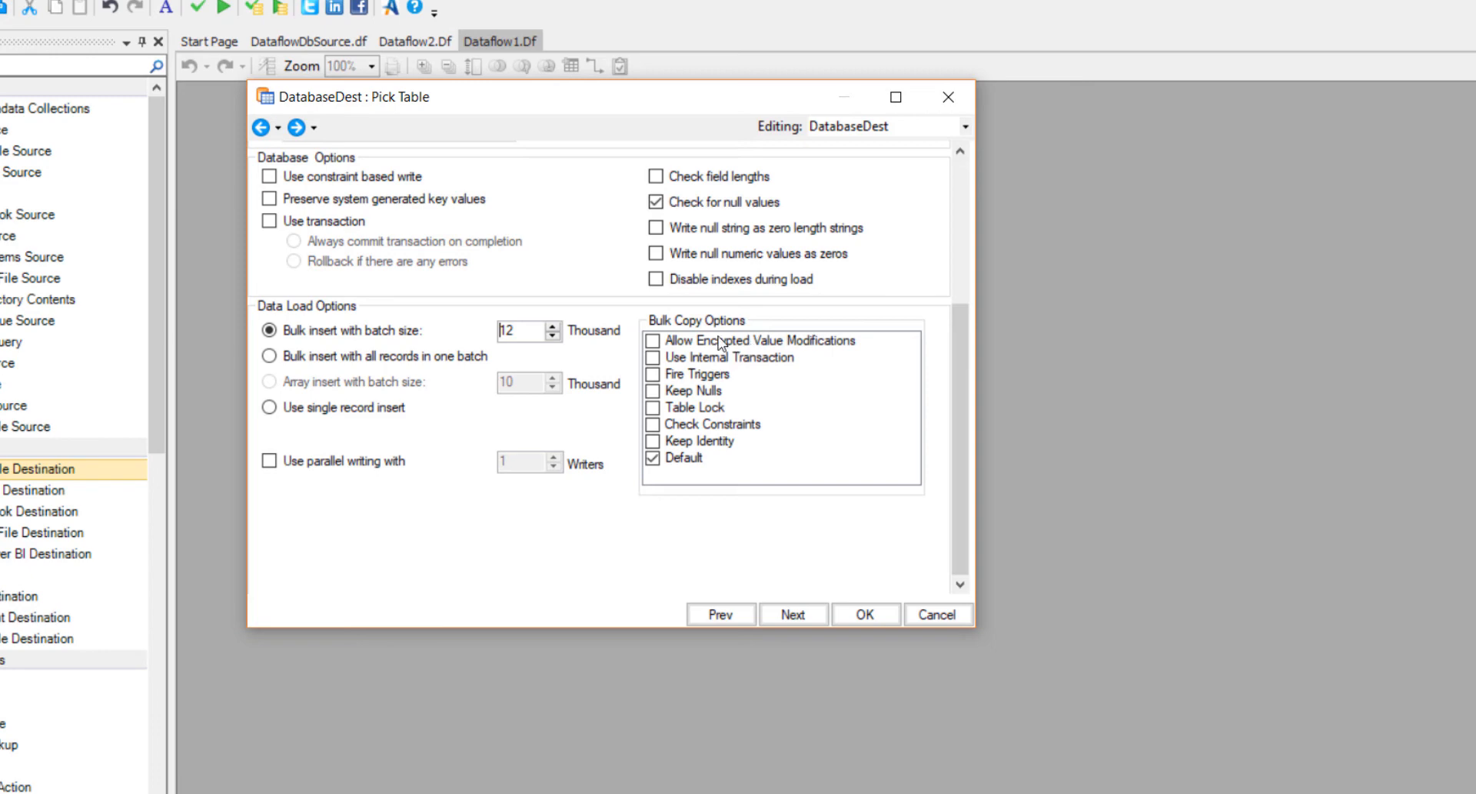
{"action": "mouse_move", "coordinate": [696, 443]}
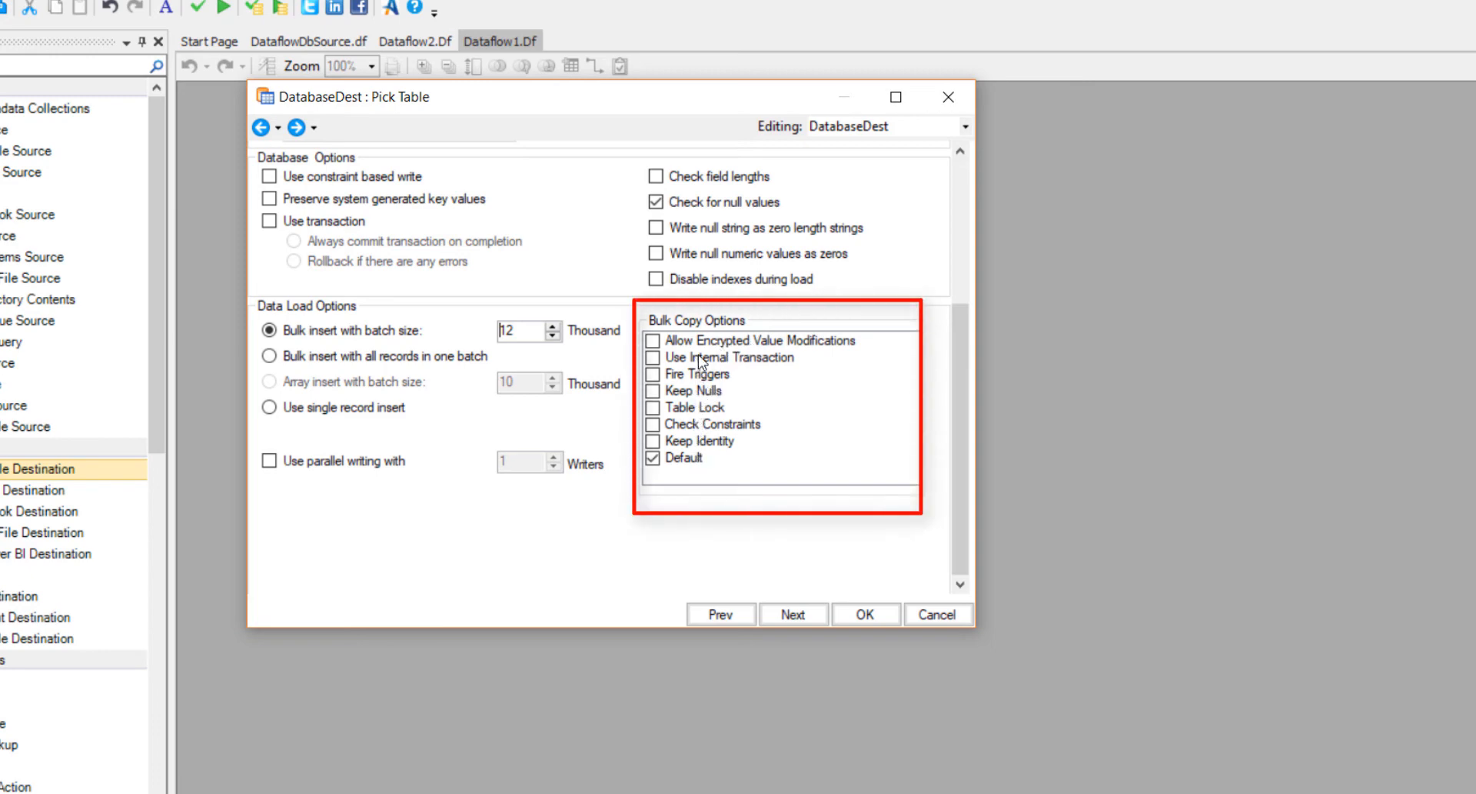
{"action": "mouse_move", "coordinate": [700, 409]}
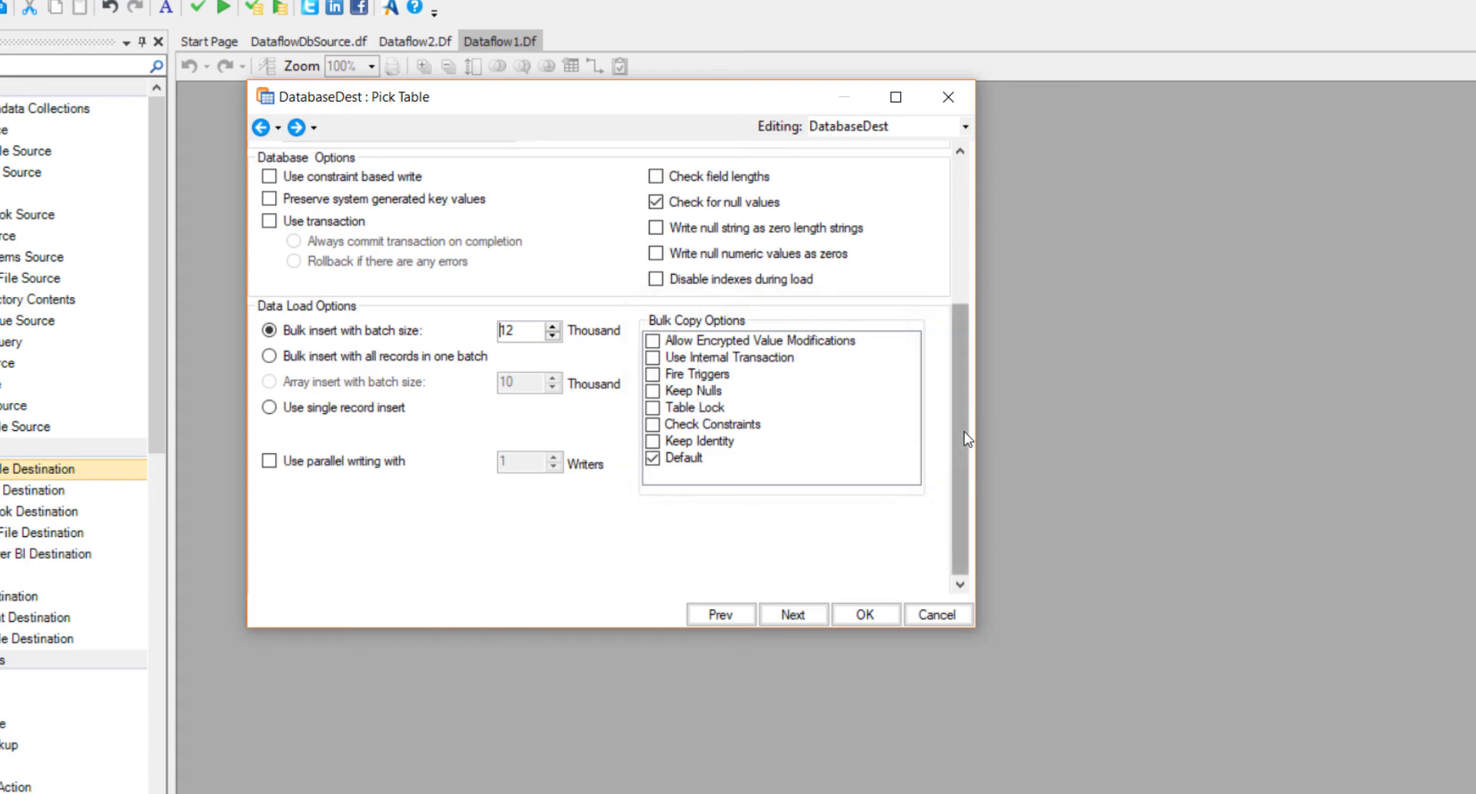
{"action": "scroll", "scroll_direction": "up", "scroll_amount": 3}
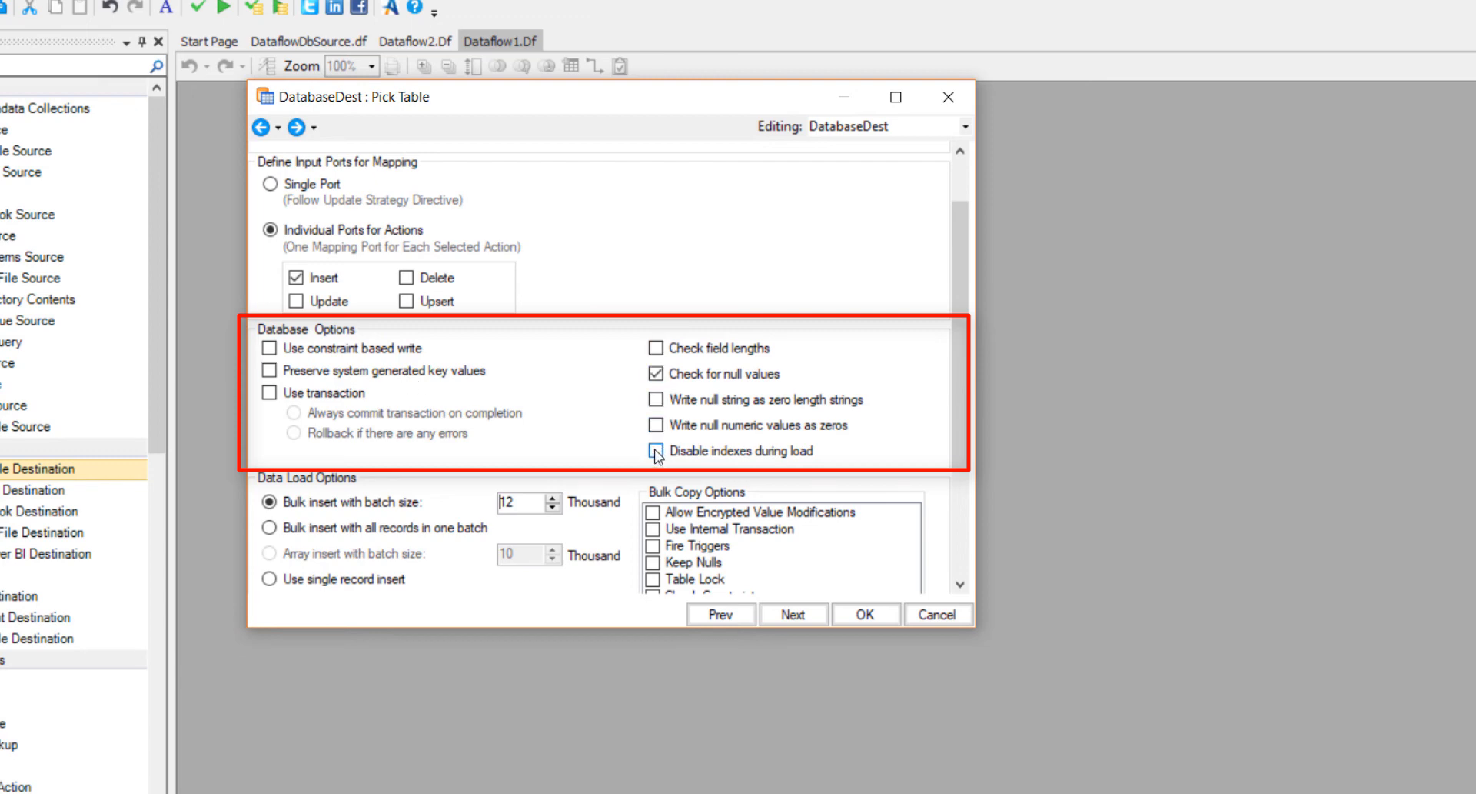
{"action": "mouse_move", "coordinate": [656, 424]}
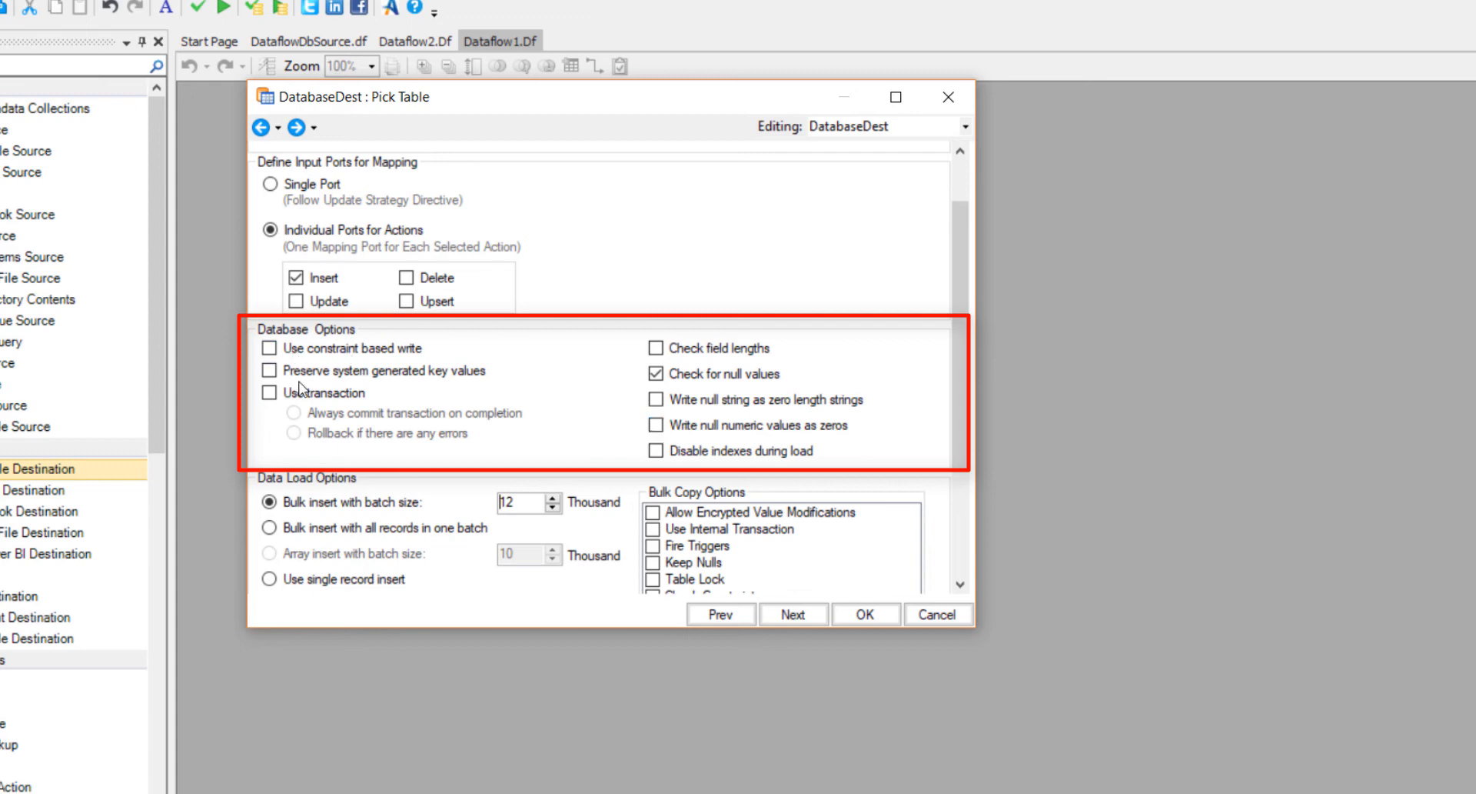
{"action": "mouse_move", "coordinate": [300, 389]}
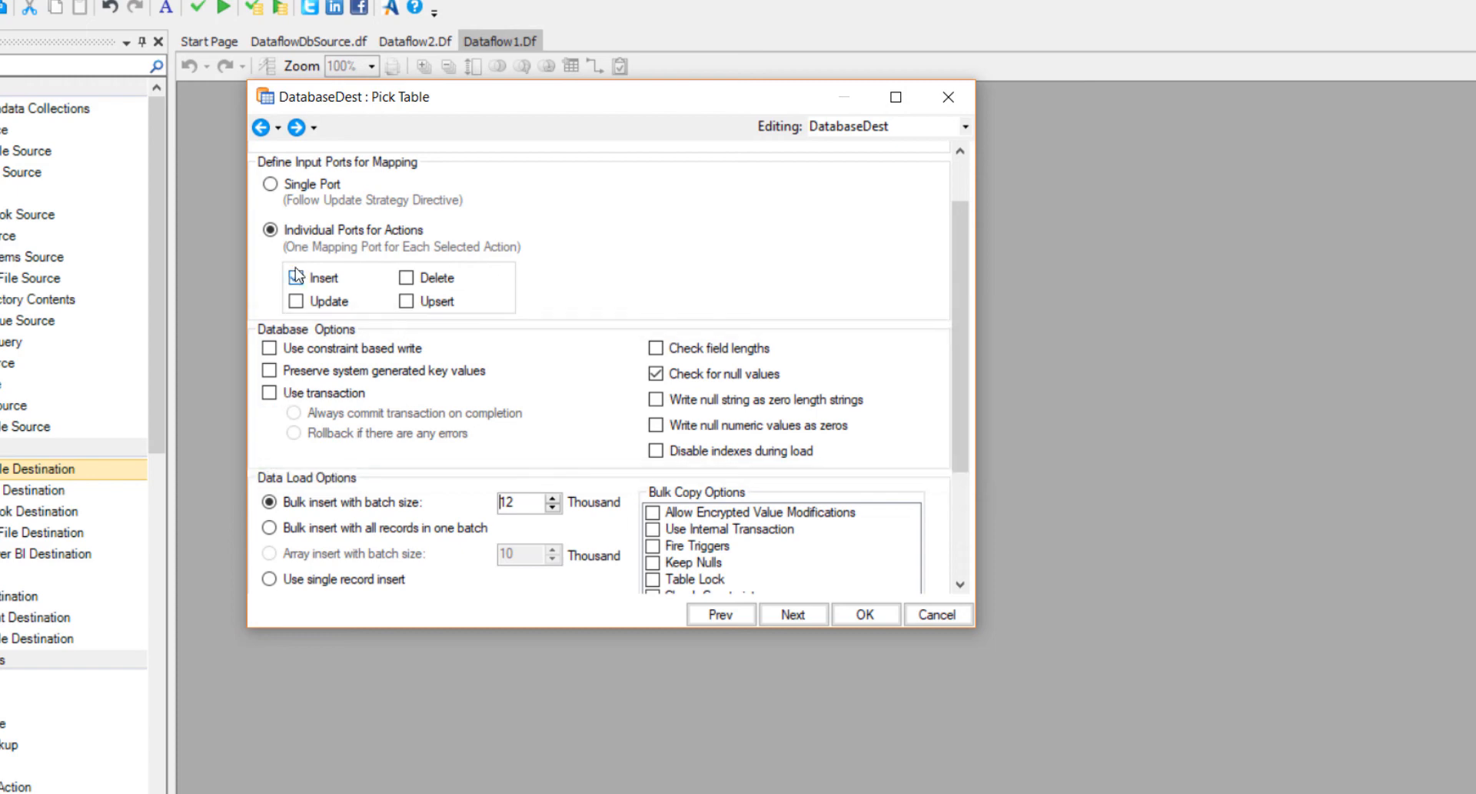
{"action": "left_click", "coordinate": [296, 277]}
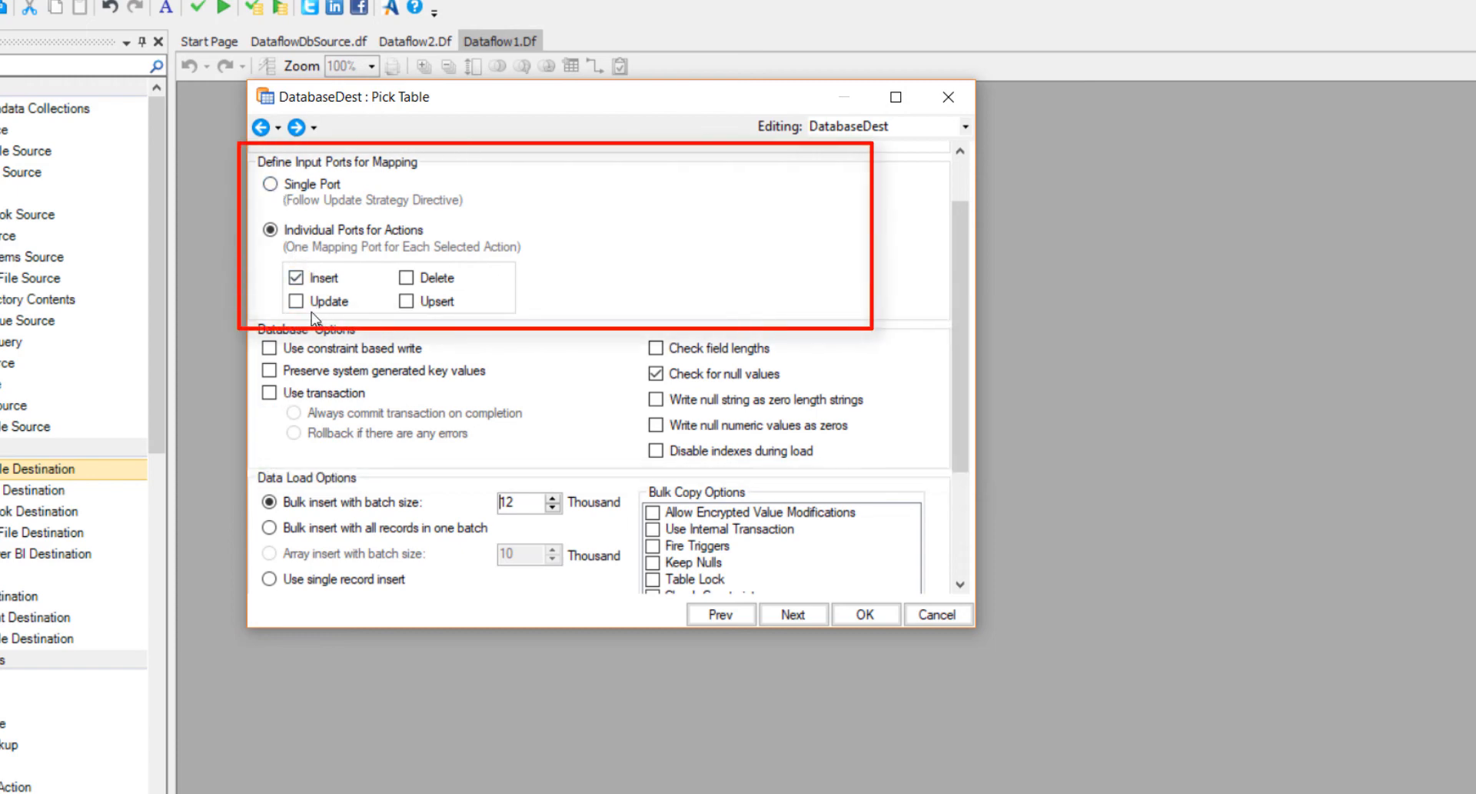
{"action": "mouse_move", "coordinate": [422, 320]}
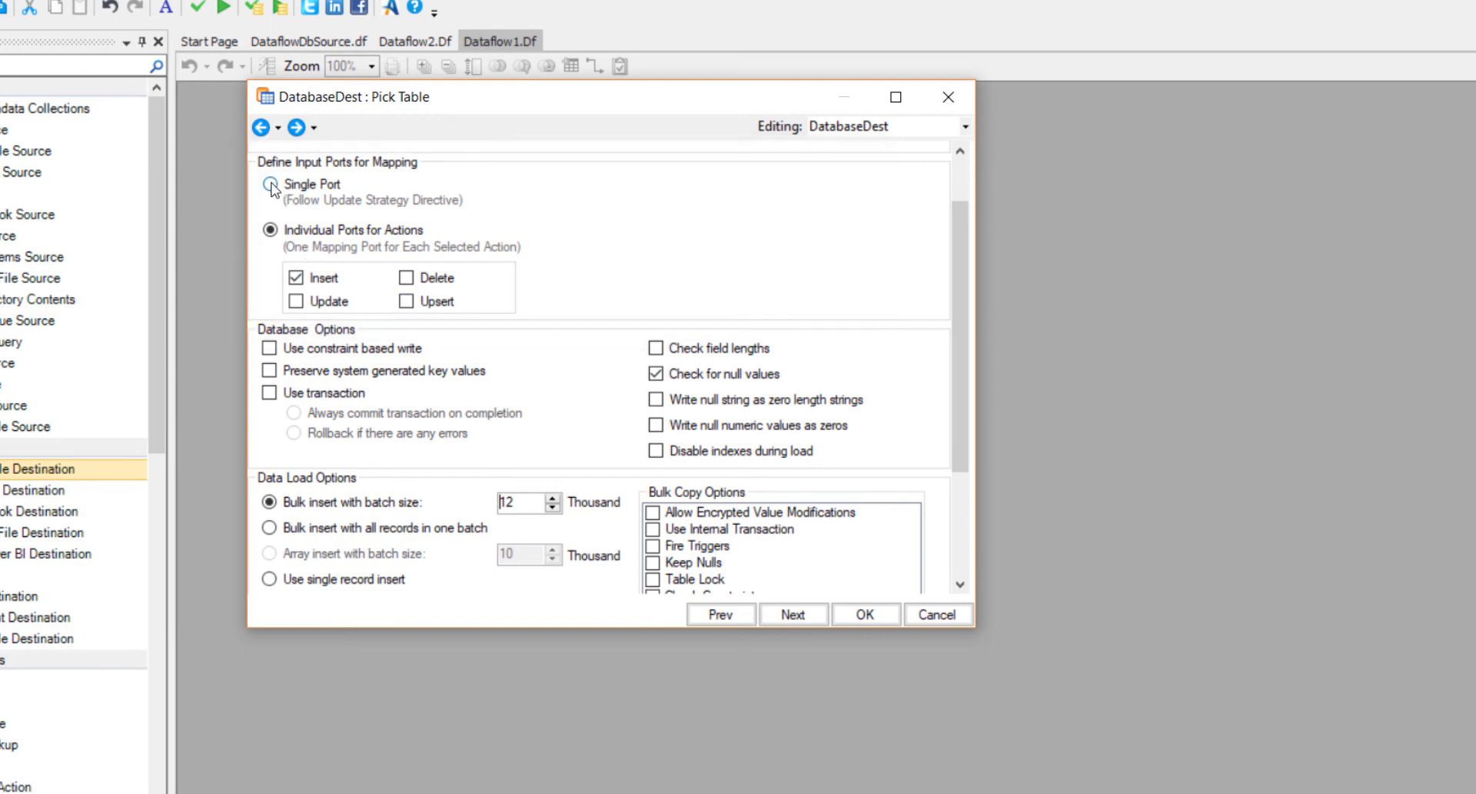
{"action": "mouse_move", "coordinate": [955, 389]}
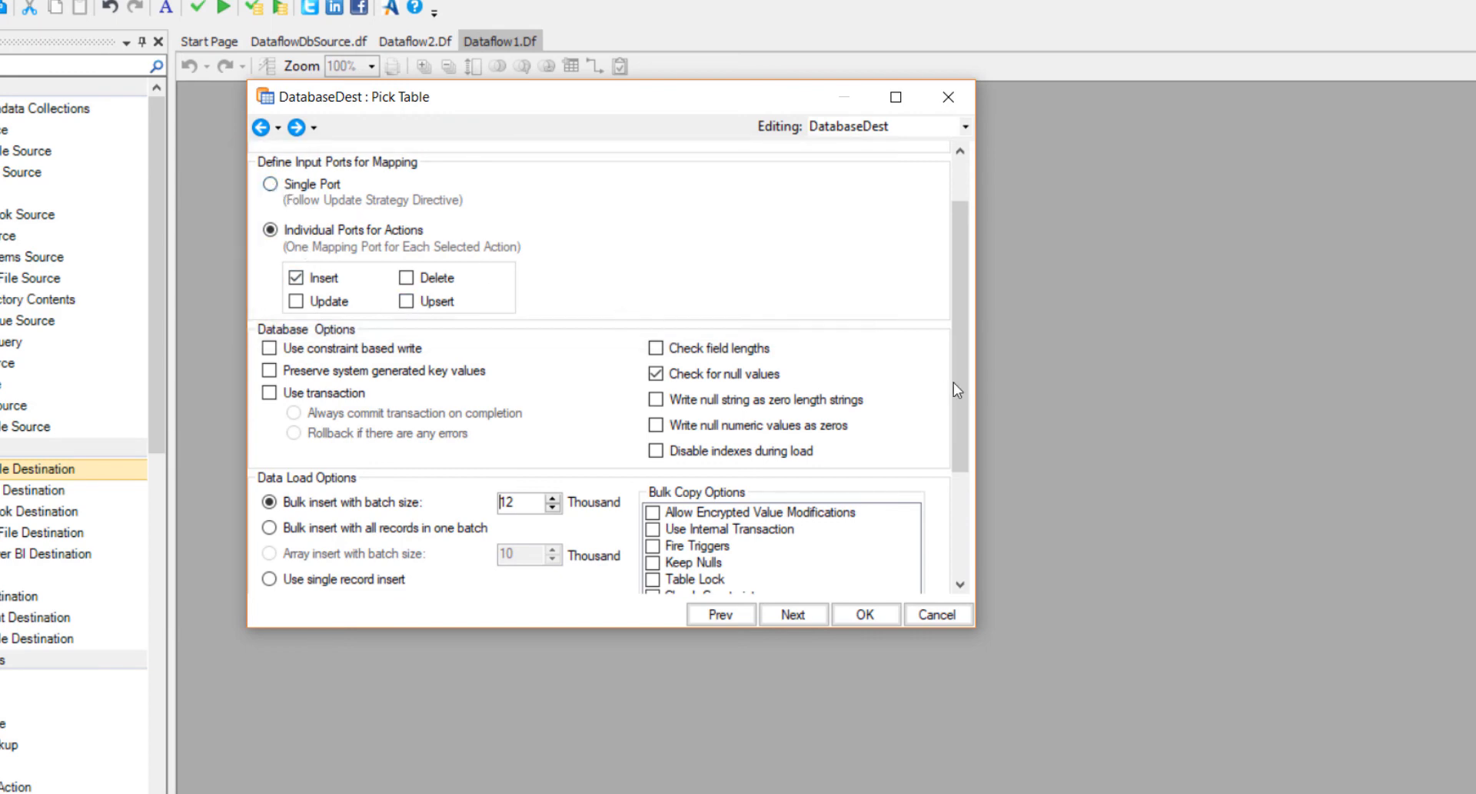
{"action": "scroll", "scroll_direction": "up", "scroll_amount": 3}
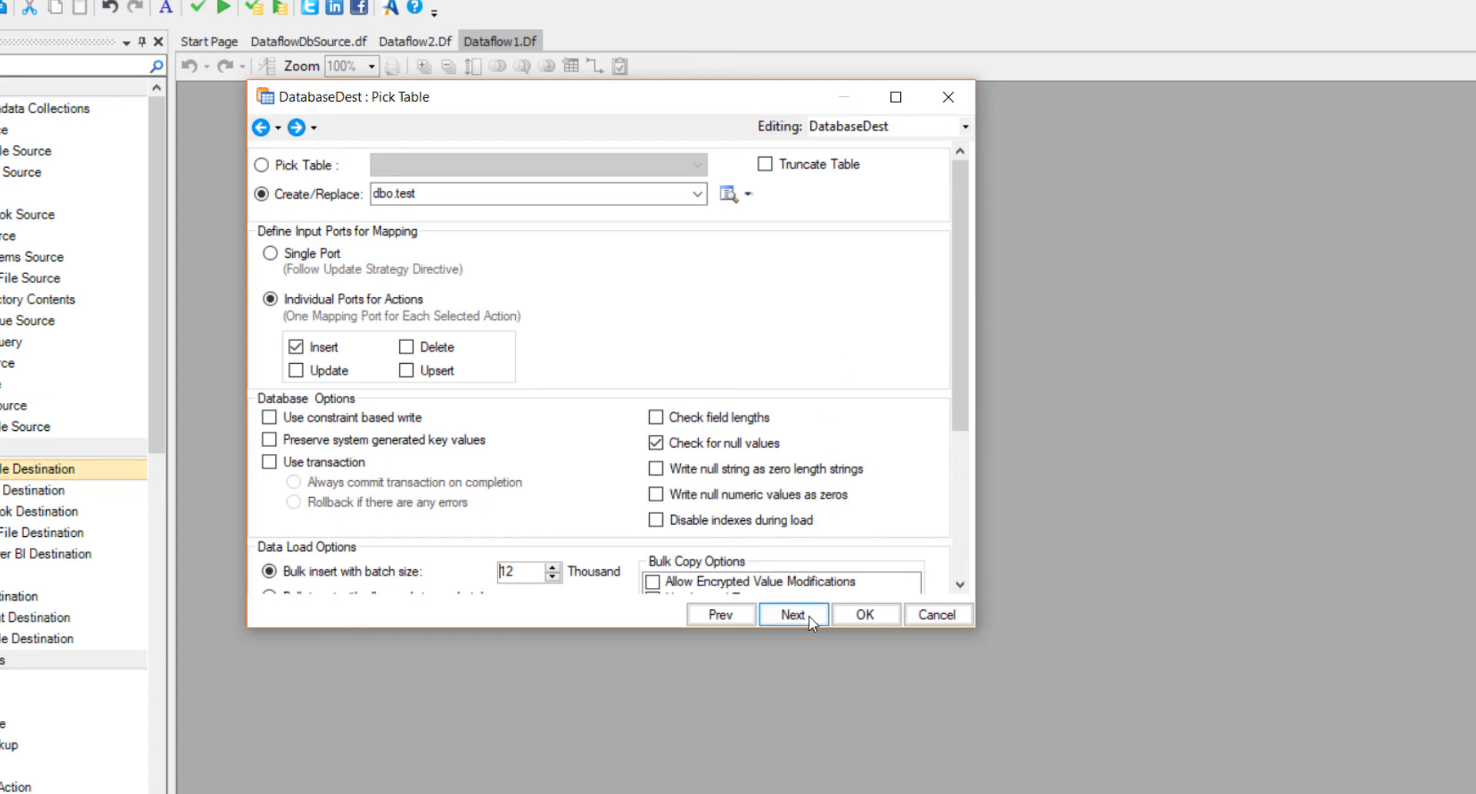
Step: Advance past the empty Layout Builder to the Config Parameters page with TruncateTable and DbInfo
{"action": "left_click", "coordinate": [794, 613]}
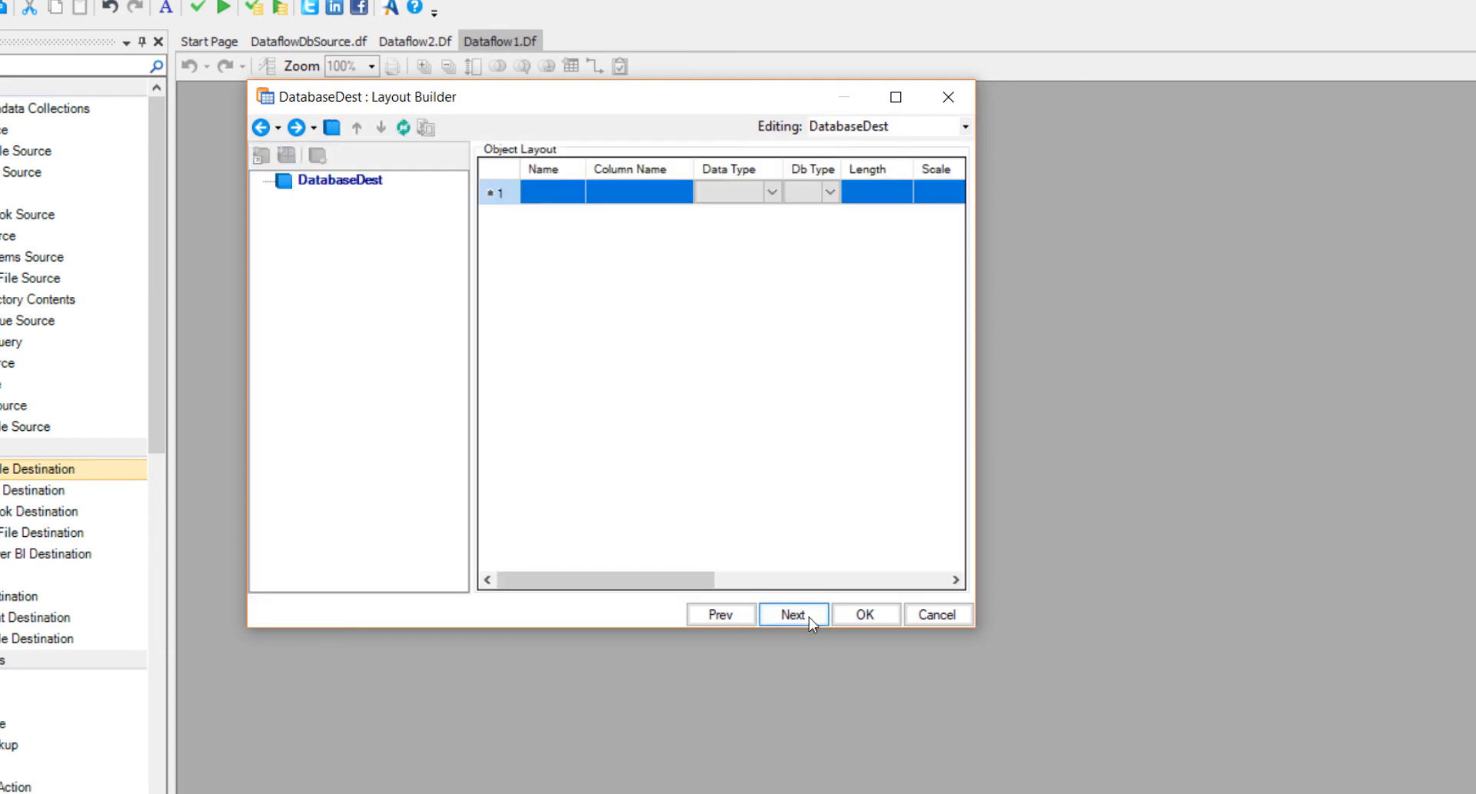
{"action": "mouse_move", "coordinate": [664, 444]}
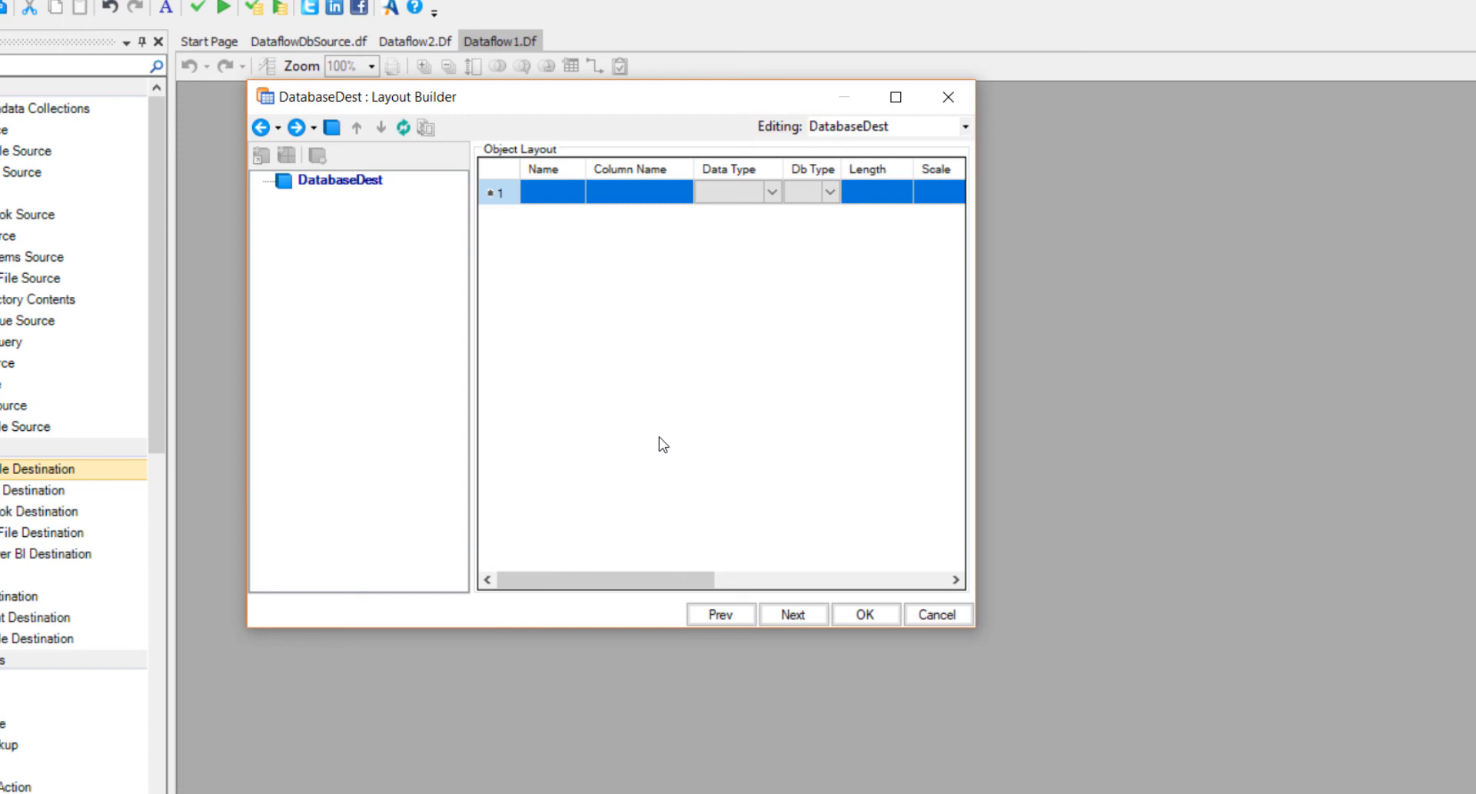
{"action": "left_click", "coordinate": [552, 191]}
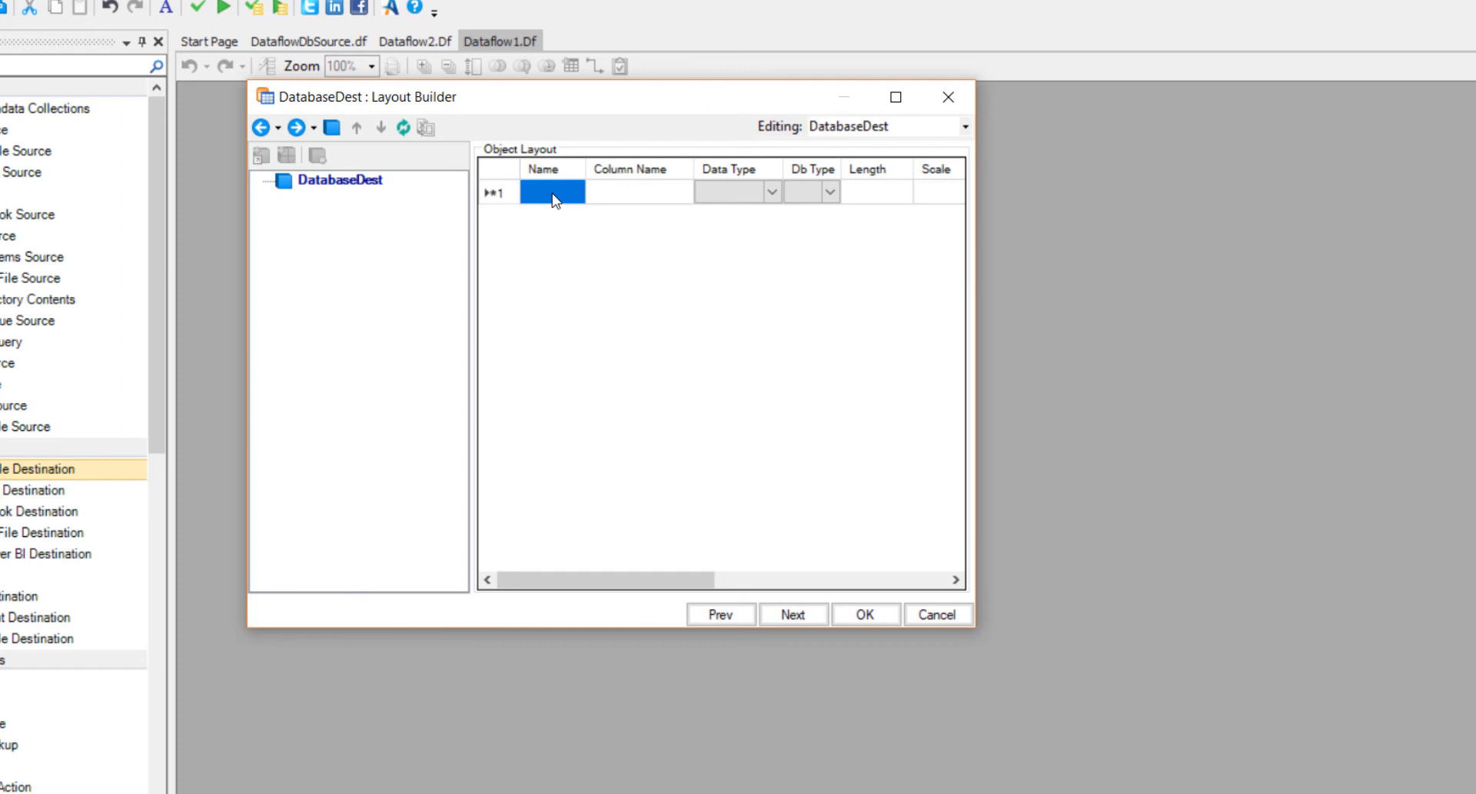
{"action": "mouse_move", "coordinate": [589, 301]}
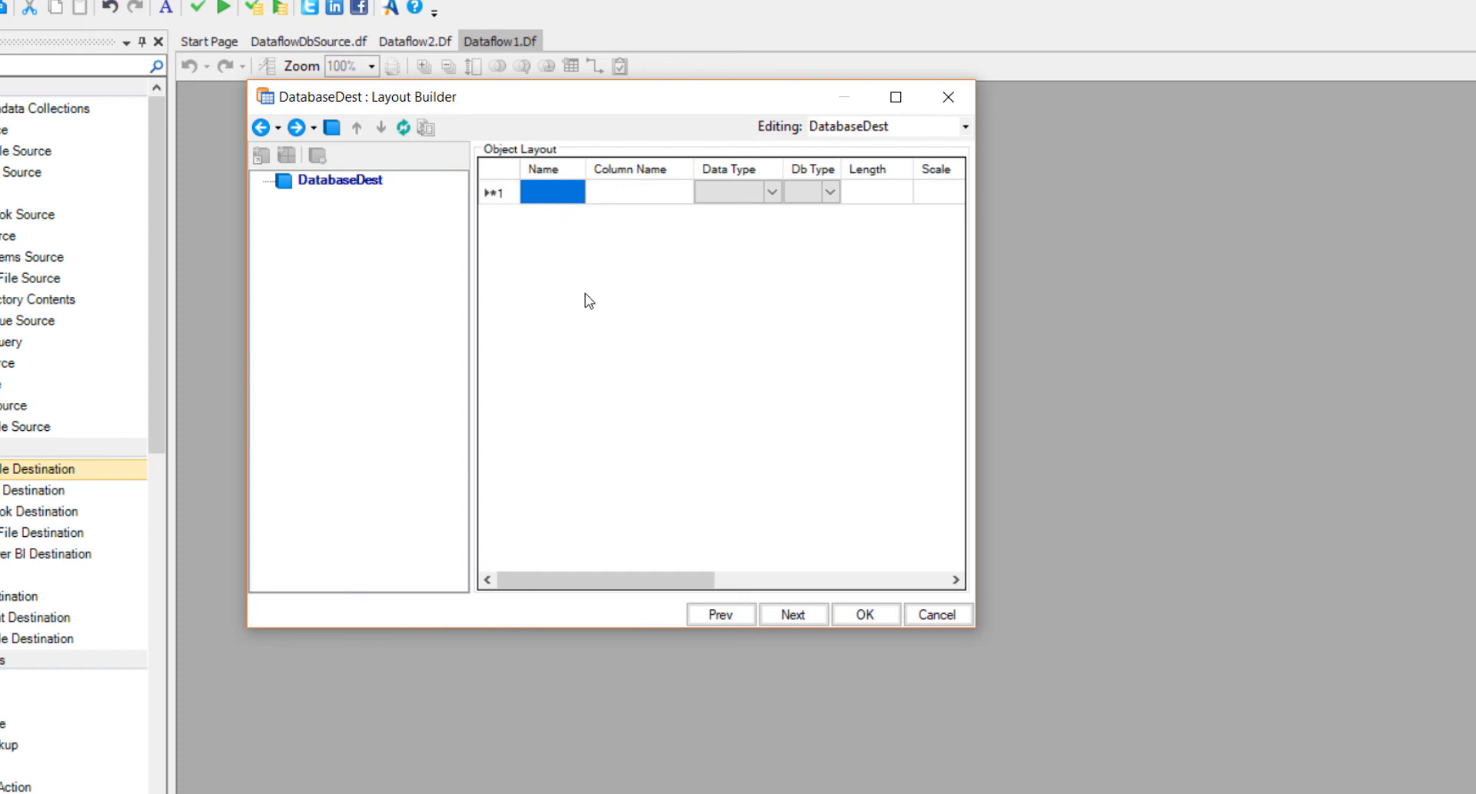
{"action": "left_click", "coordinate": [794, 614]}
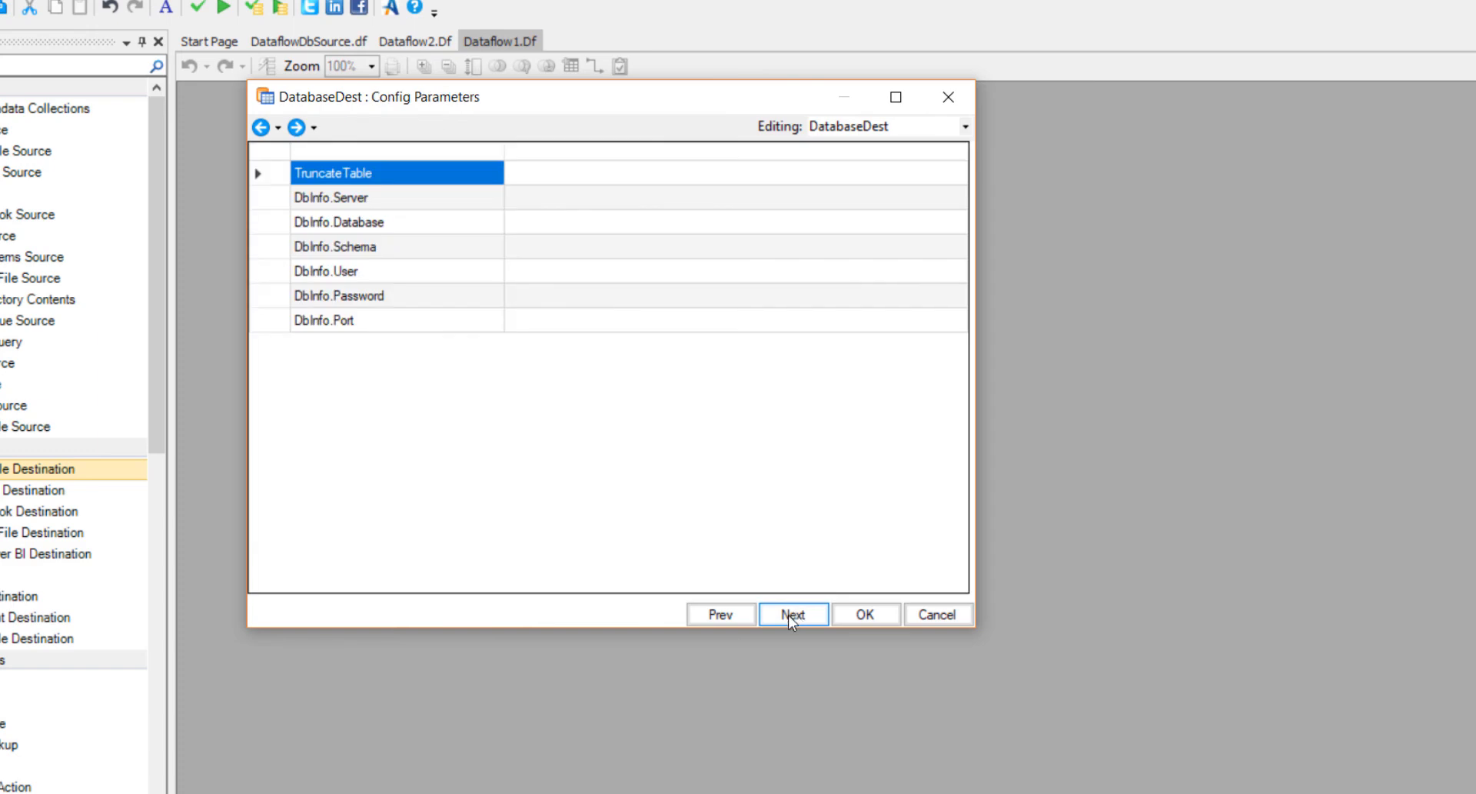
{"action": "mouse_move", "coordinate": [979, 506]}
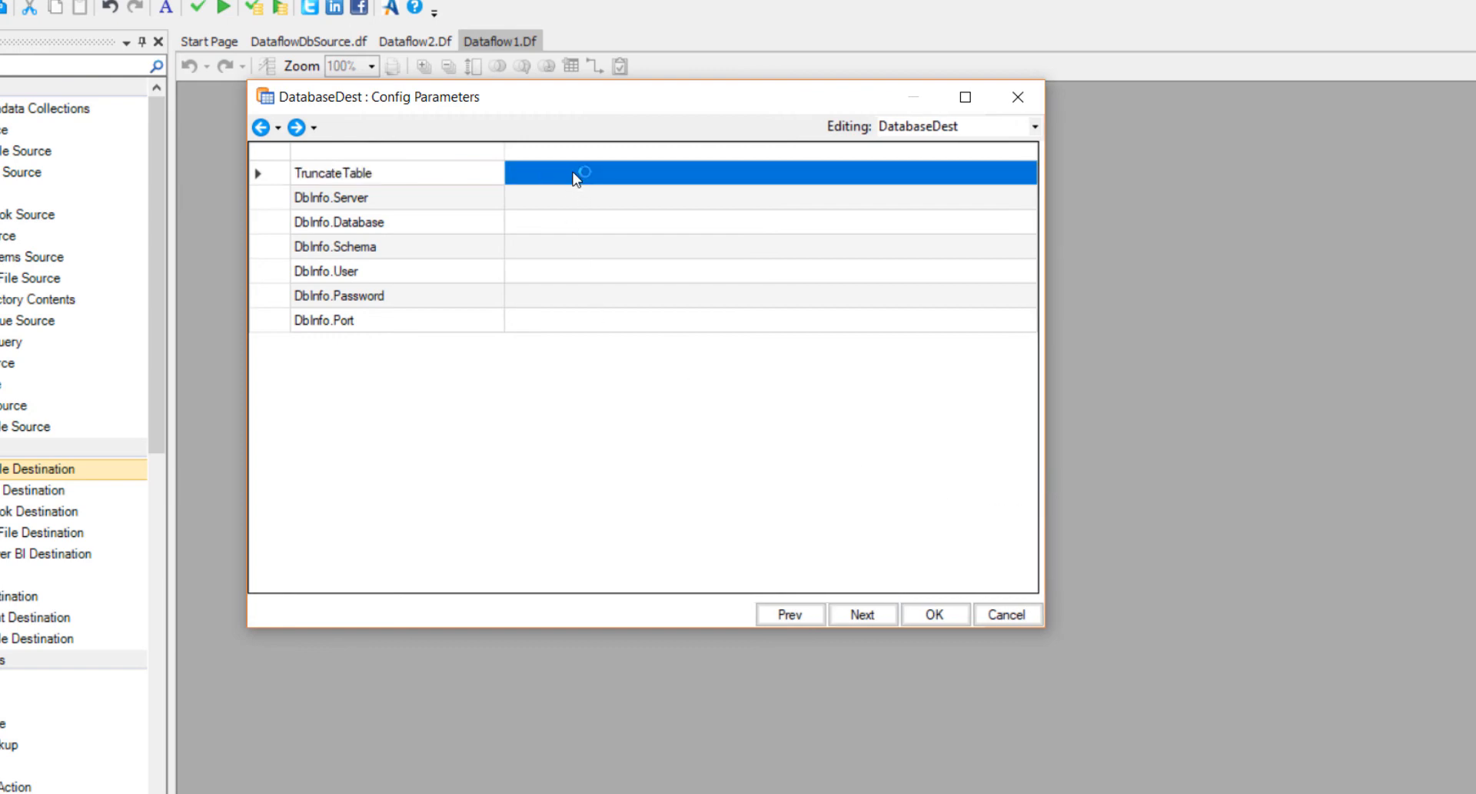
{"action": "mouse_move", "coordinate": [576, 192]}
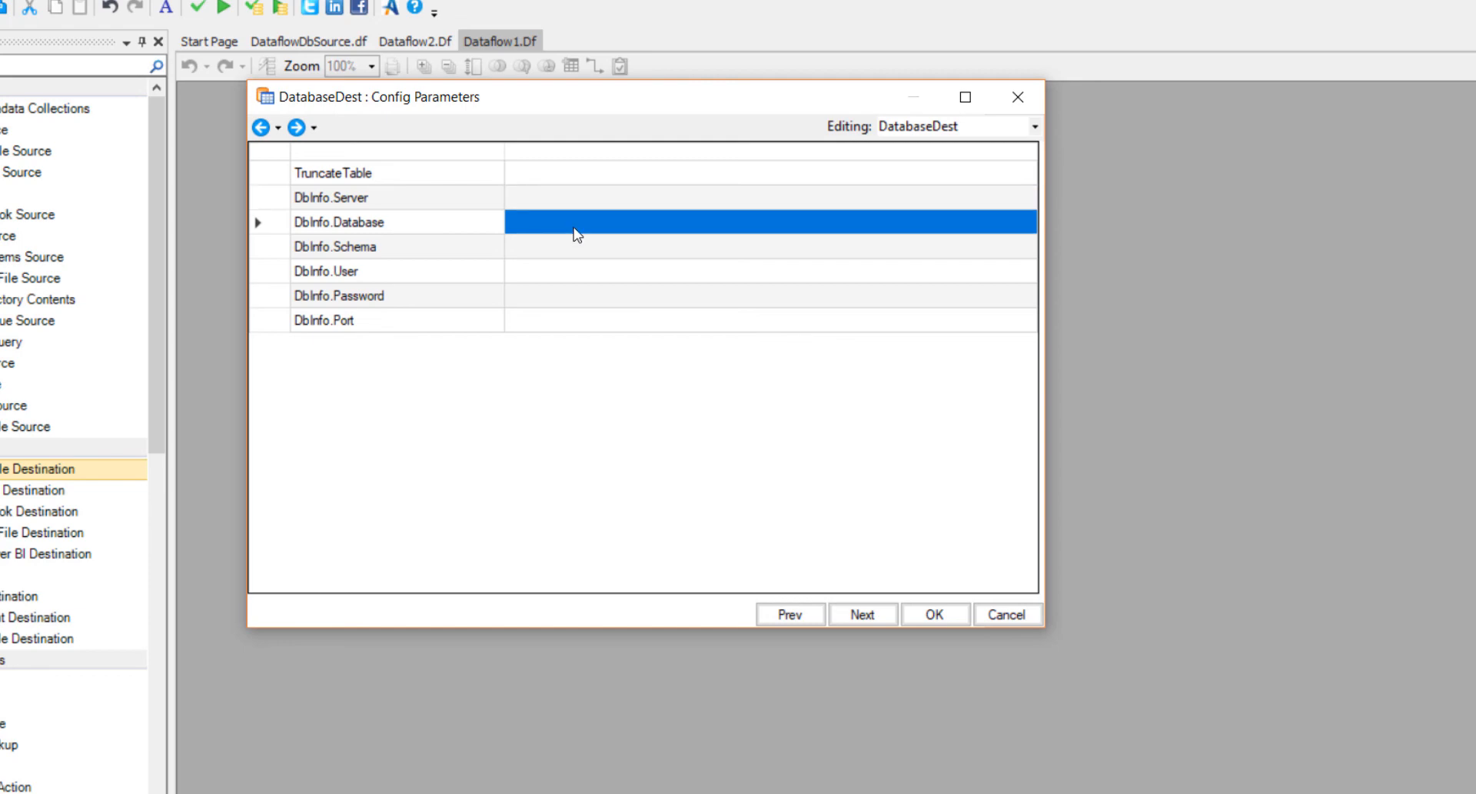
{"action": "mouse_move", "coordinate": [852, 571]}
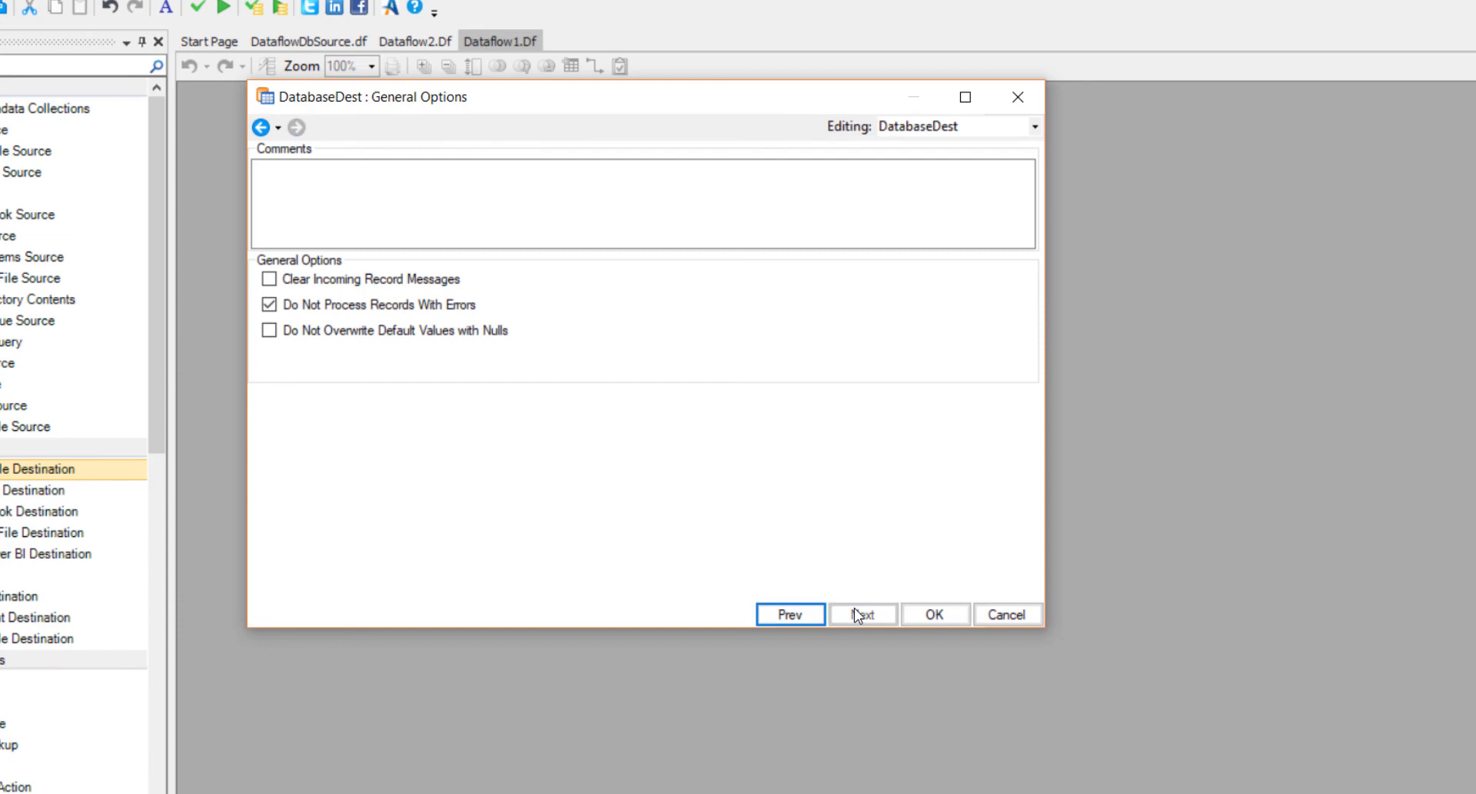
{"action": "mouse_move", "coordinate": [384, 323]}
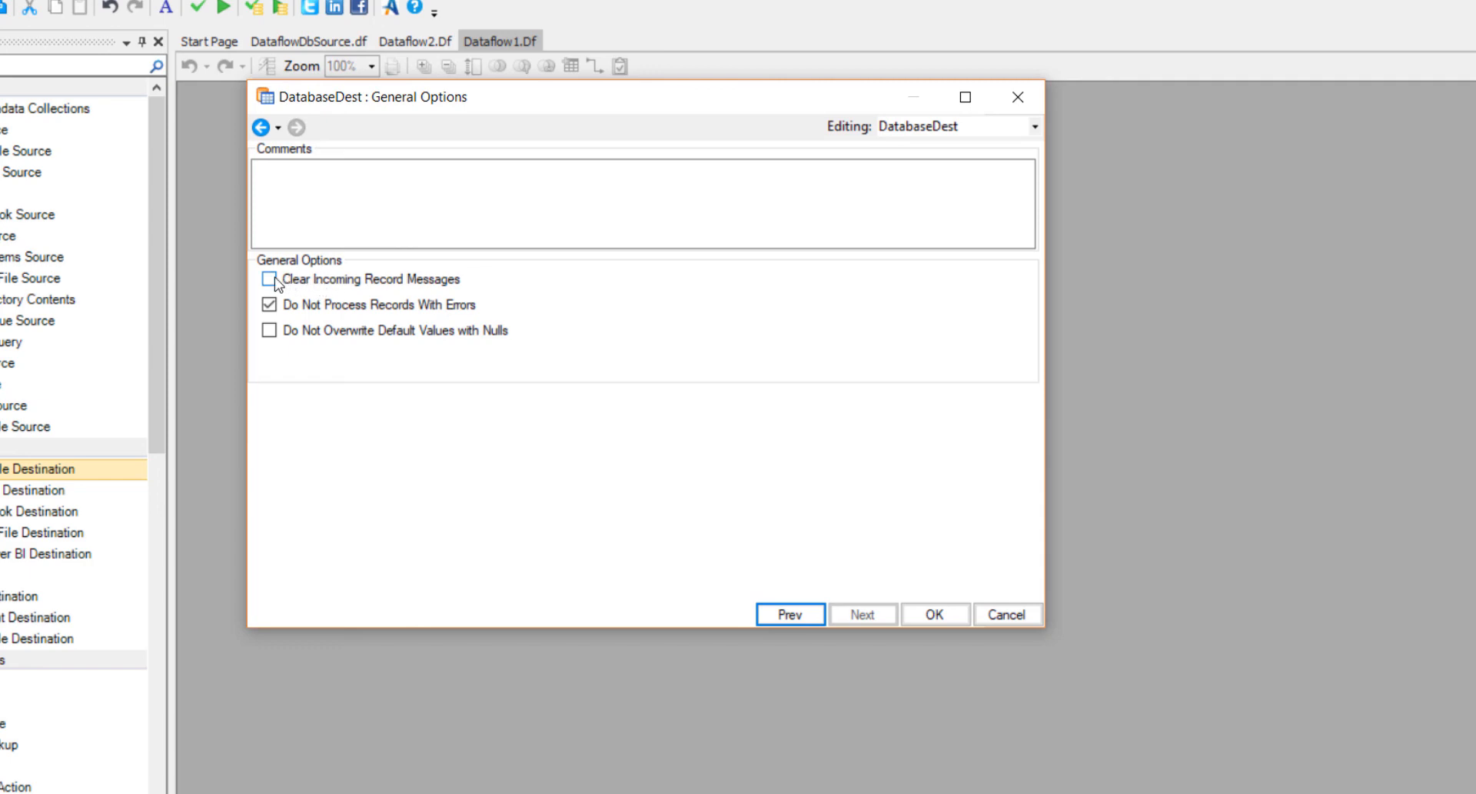
Step: Toggle Clear Incoming Record Messages on then off, and accept the DatabaseDest settings
{"action": "left_click", "coordinate": [268, 278]}
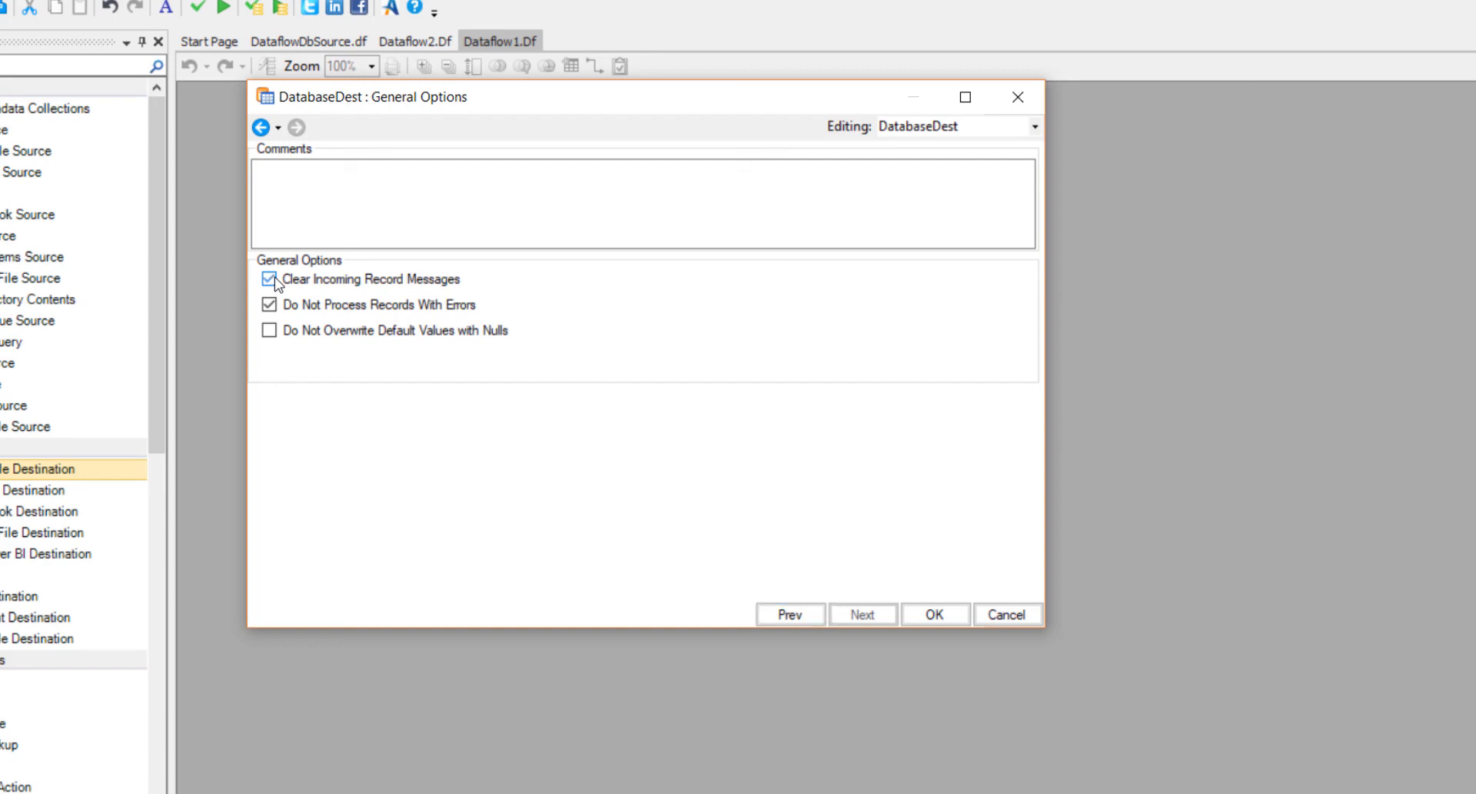
{"action": "left_click", "coordinate": [269, 278]}
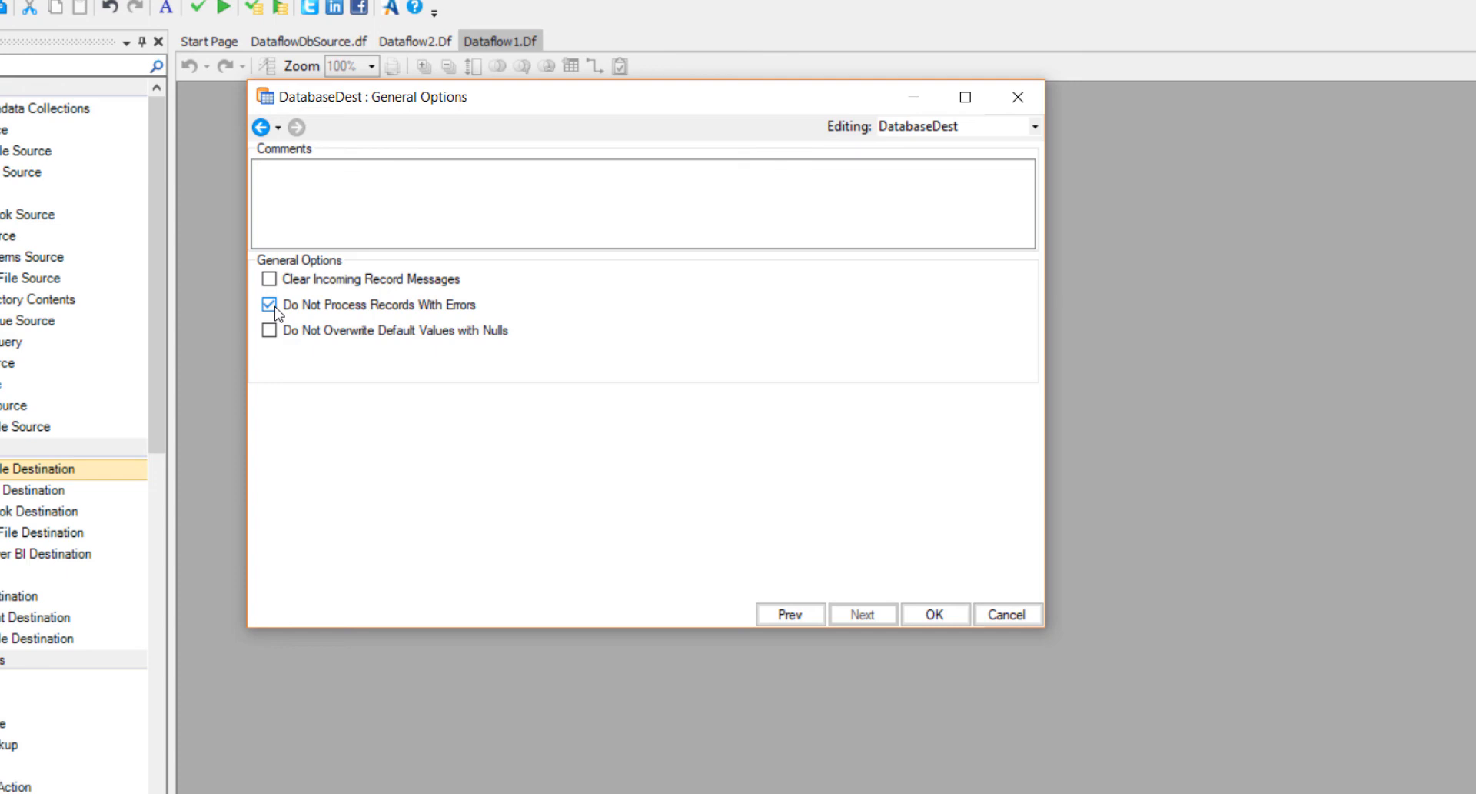
{"action": "mouse_move", "coordinate": [278, 309]}
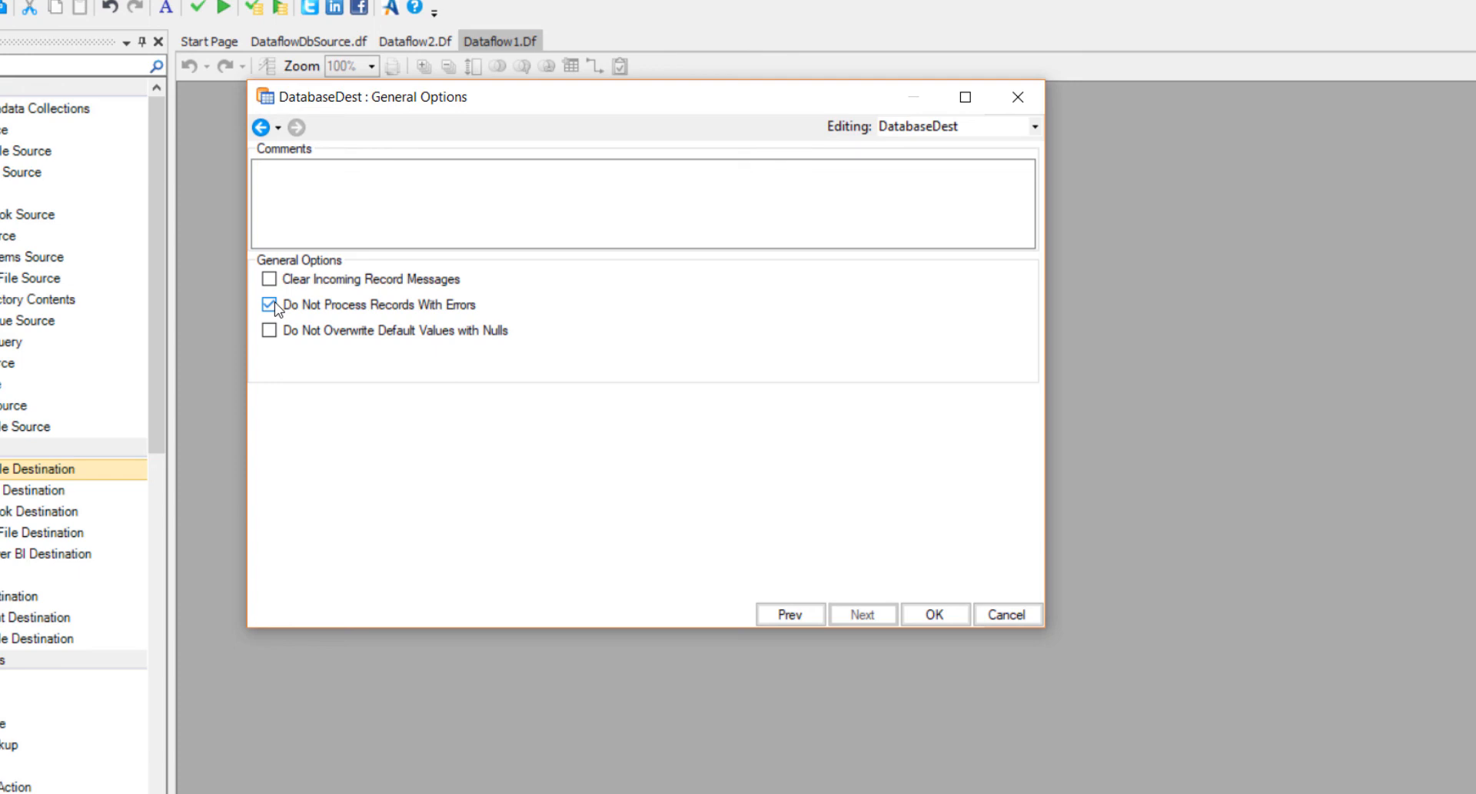
{"action": "mouse_move", "coordinate": [269, 331]}
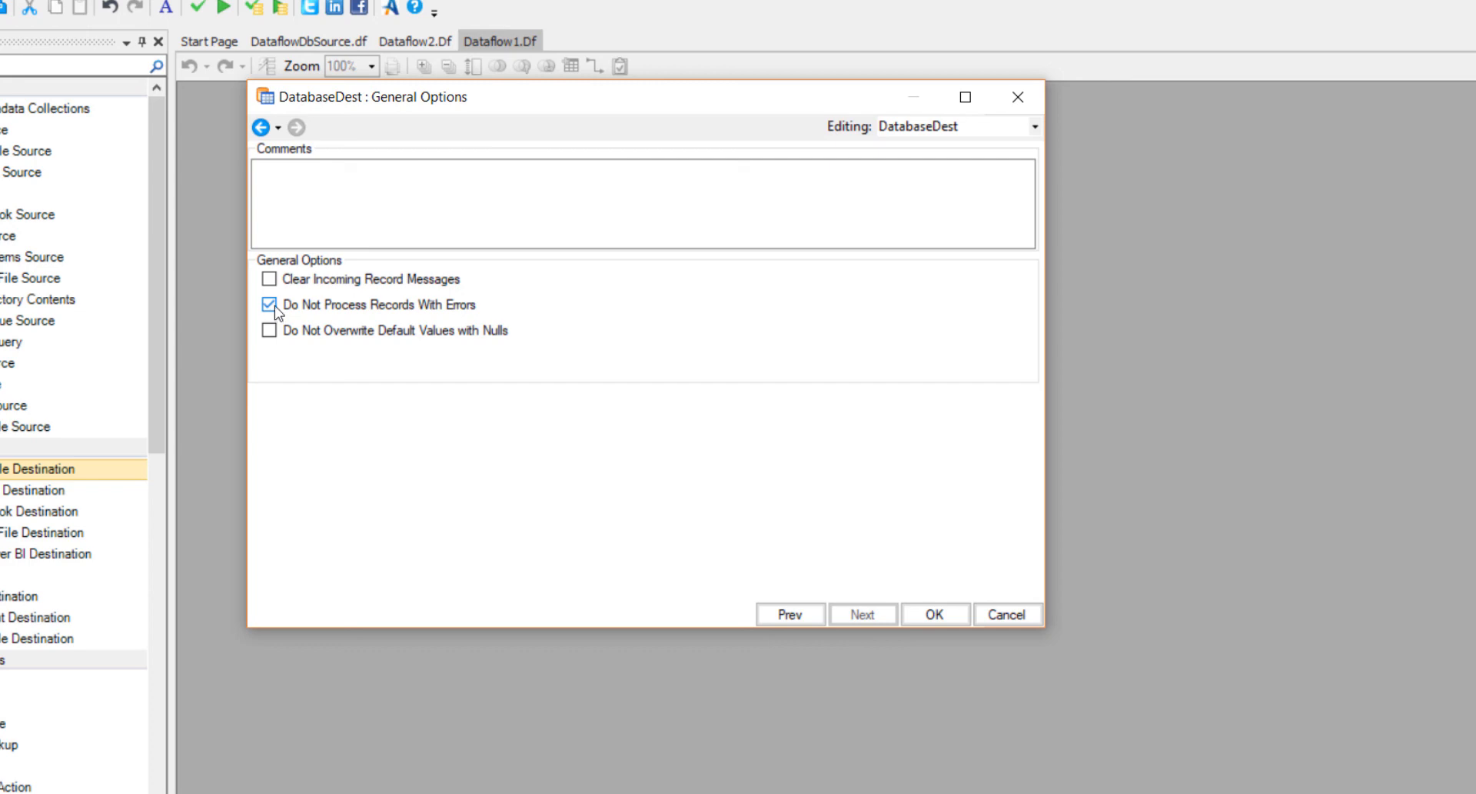
{"action": "left_click", "coordinate": [933, 614]}
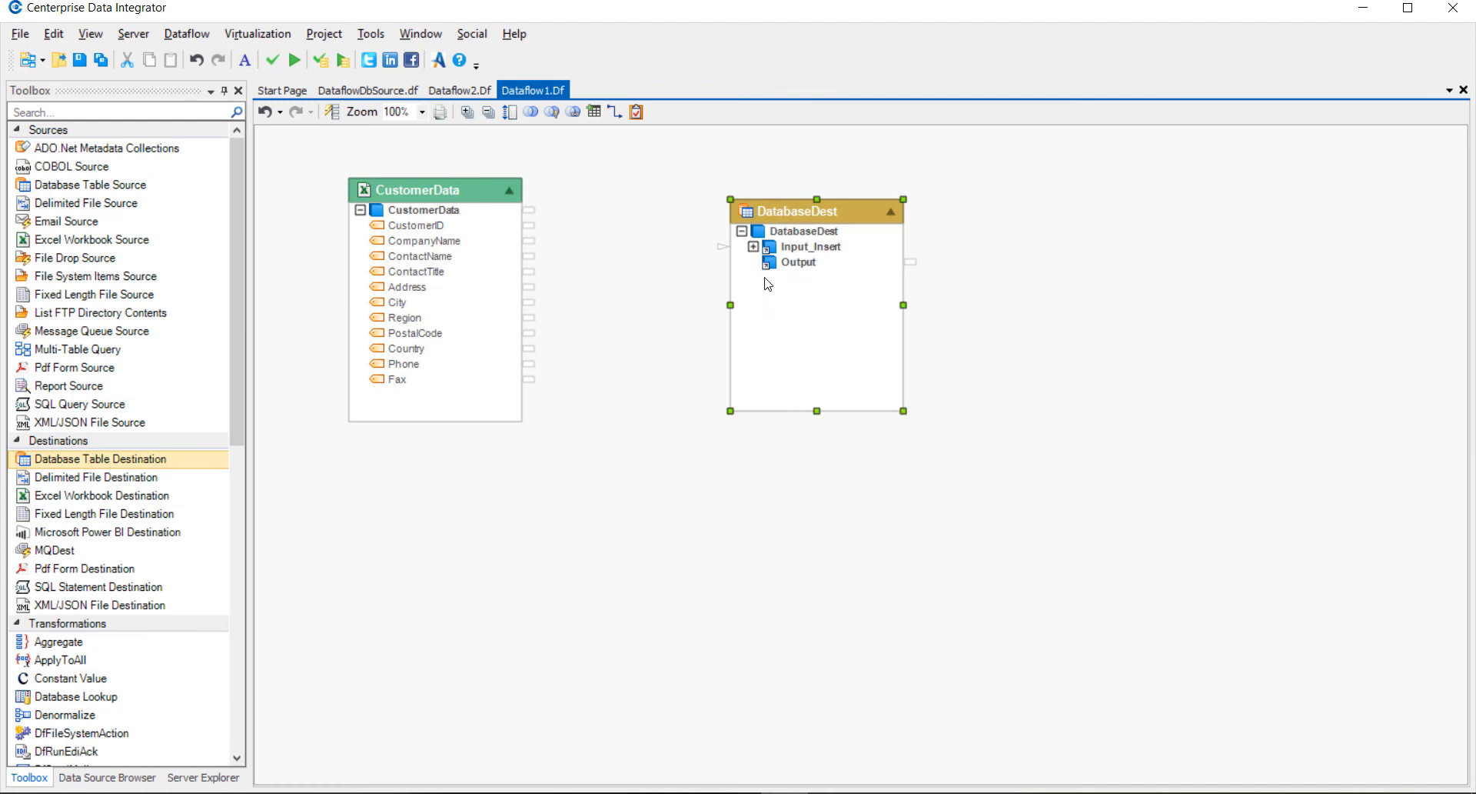
Step: Expand Input_Insert on DatabaseDest and run Dataflow1, loading 91 records into dbo.test
{"action": "left_click", "coordinate": [753, 246]}
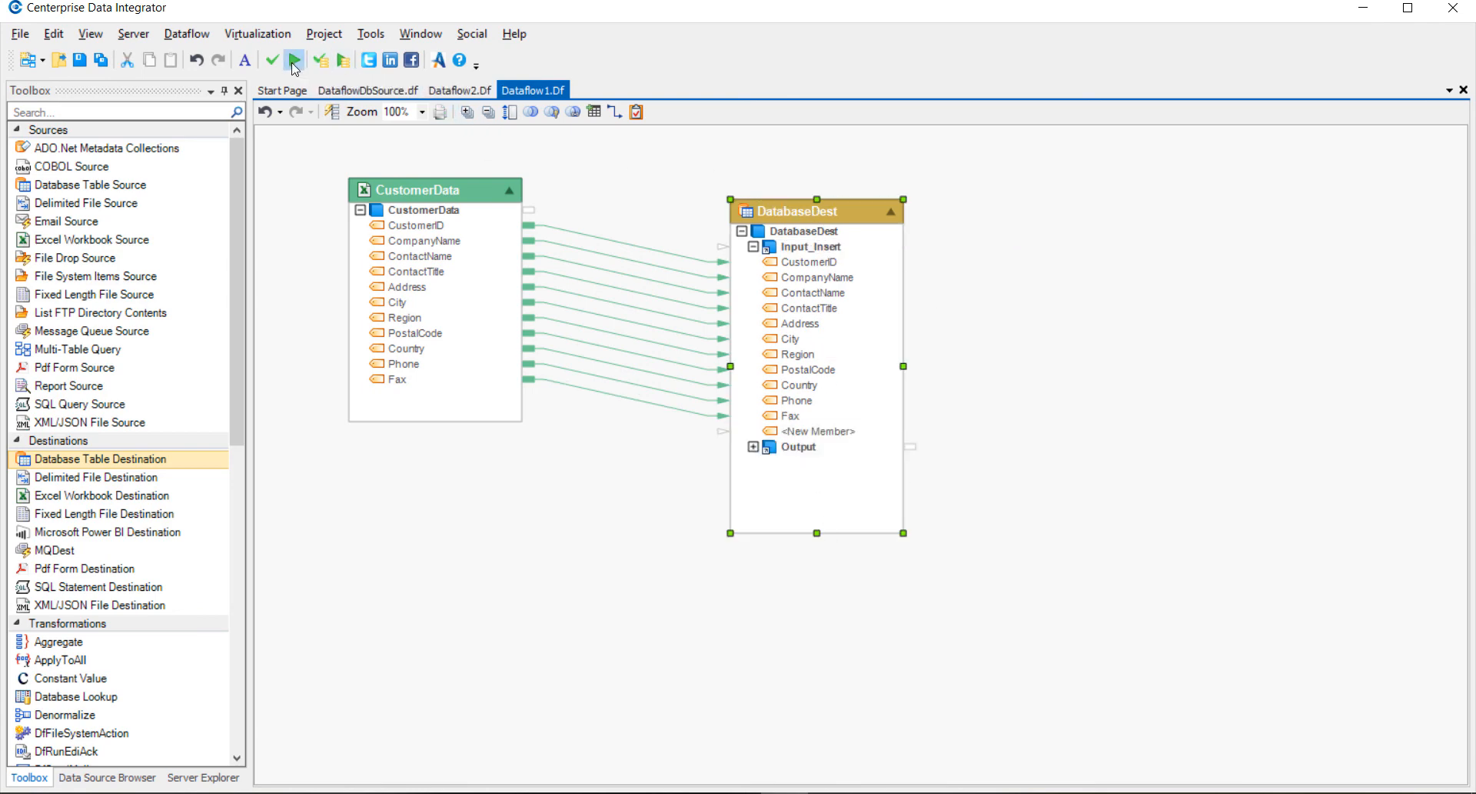
{"action": "left_click", "coordinate": [292, 60]}
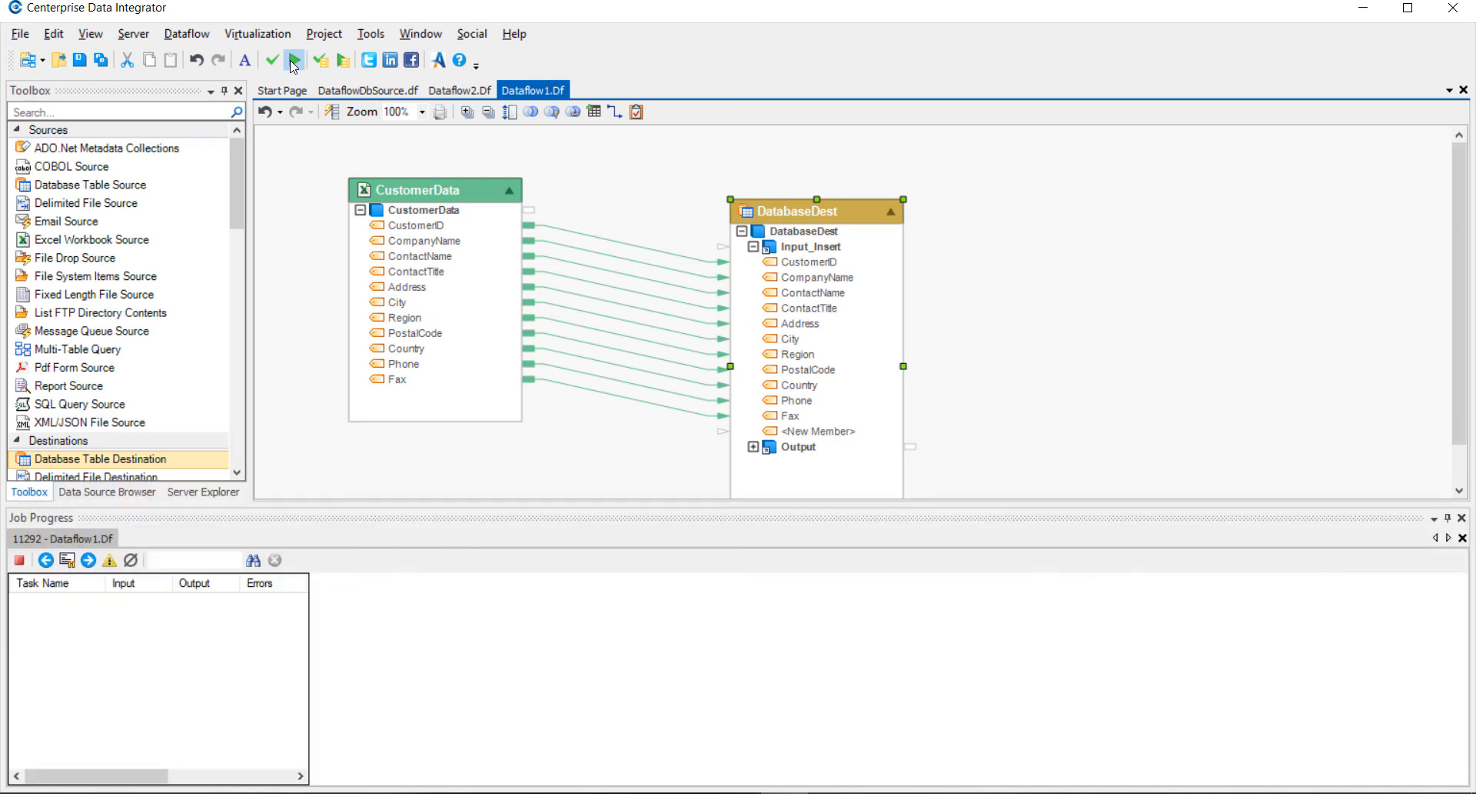
{"action": "left_click", "coordinate": [292, 60]}
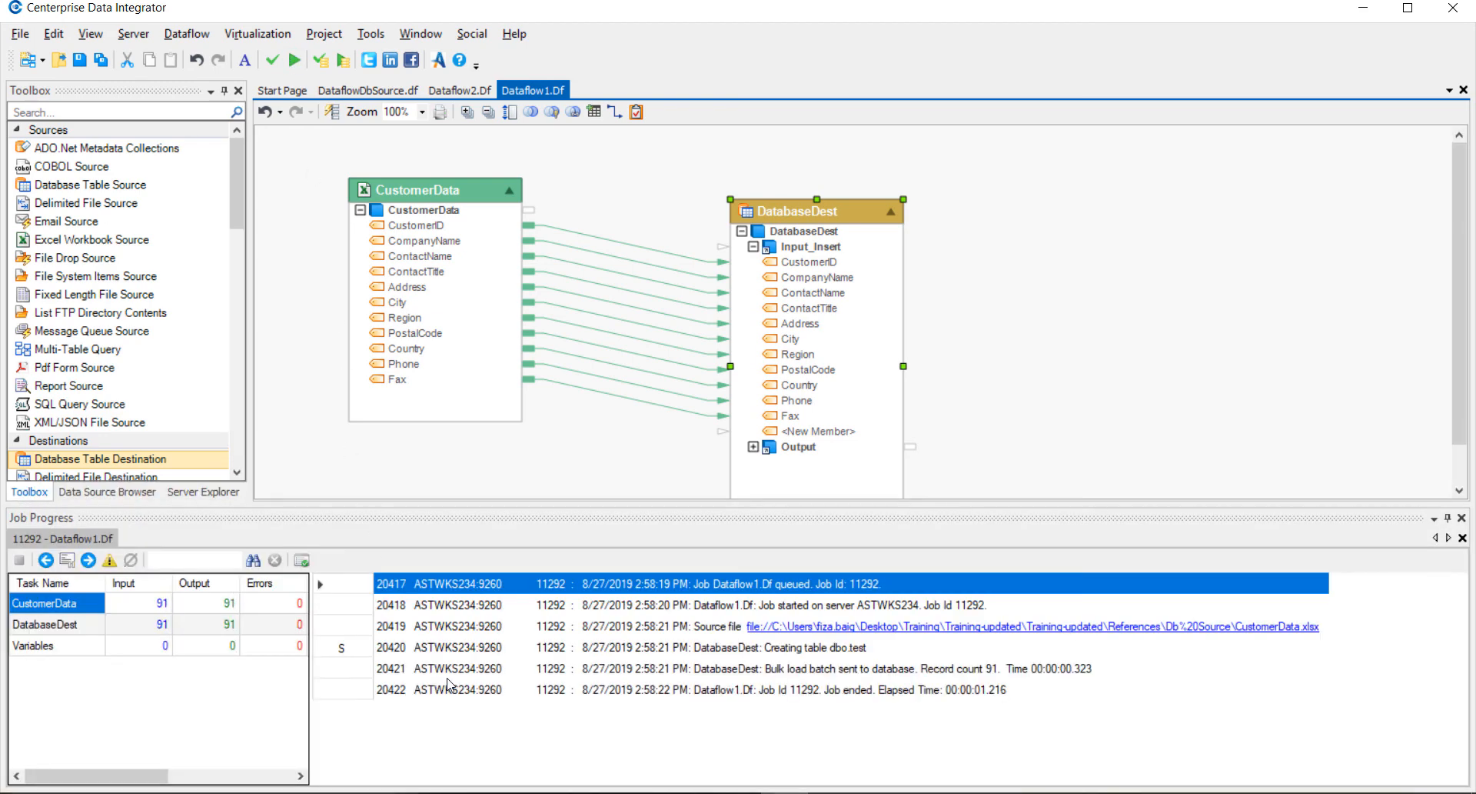
{"action": "mouse_move", "coordinate": [937, 657]}
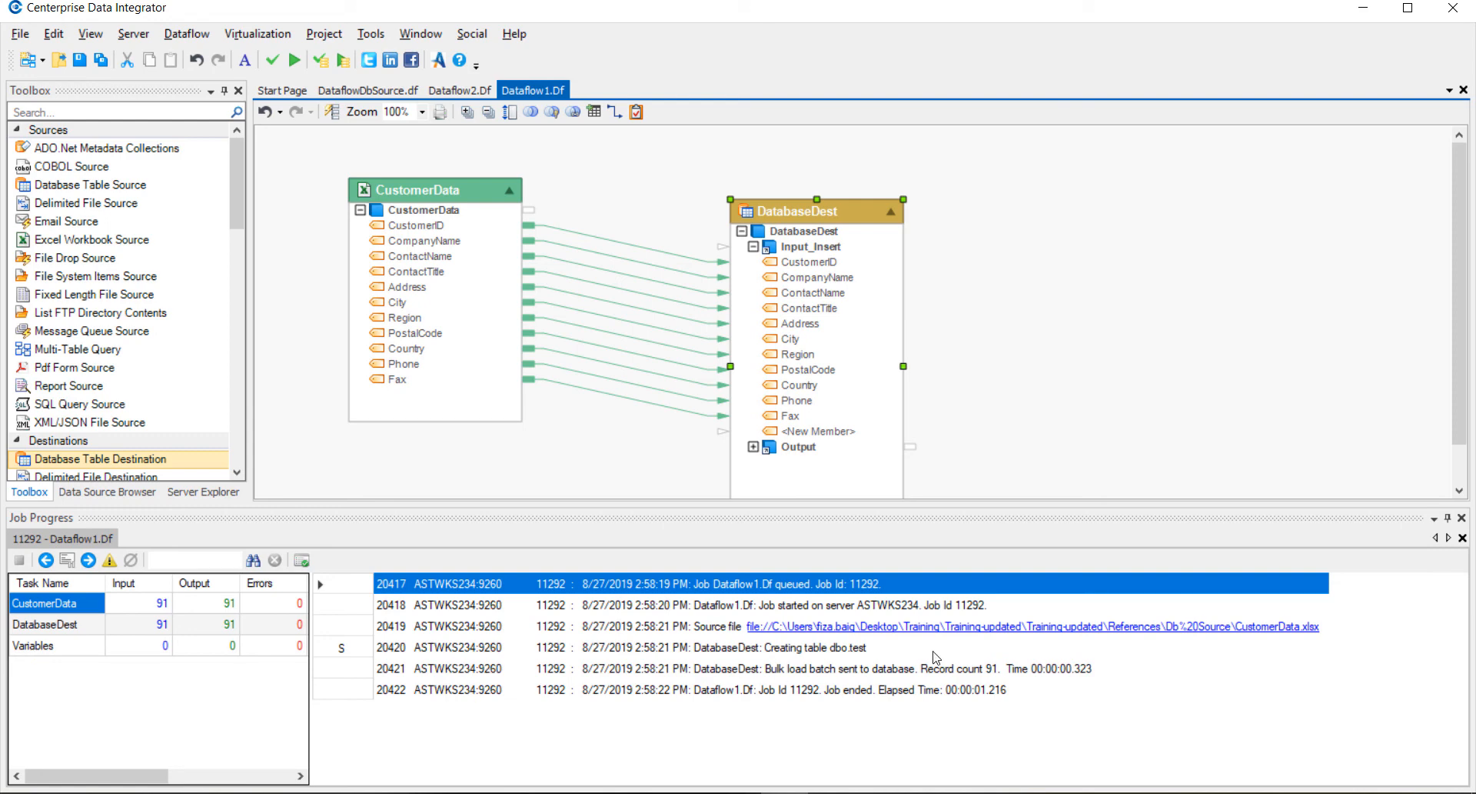